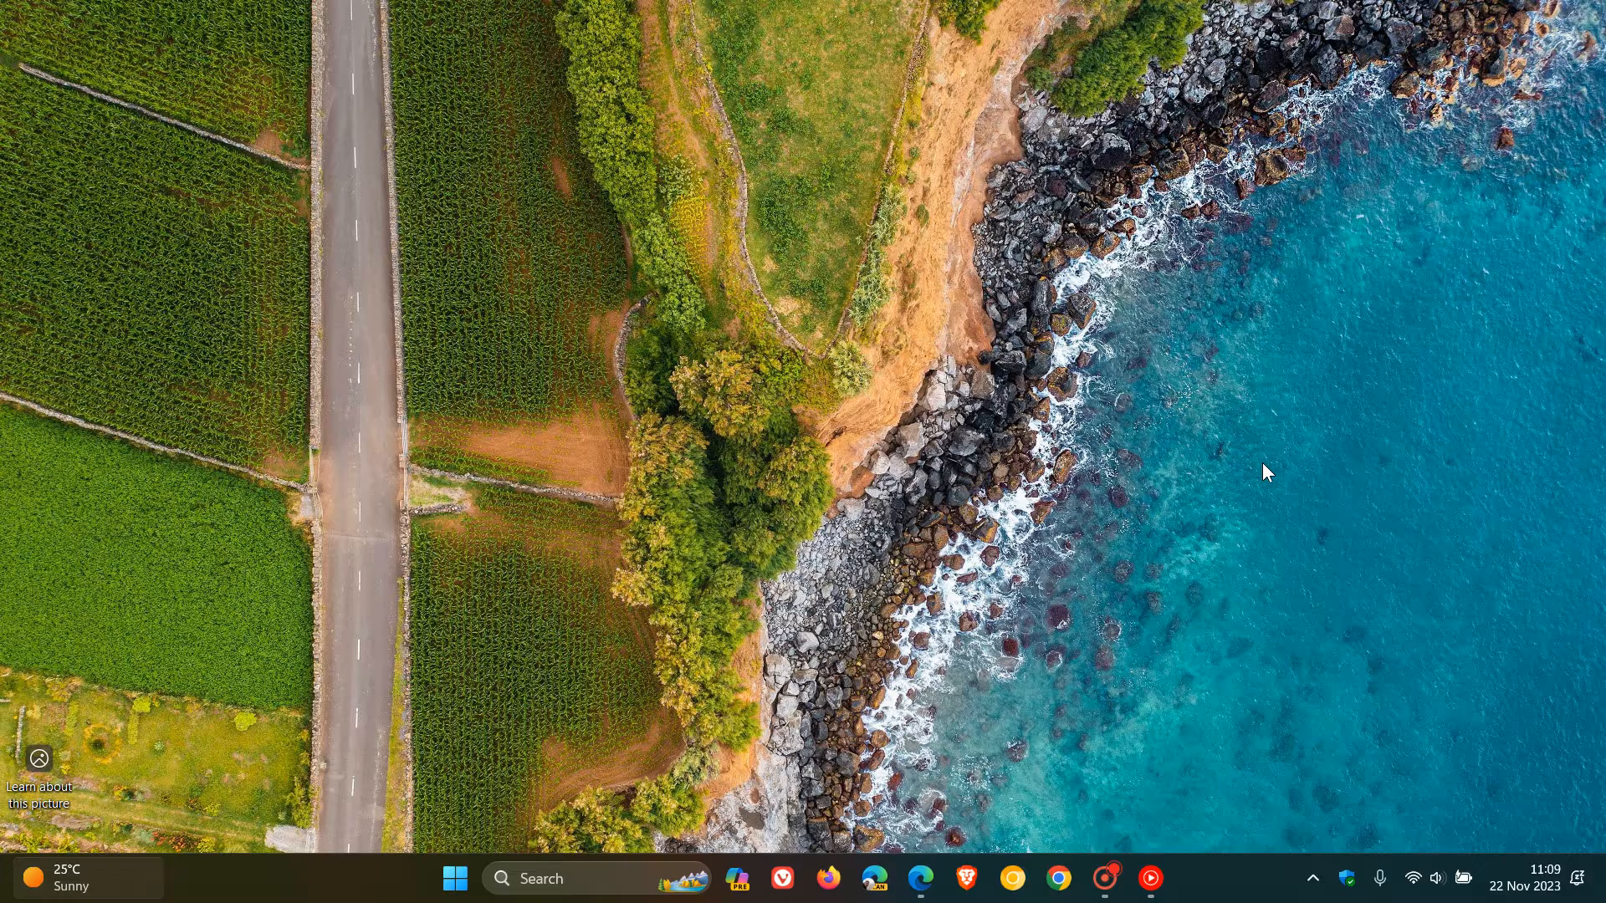
- Launch Edge, then find the Edge app in the full app list and show its extra options
left_click(919, 879)
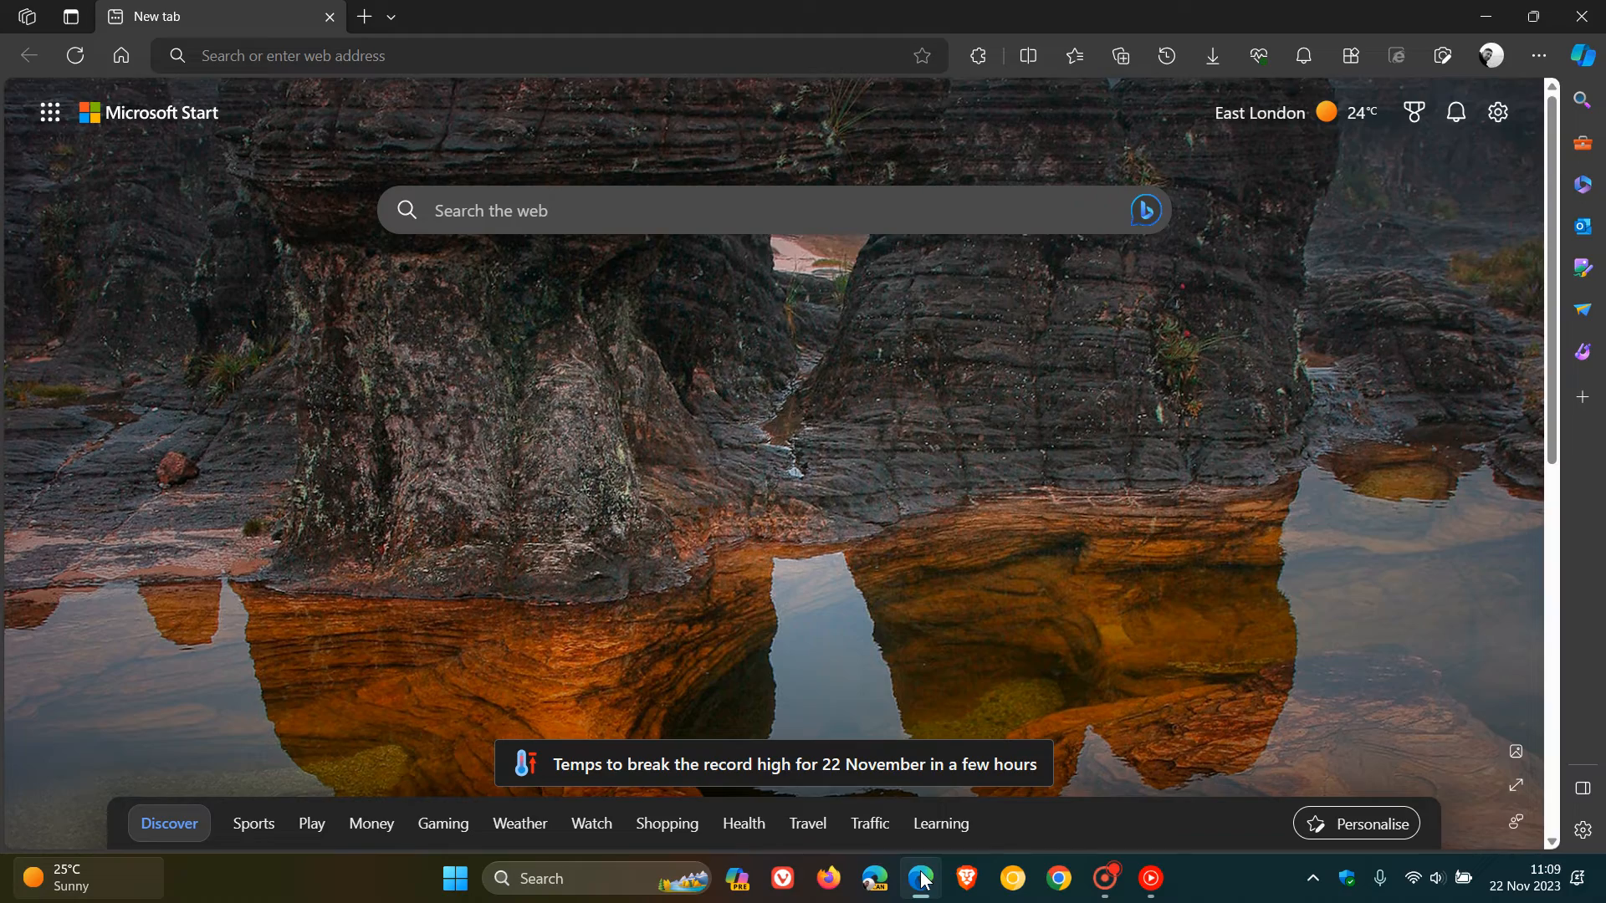
mouse_move(1133, 527)
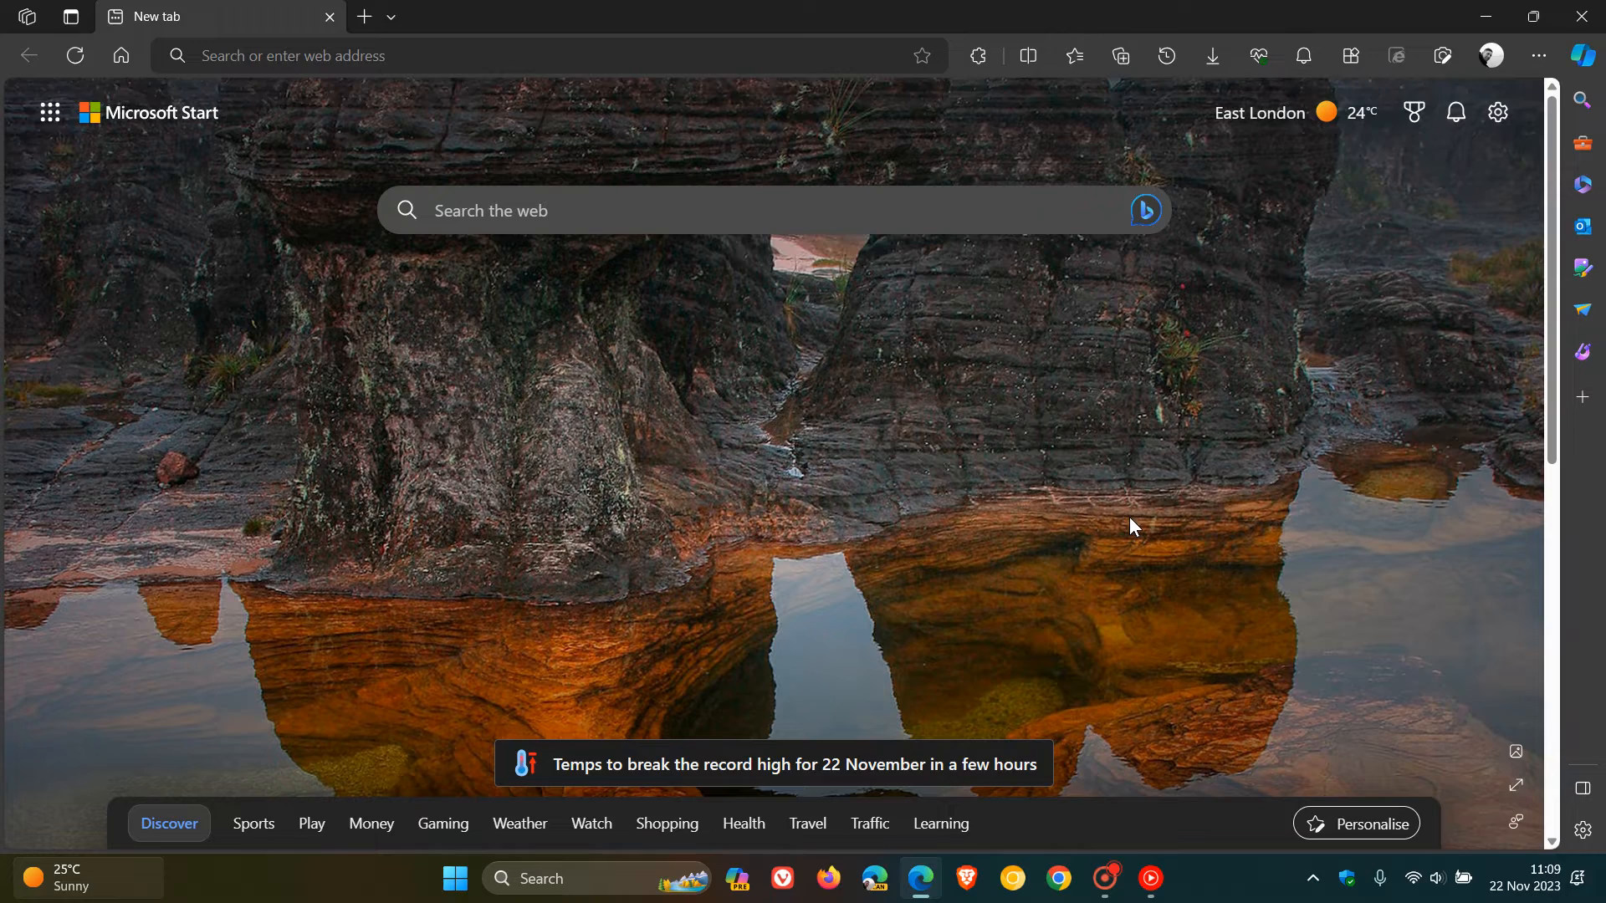
mouse_move(1220, 475)
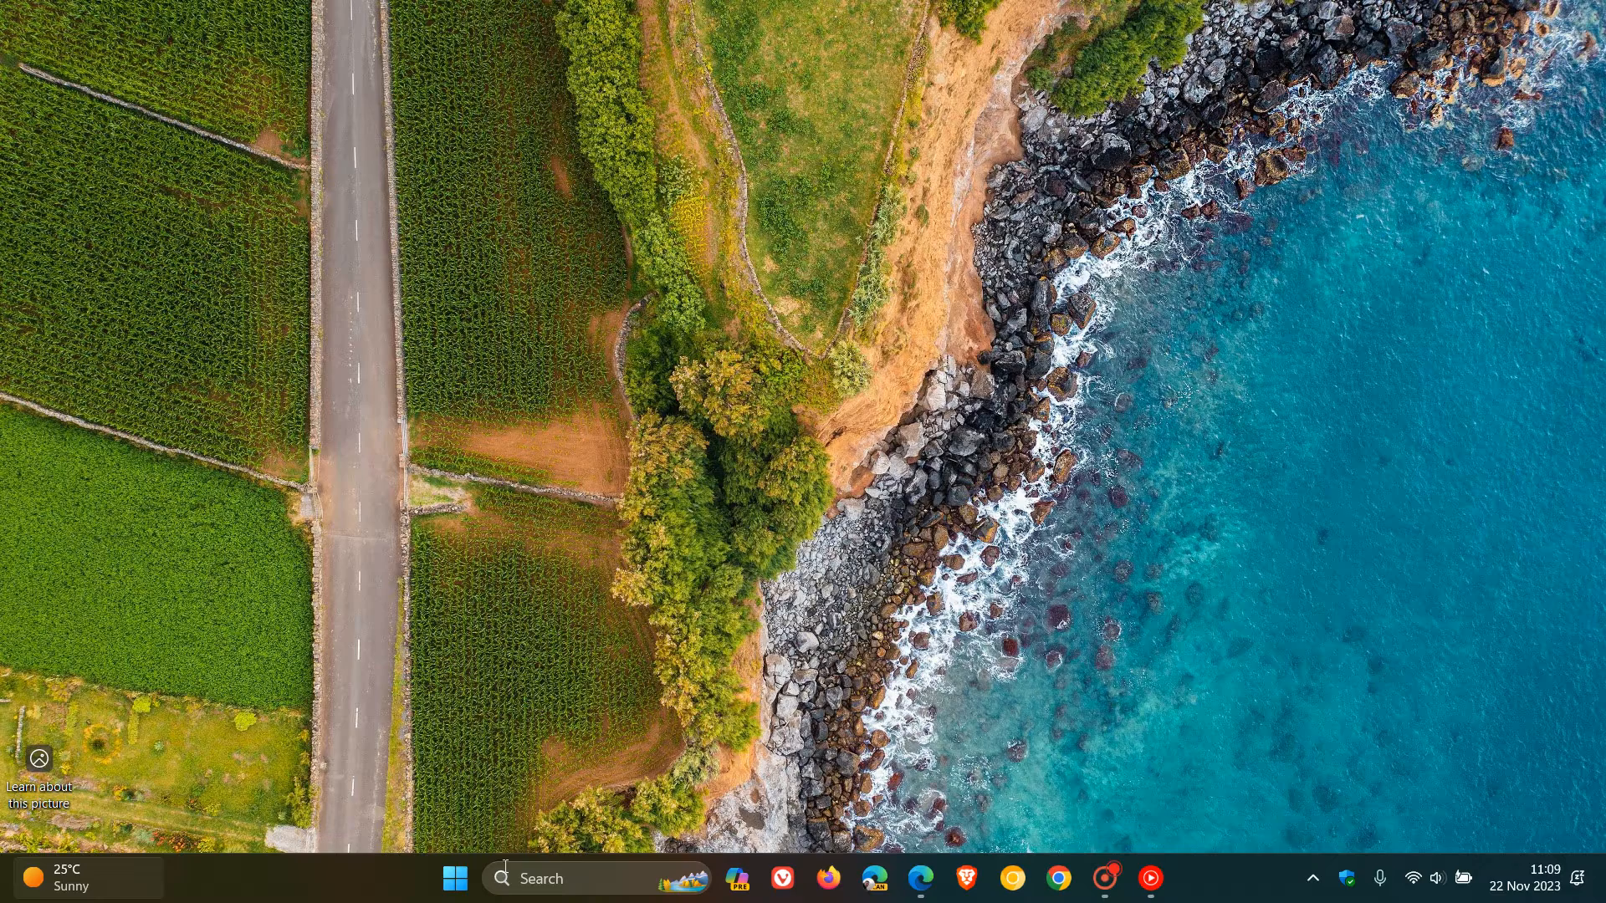
left_click(454, 878)
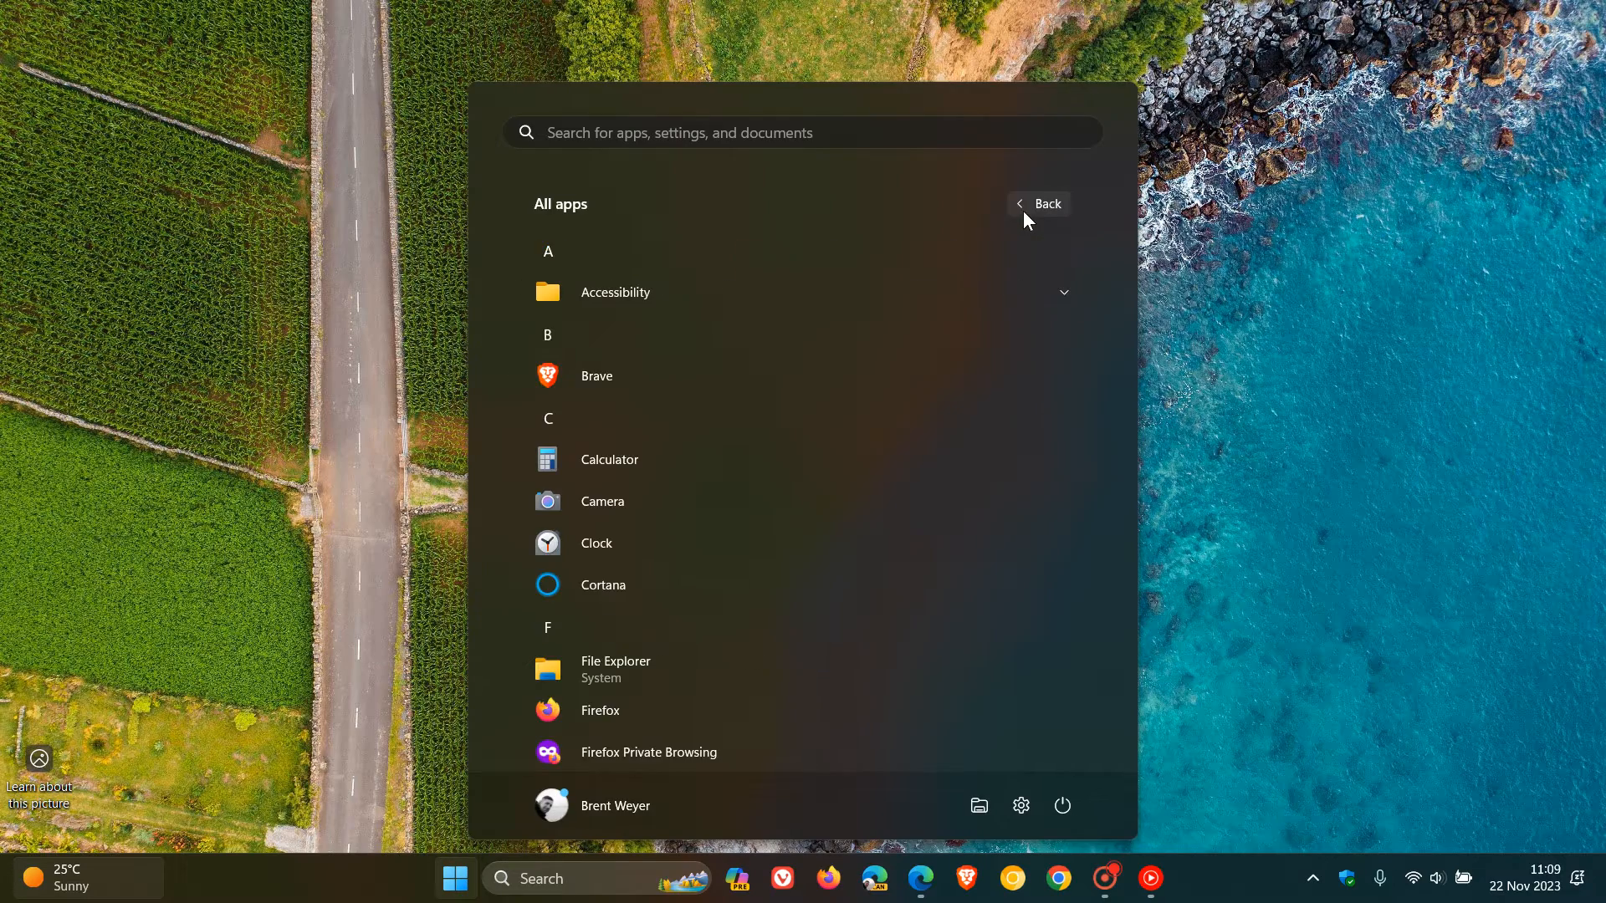
scroll("down", 3)
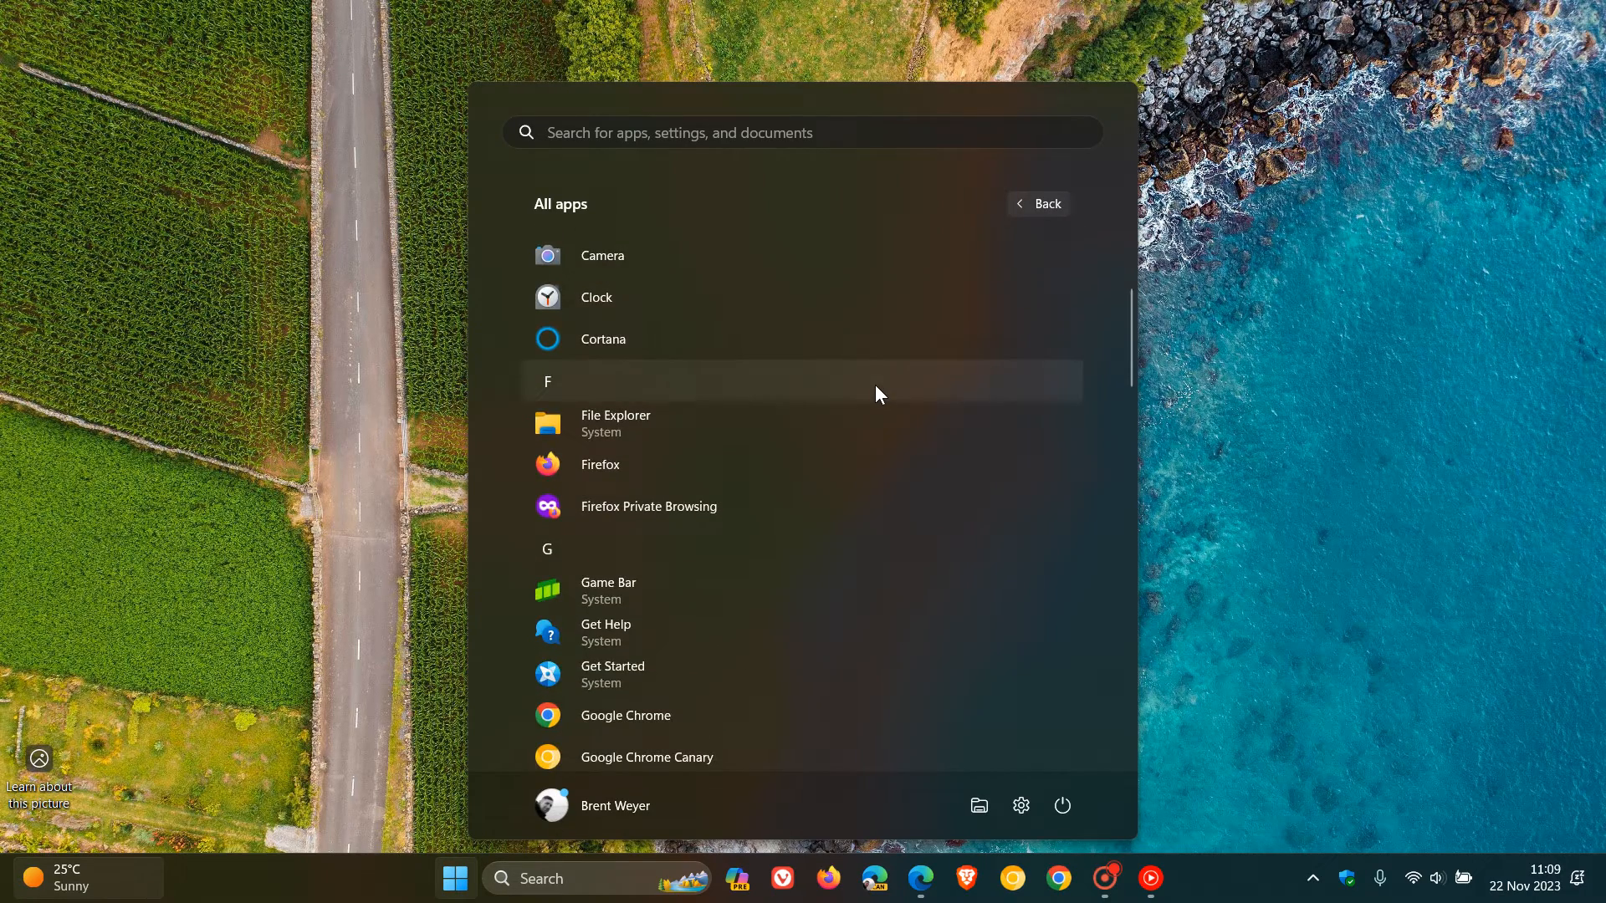
scroll("down", 3)
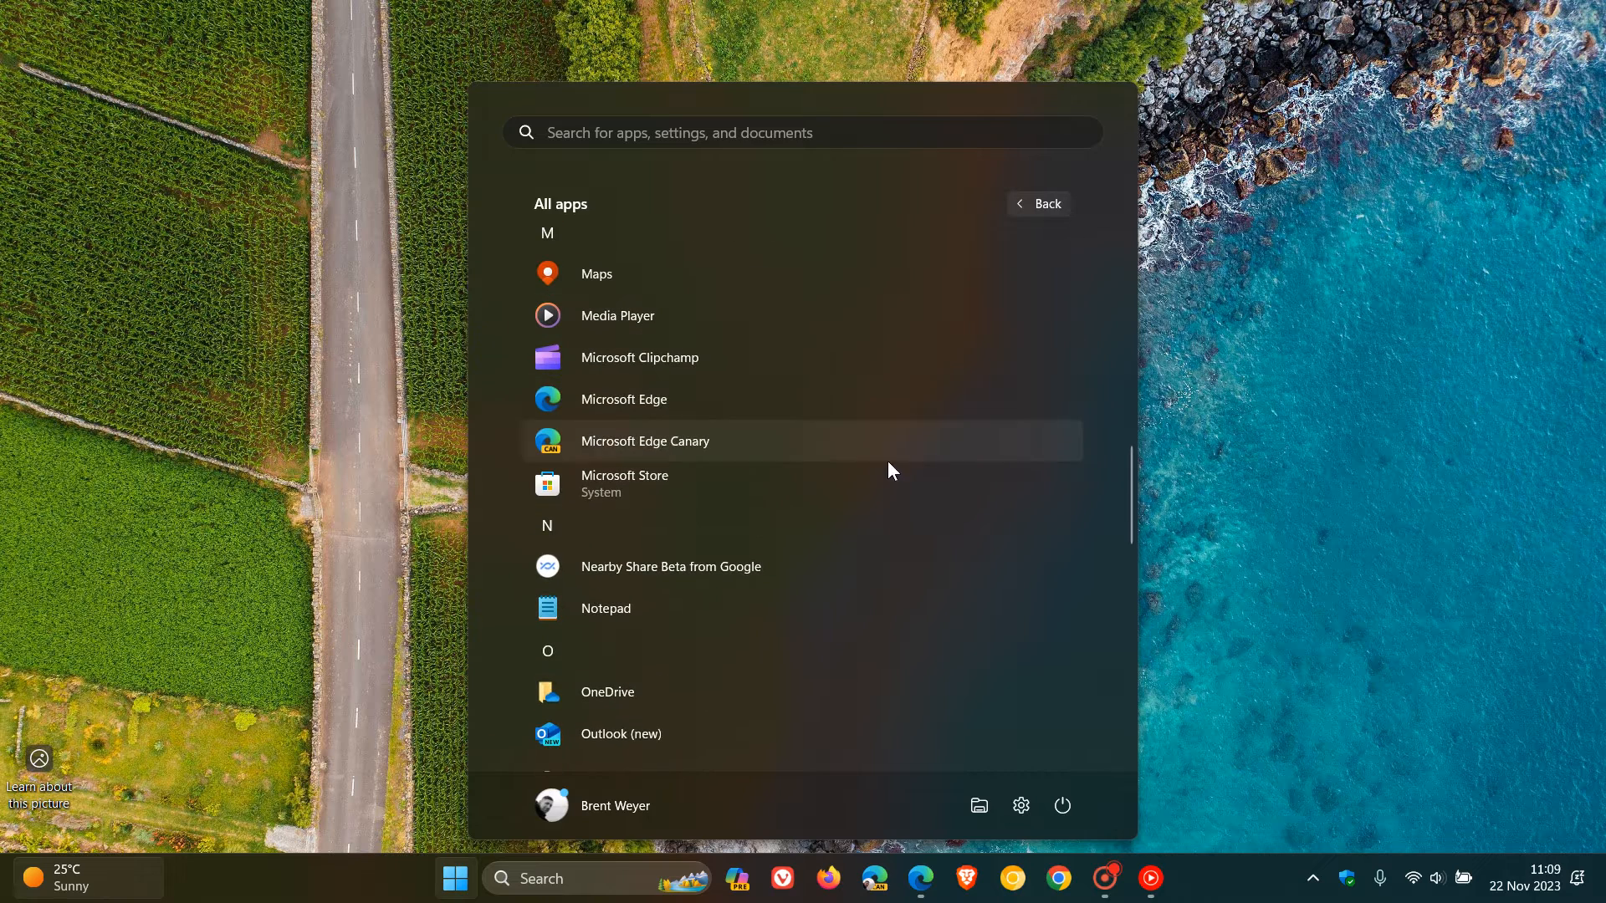
right_click(645, 441)
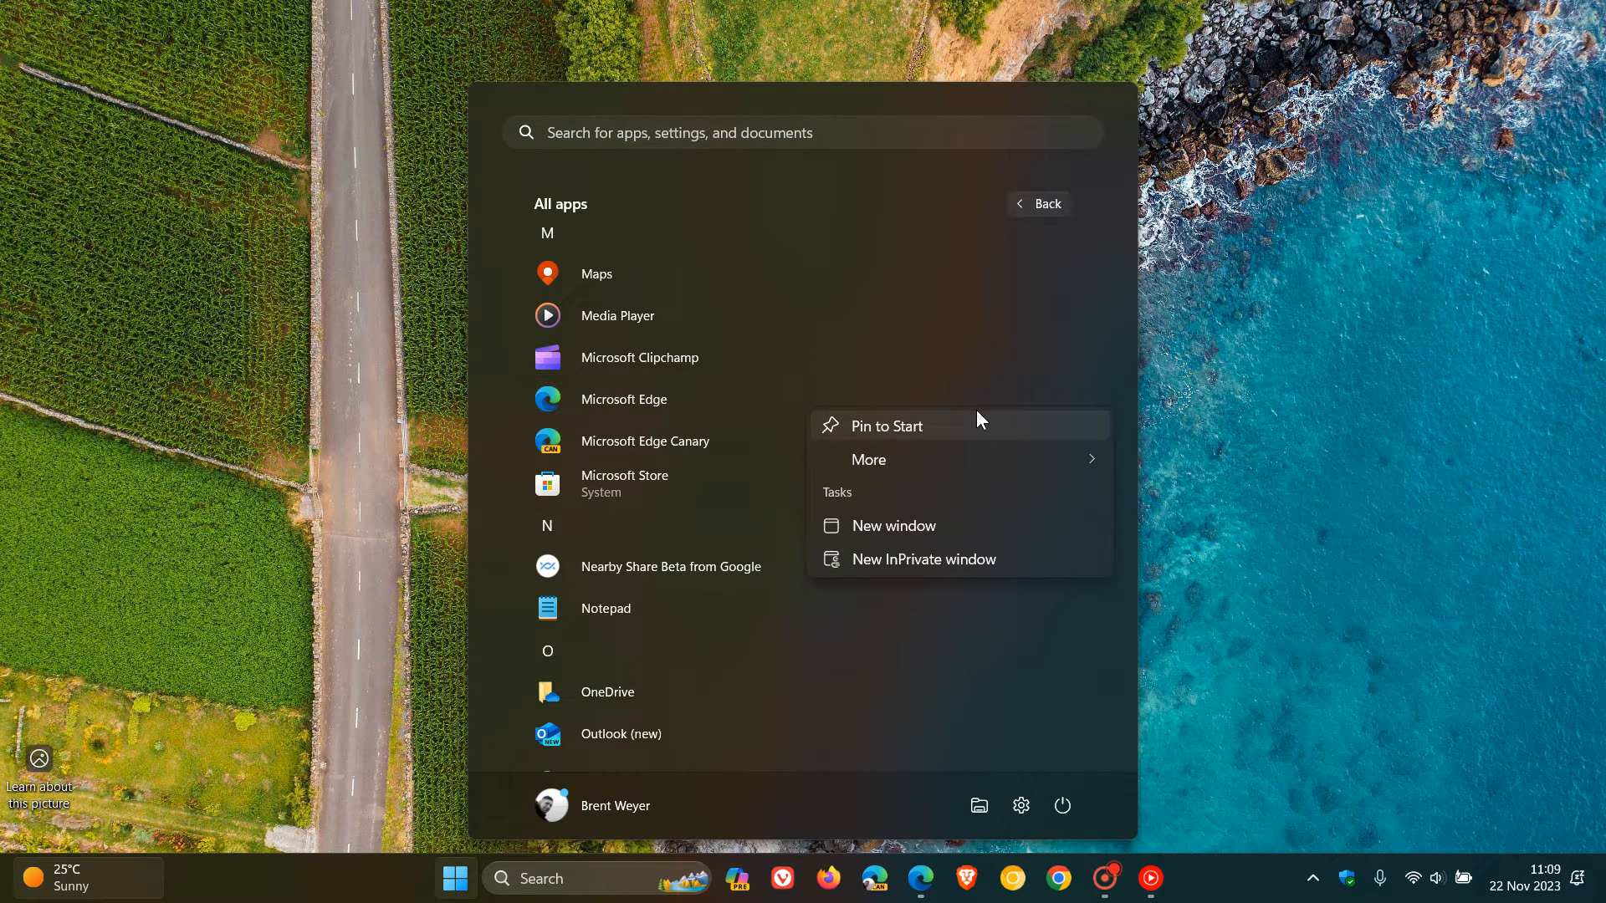
mouse_move(944, 492)
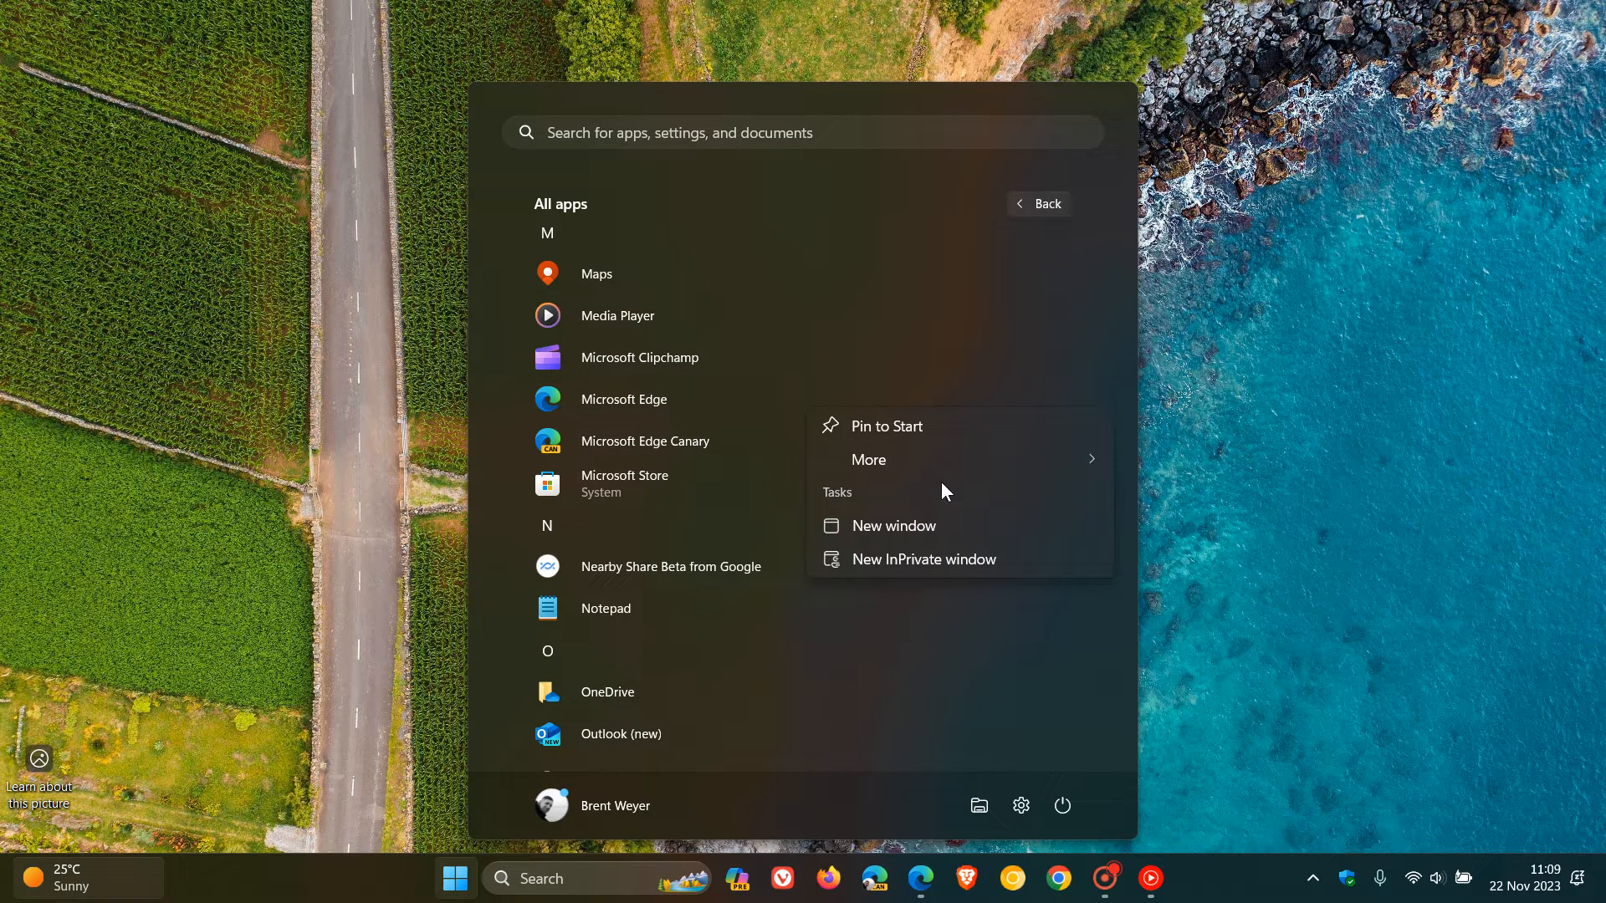
mouse_move(1006, 540)
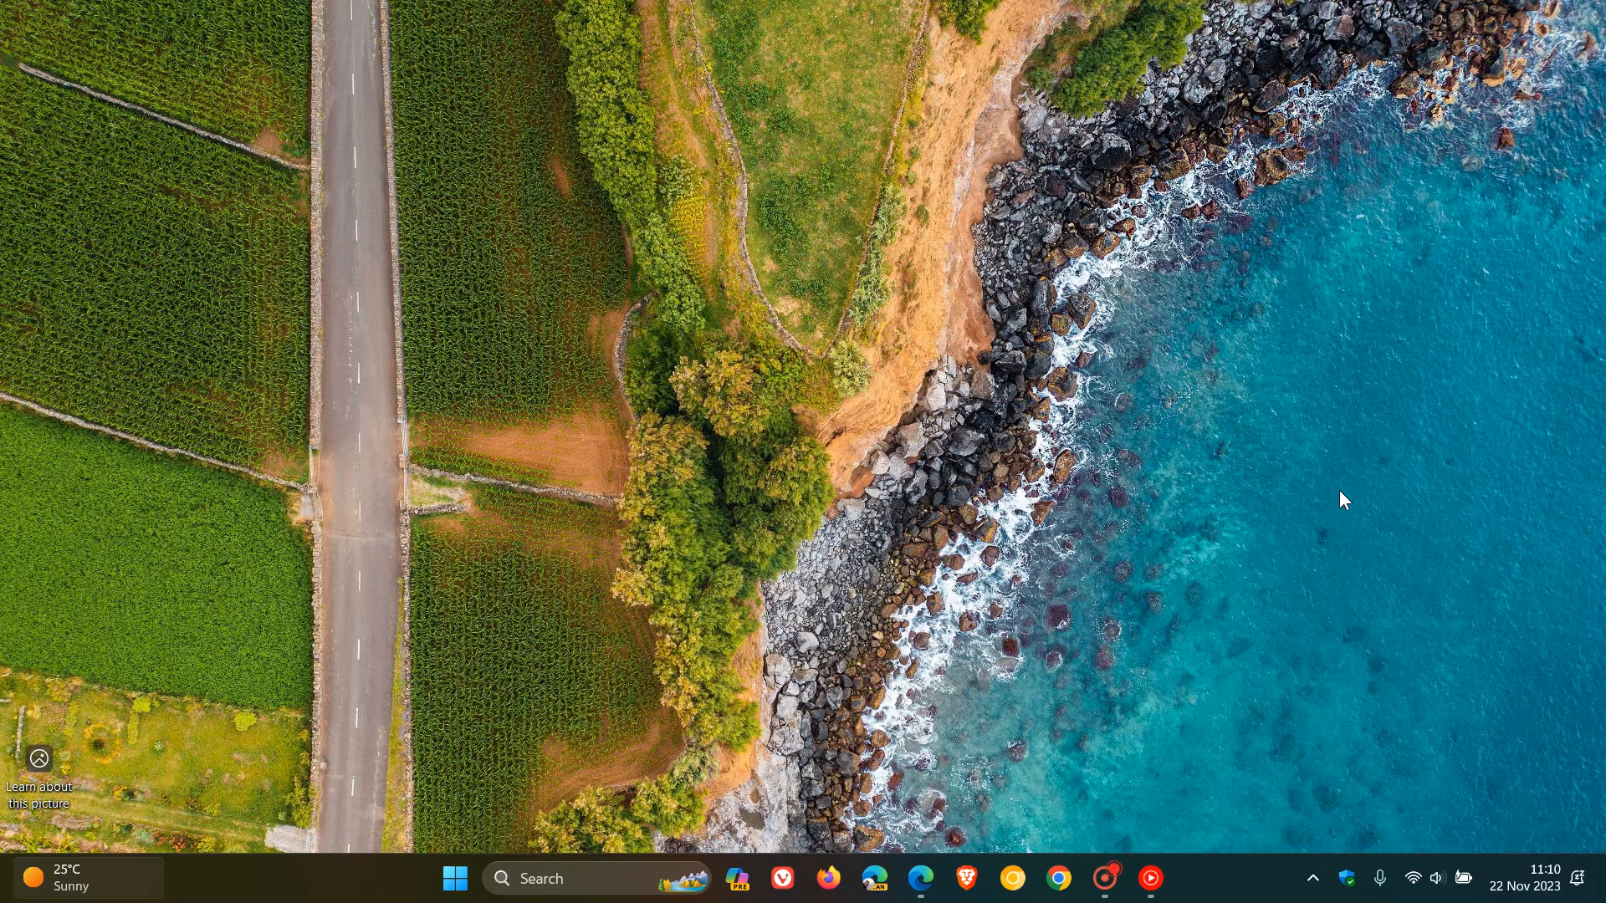
mouse_move(1023, 527)
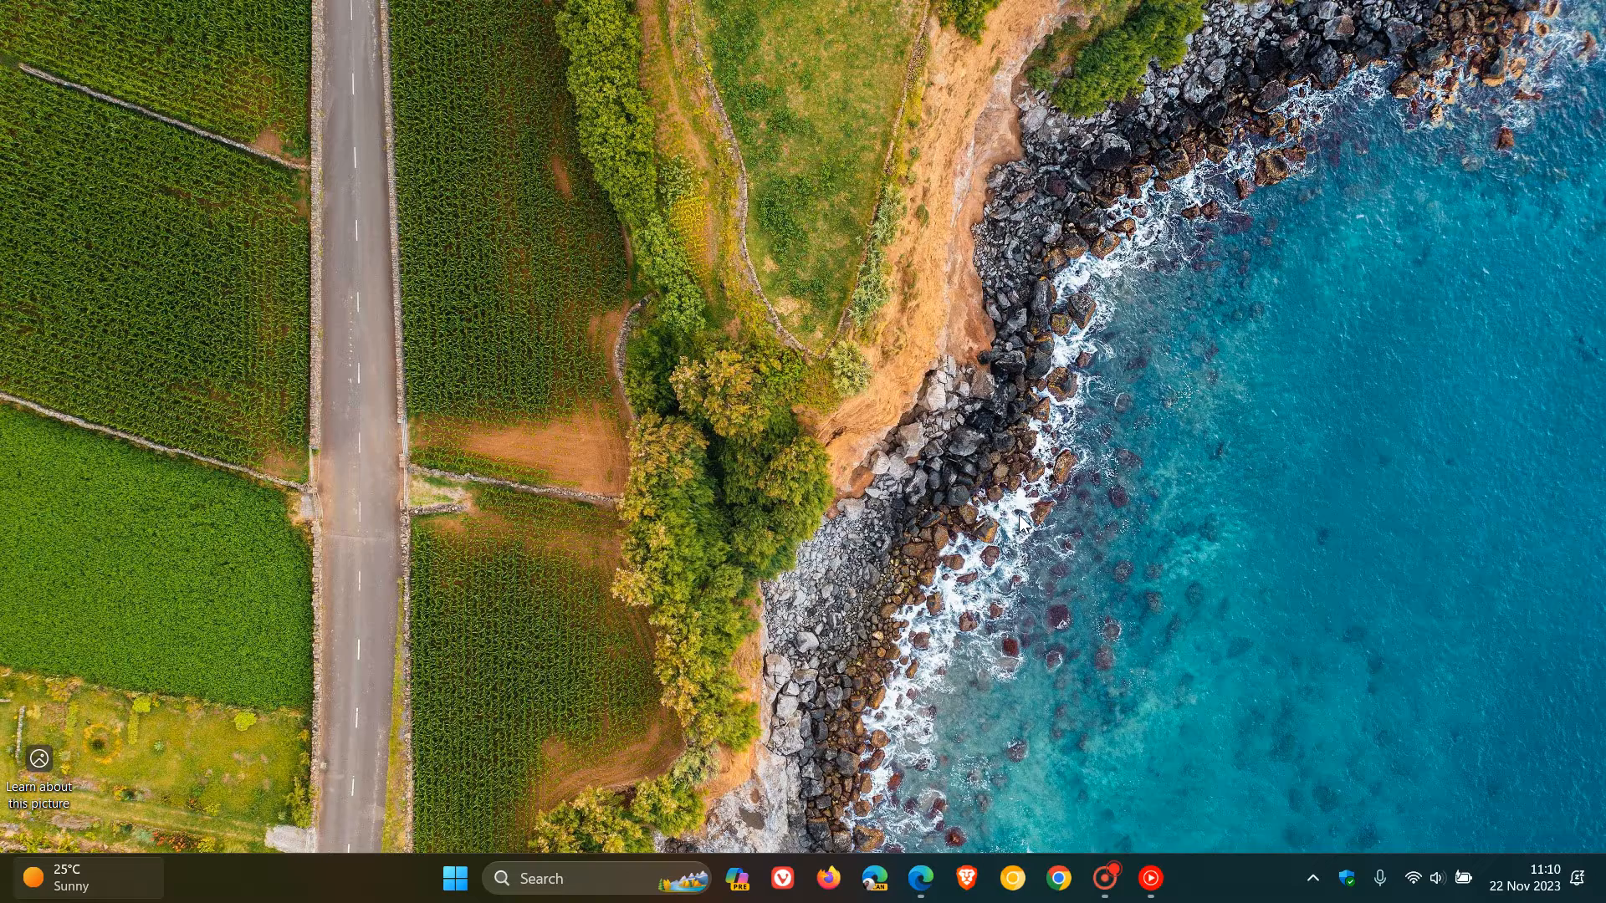
- Browse from This PC into Local Disk (C:) and the Windows folder, selecting System32
left_click(452, 902)
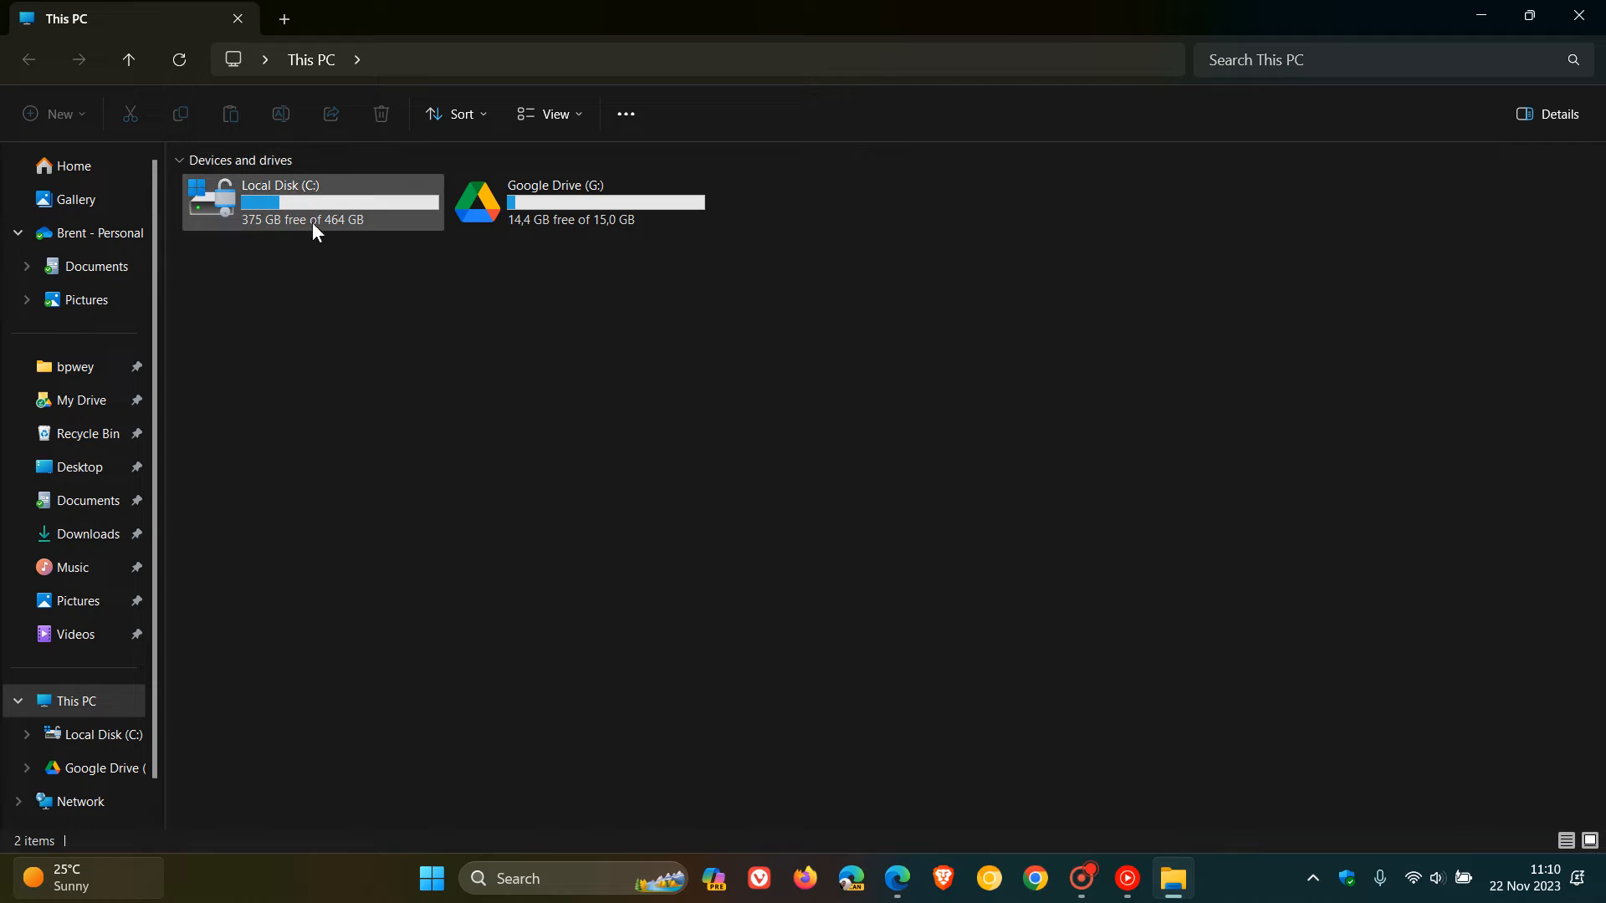
double_click(312, 201)
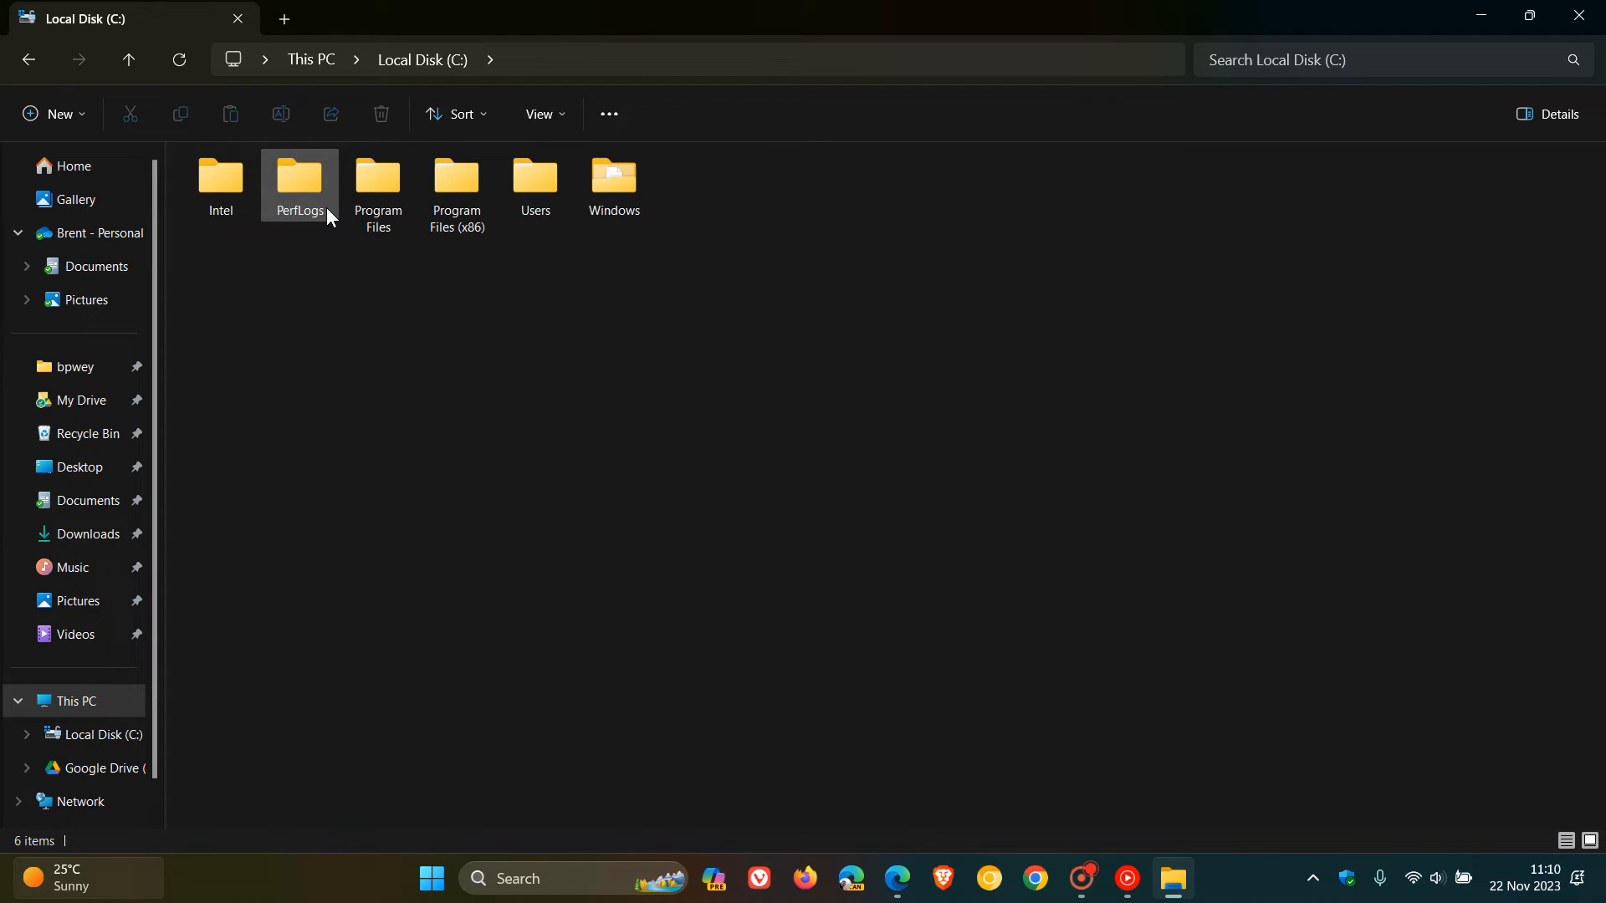
left_click(606, 394)
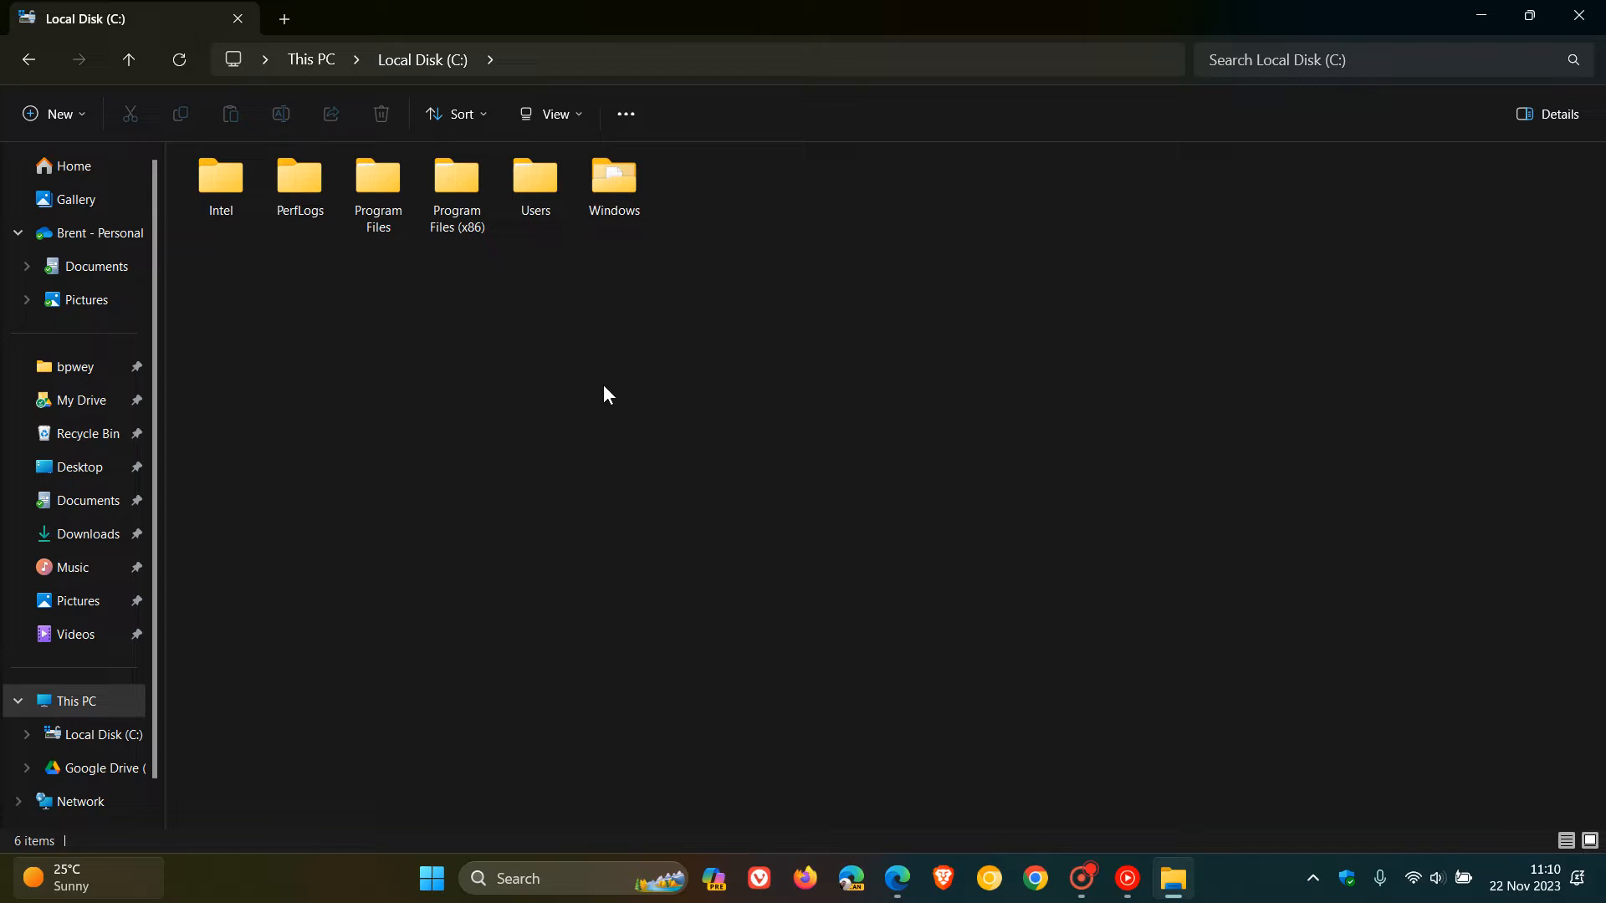
left_click(614, 186)
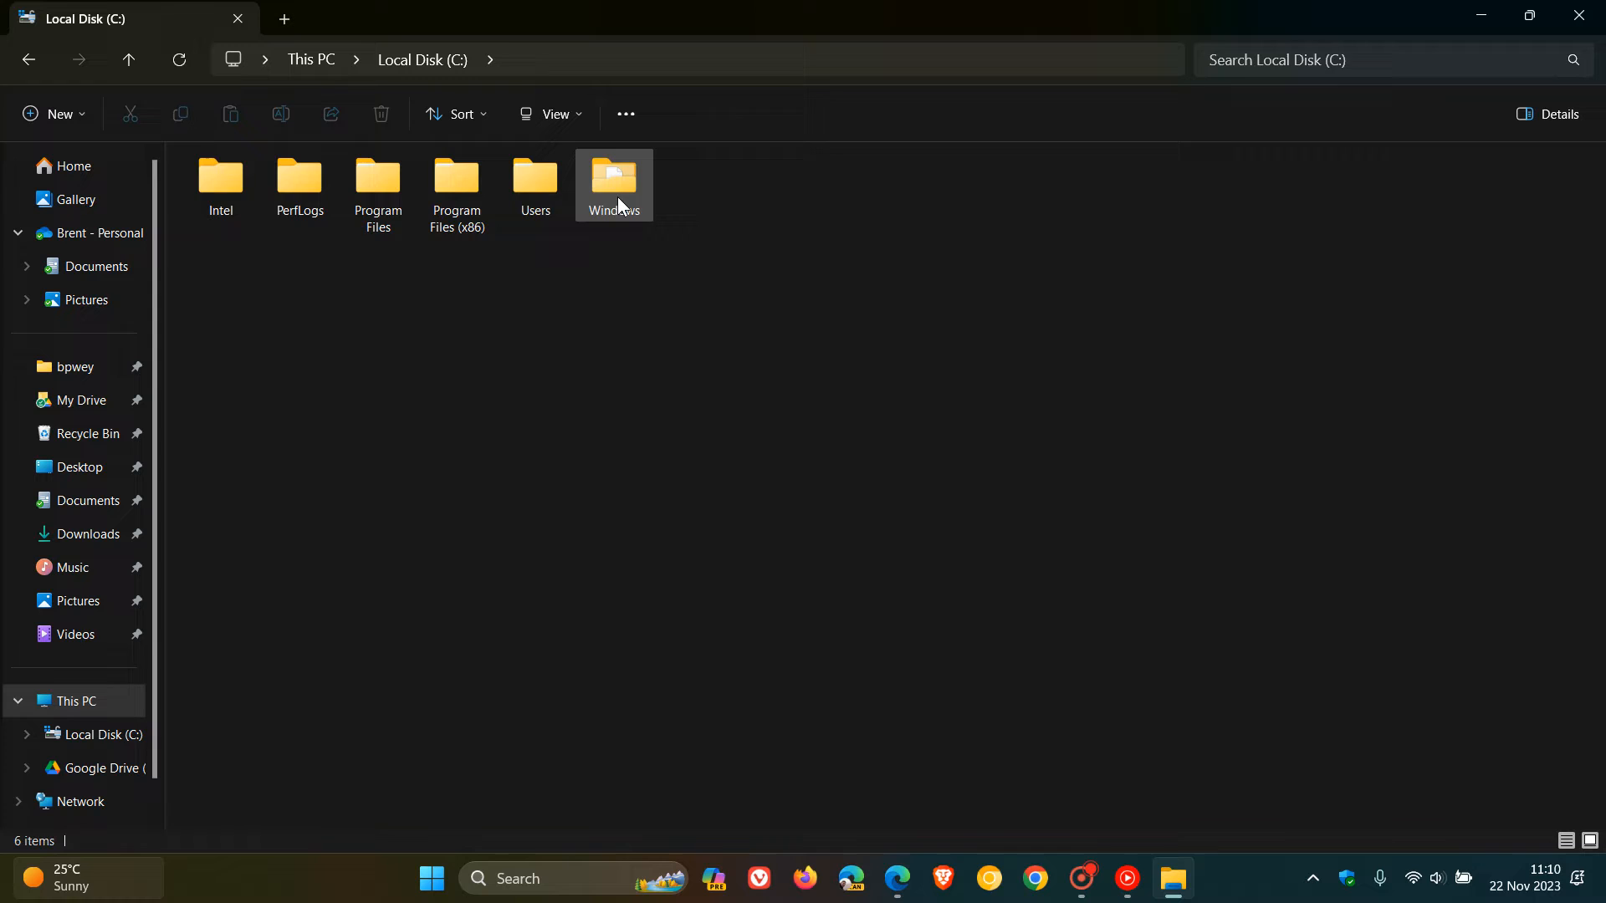
double_click(613, 178)
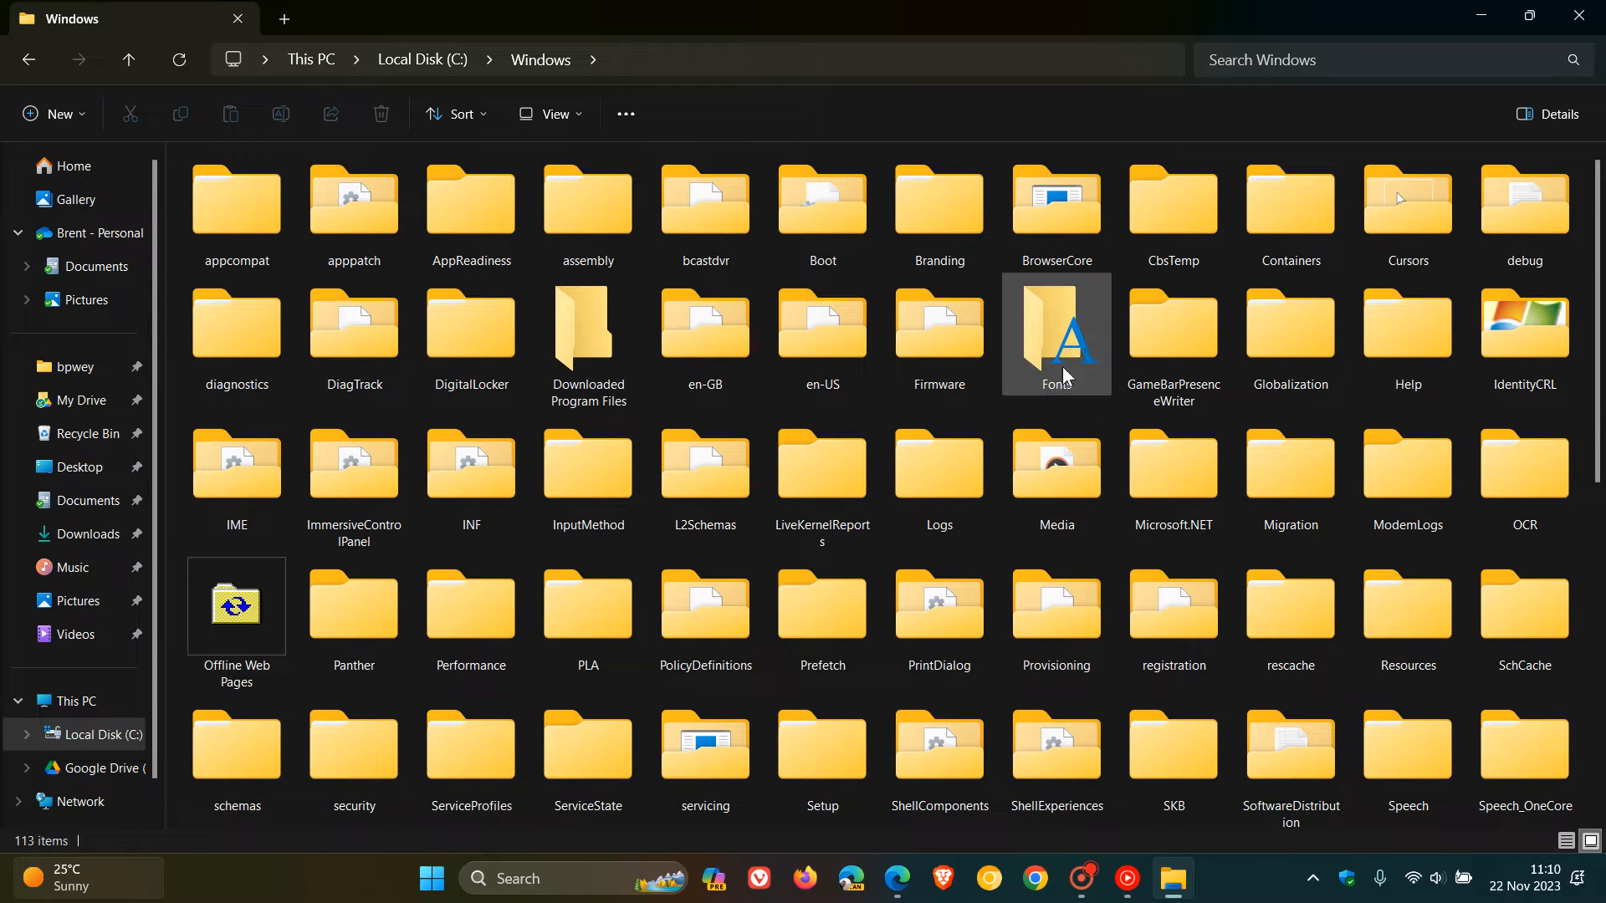
scroll("down", 3)
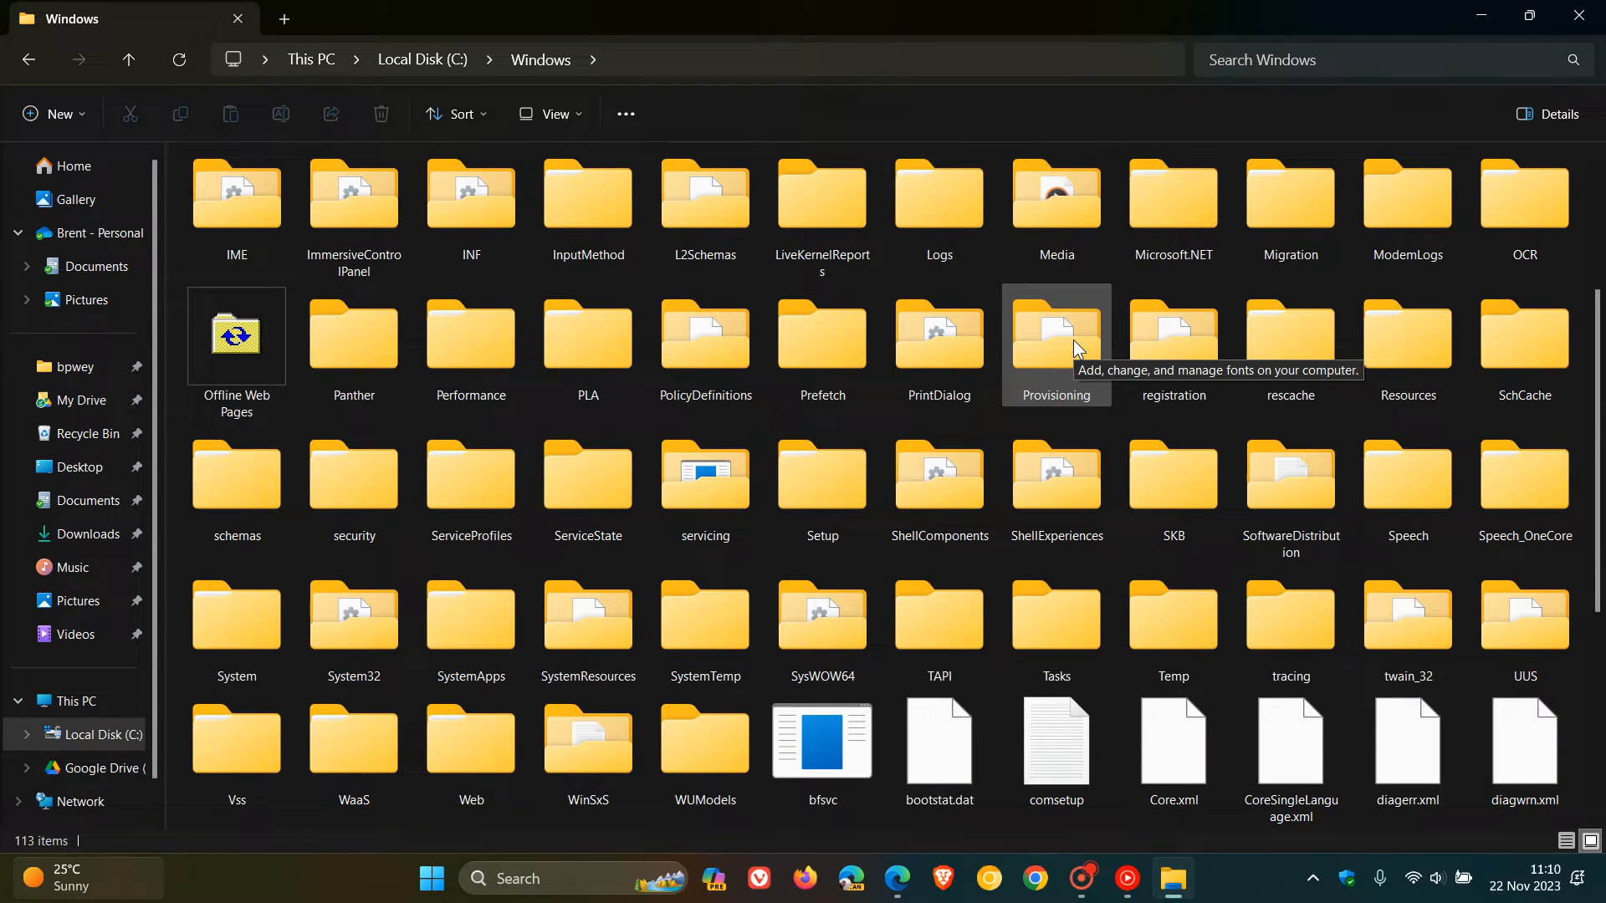
left_click(354, 630)
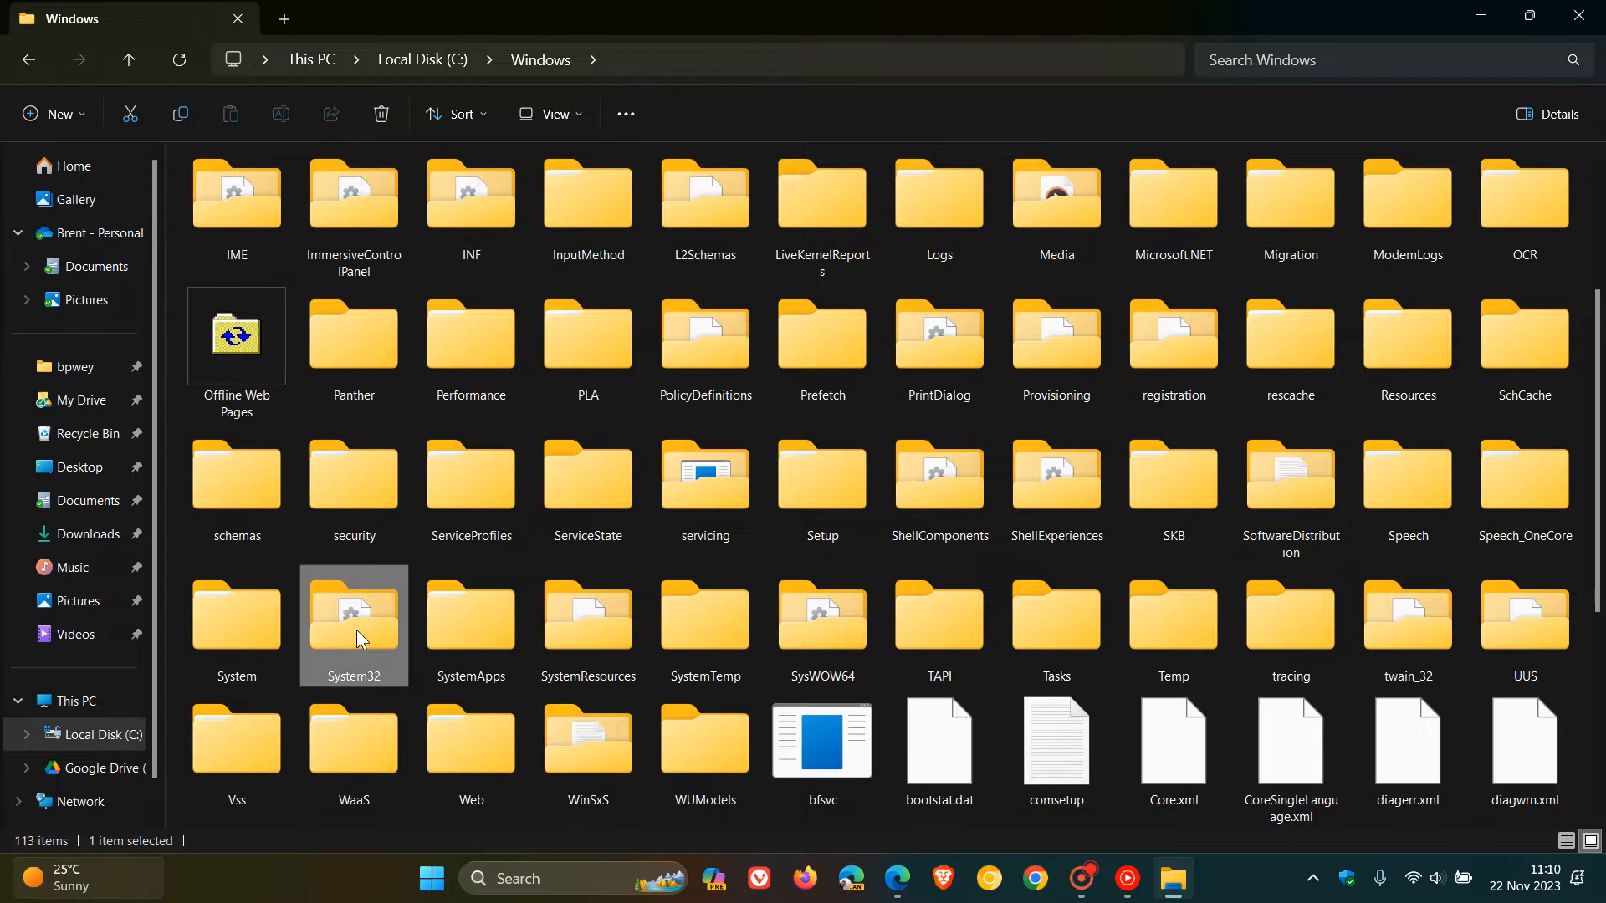
- Enter System32 and scroll down its 4,399 items toward the policy file
double_click(353, 618)
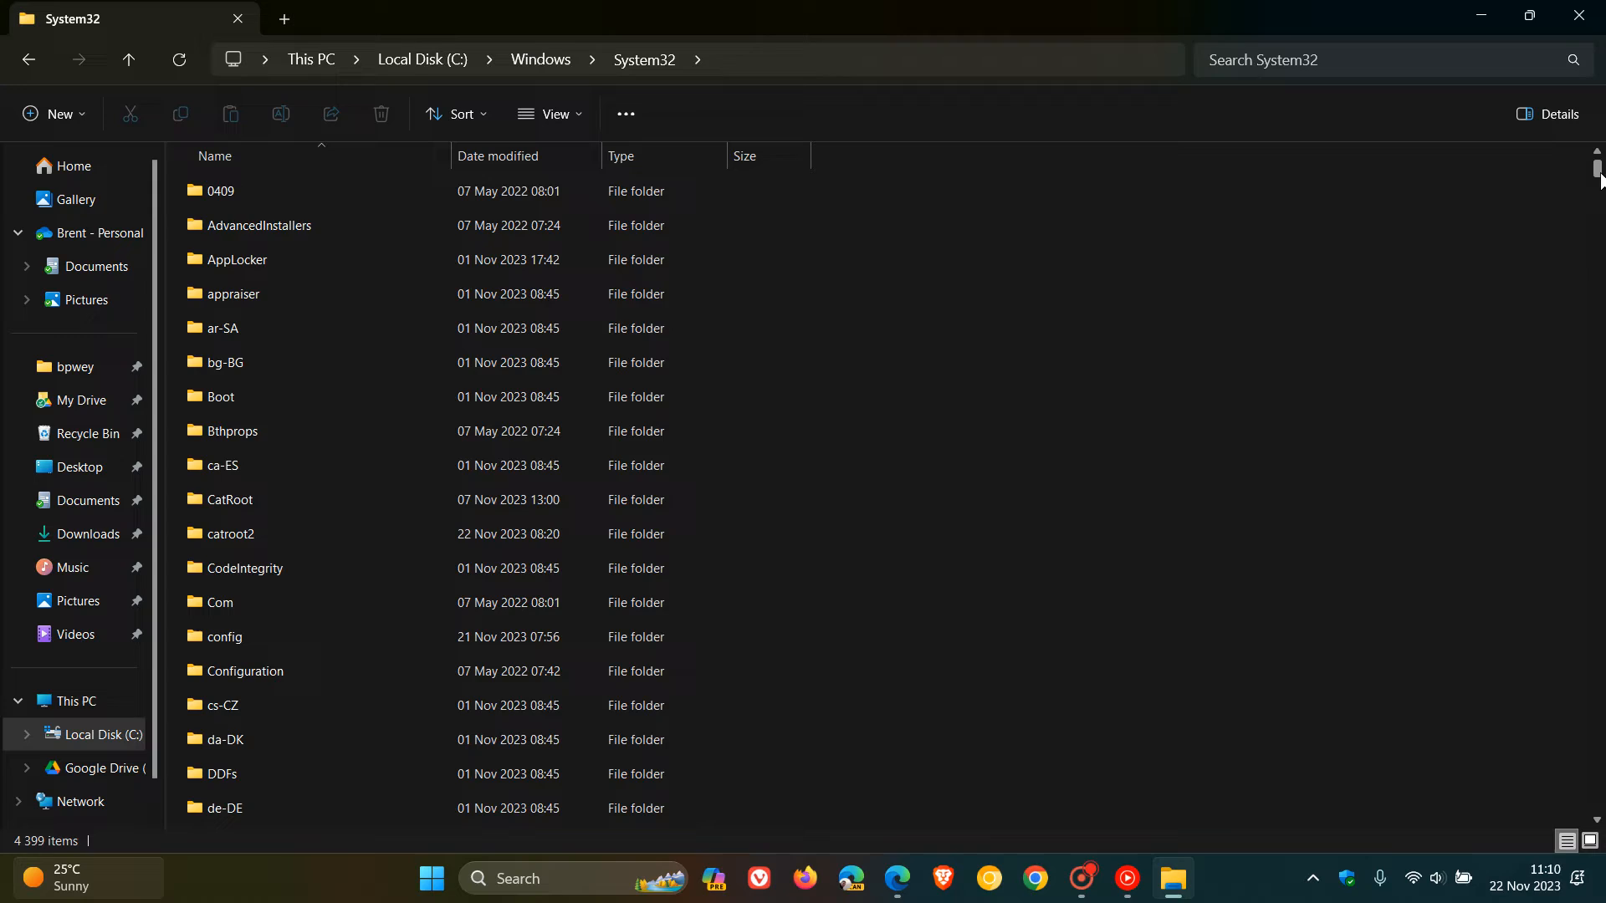
scroll("down", 3)
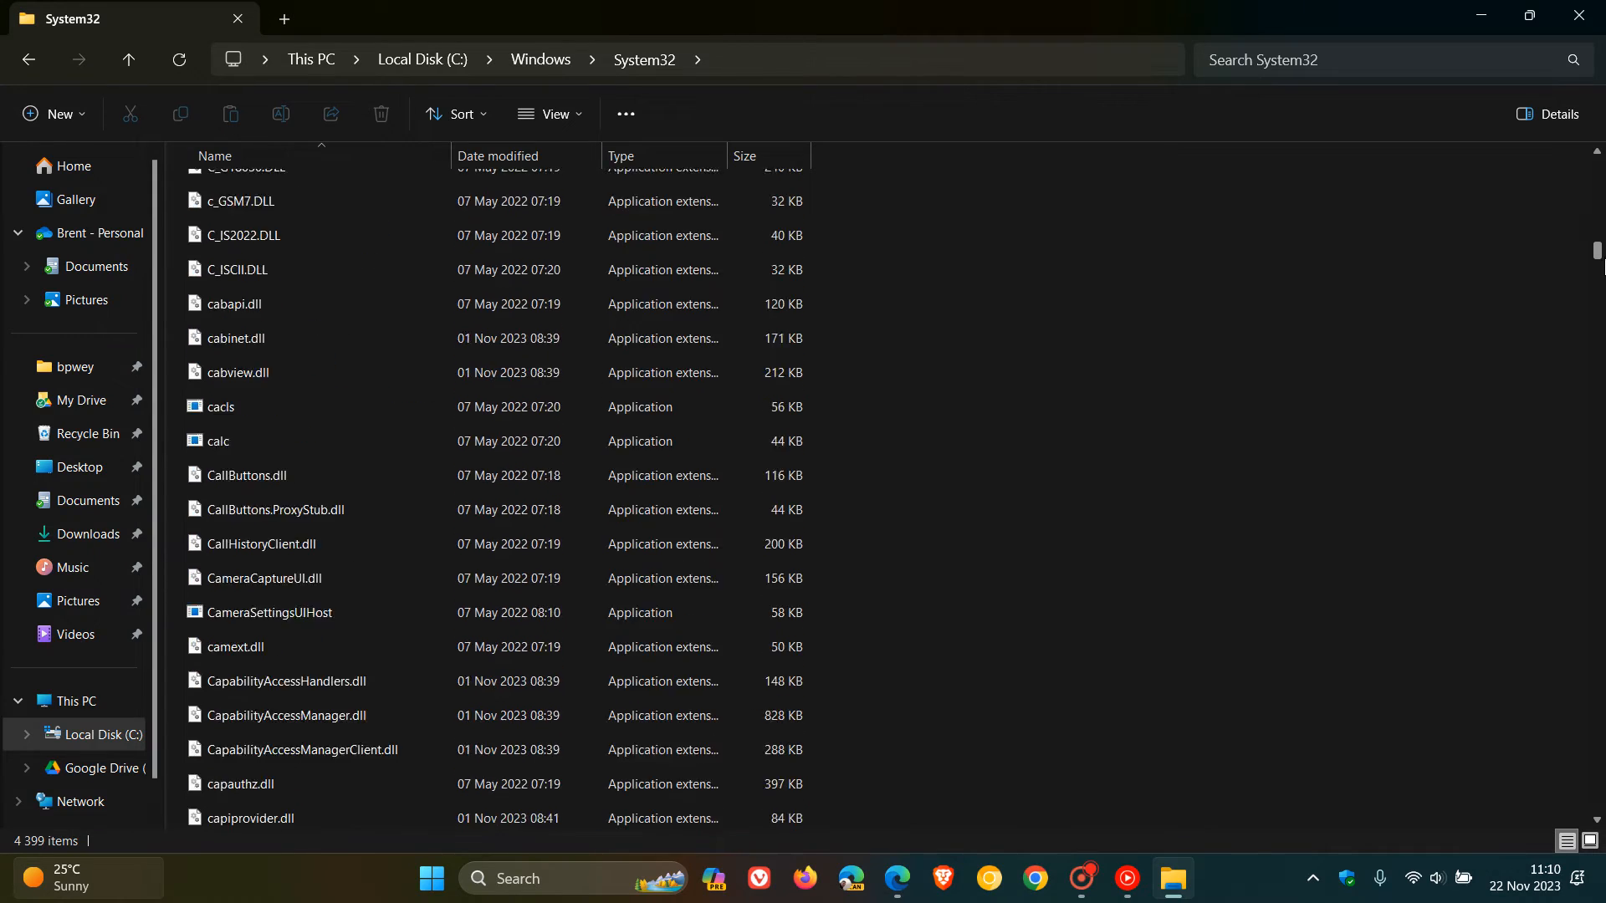
scroll("down", 3)
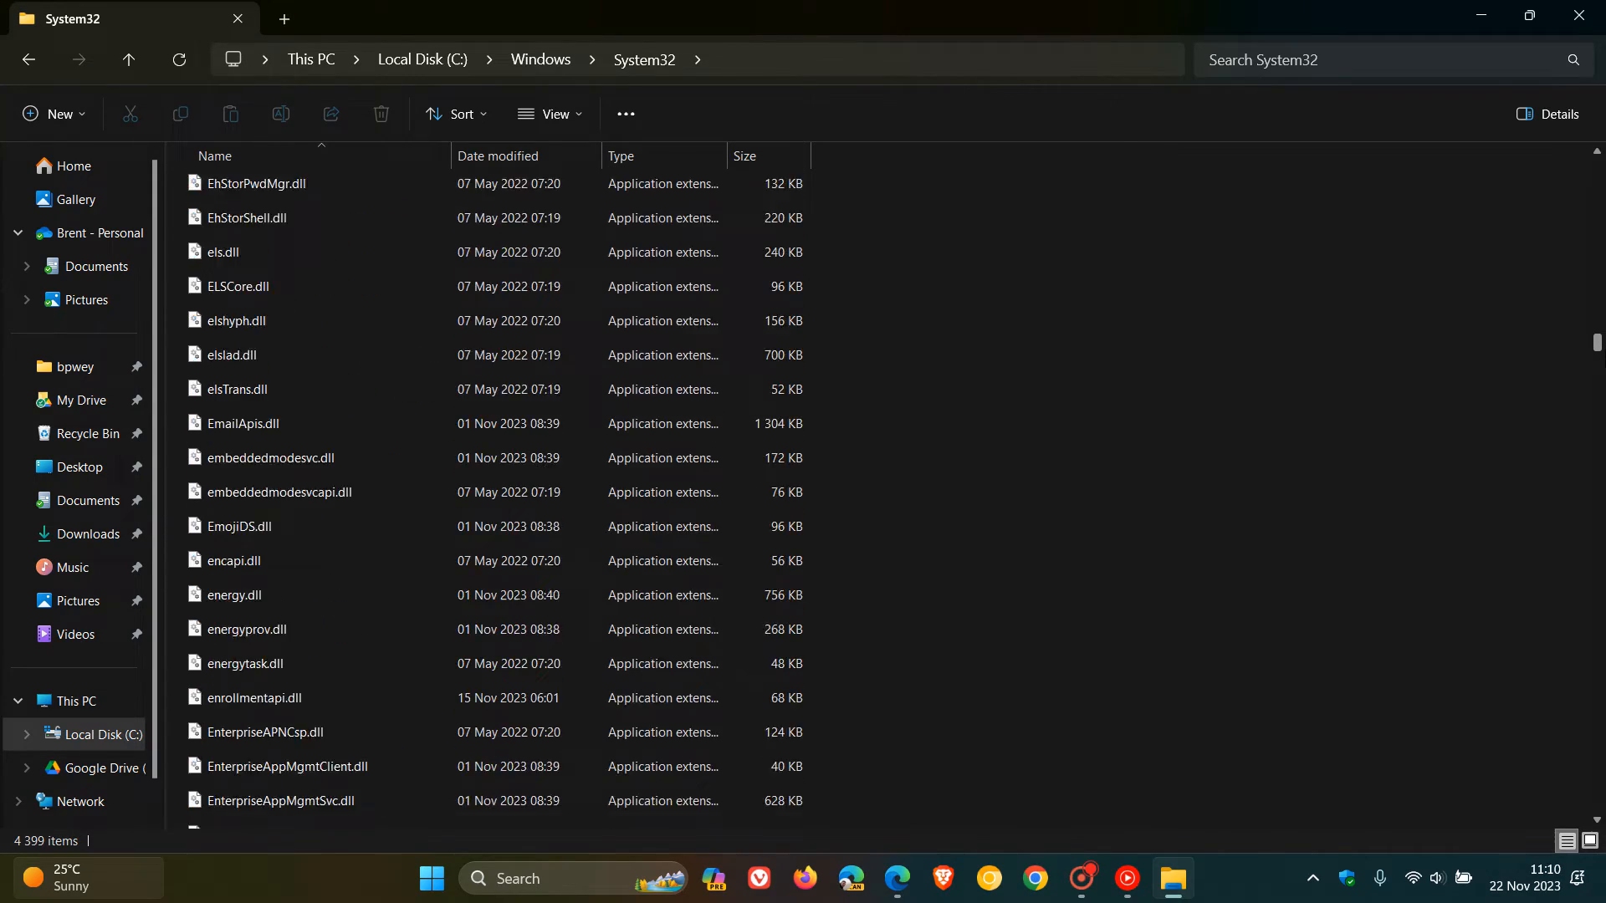
scroll("down", 3)
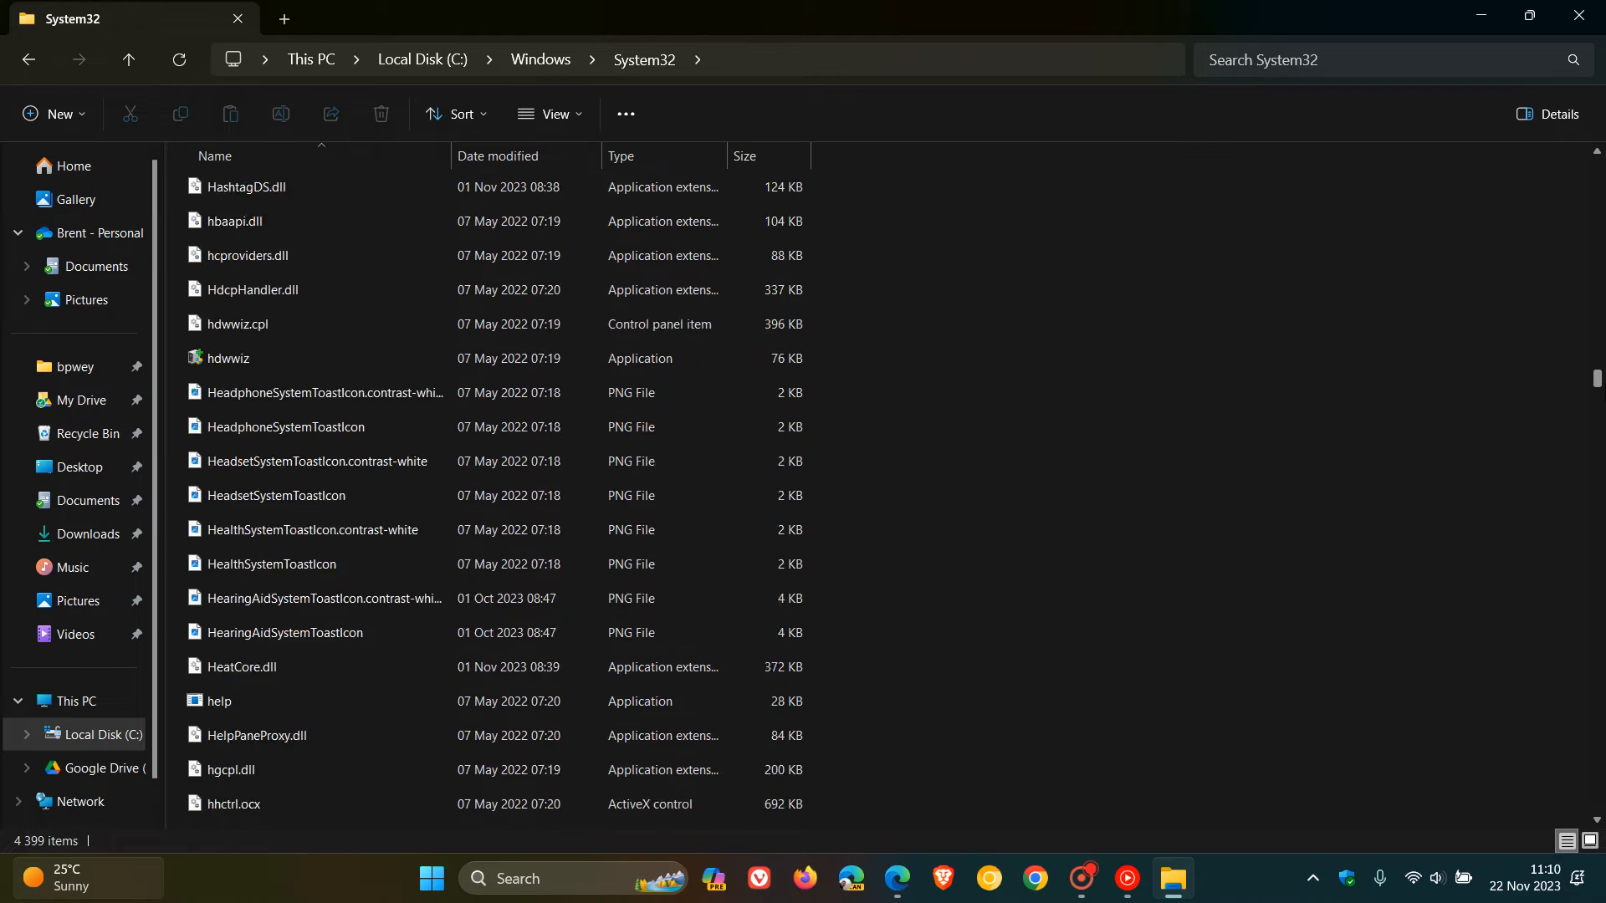
scroll("down", 3)
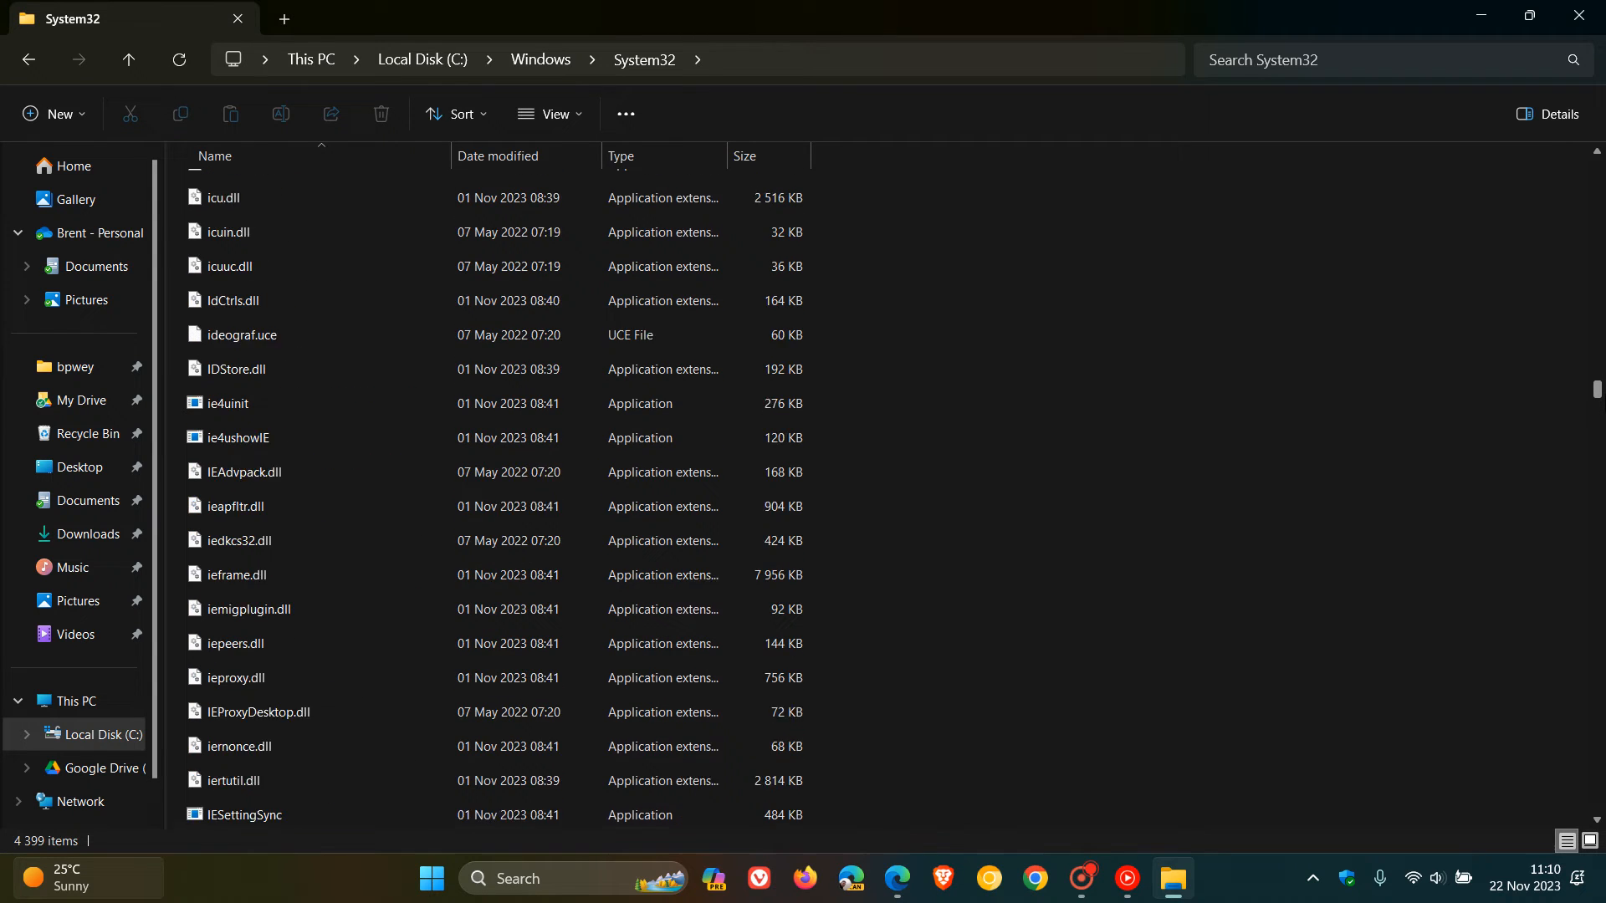
scroll("down", 3)
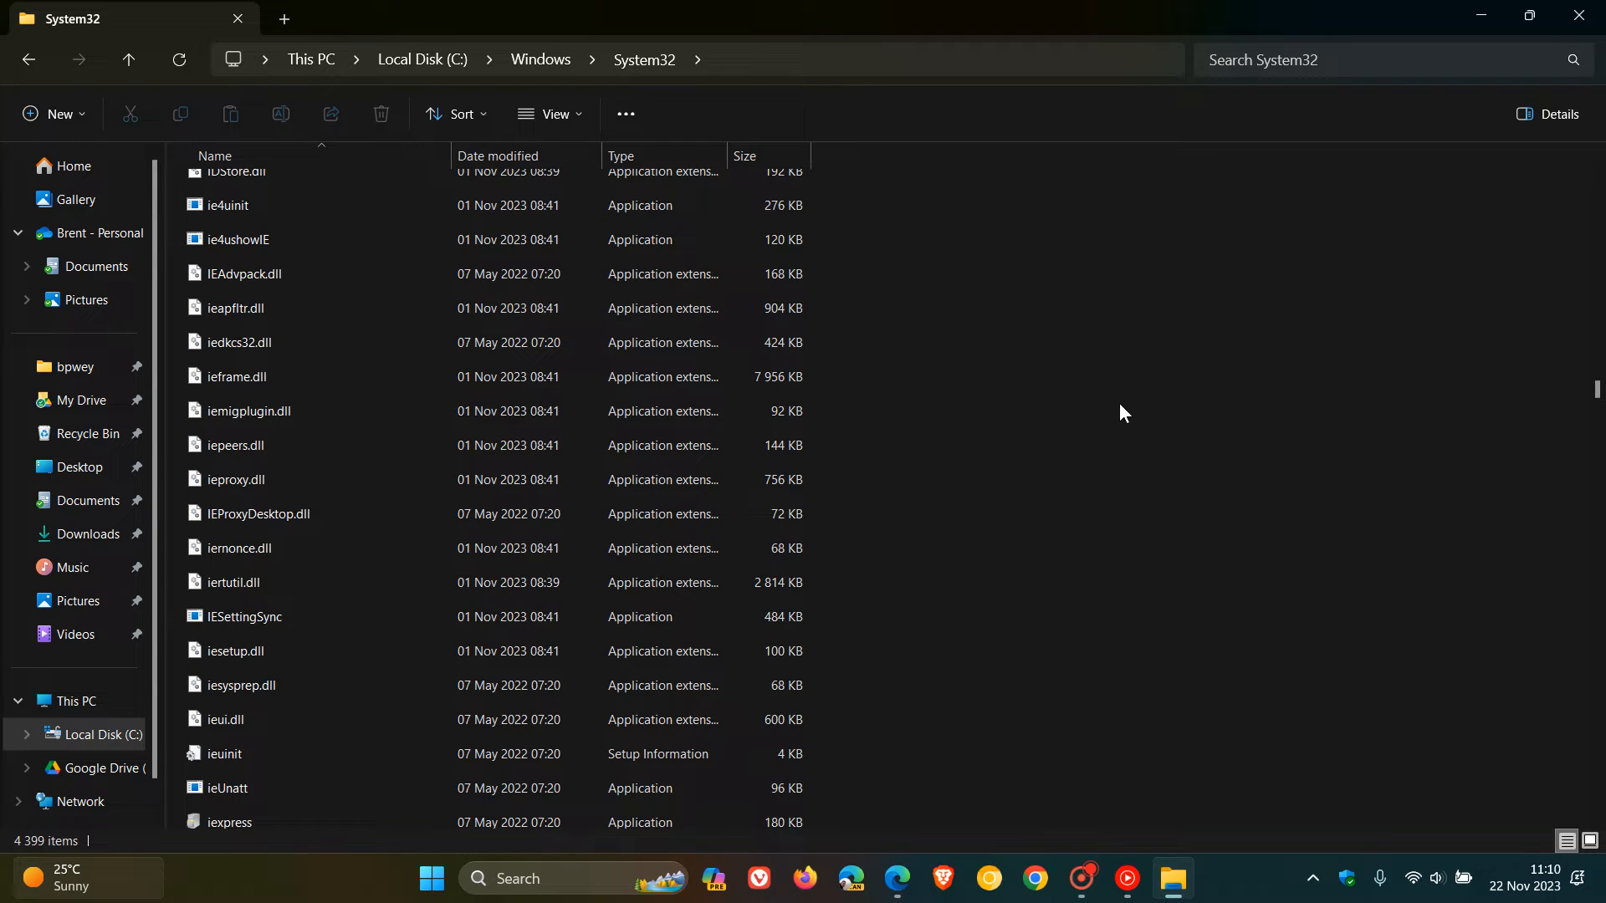
scroll("down", 3)
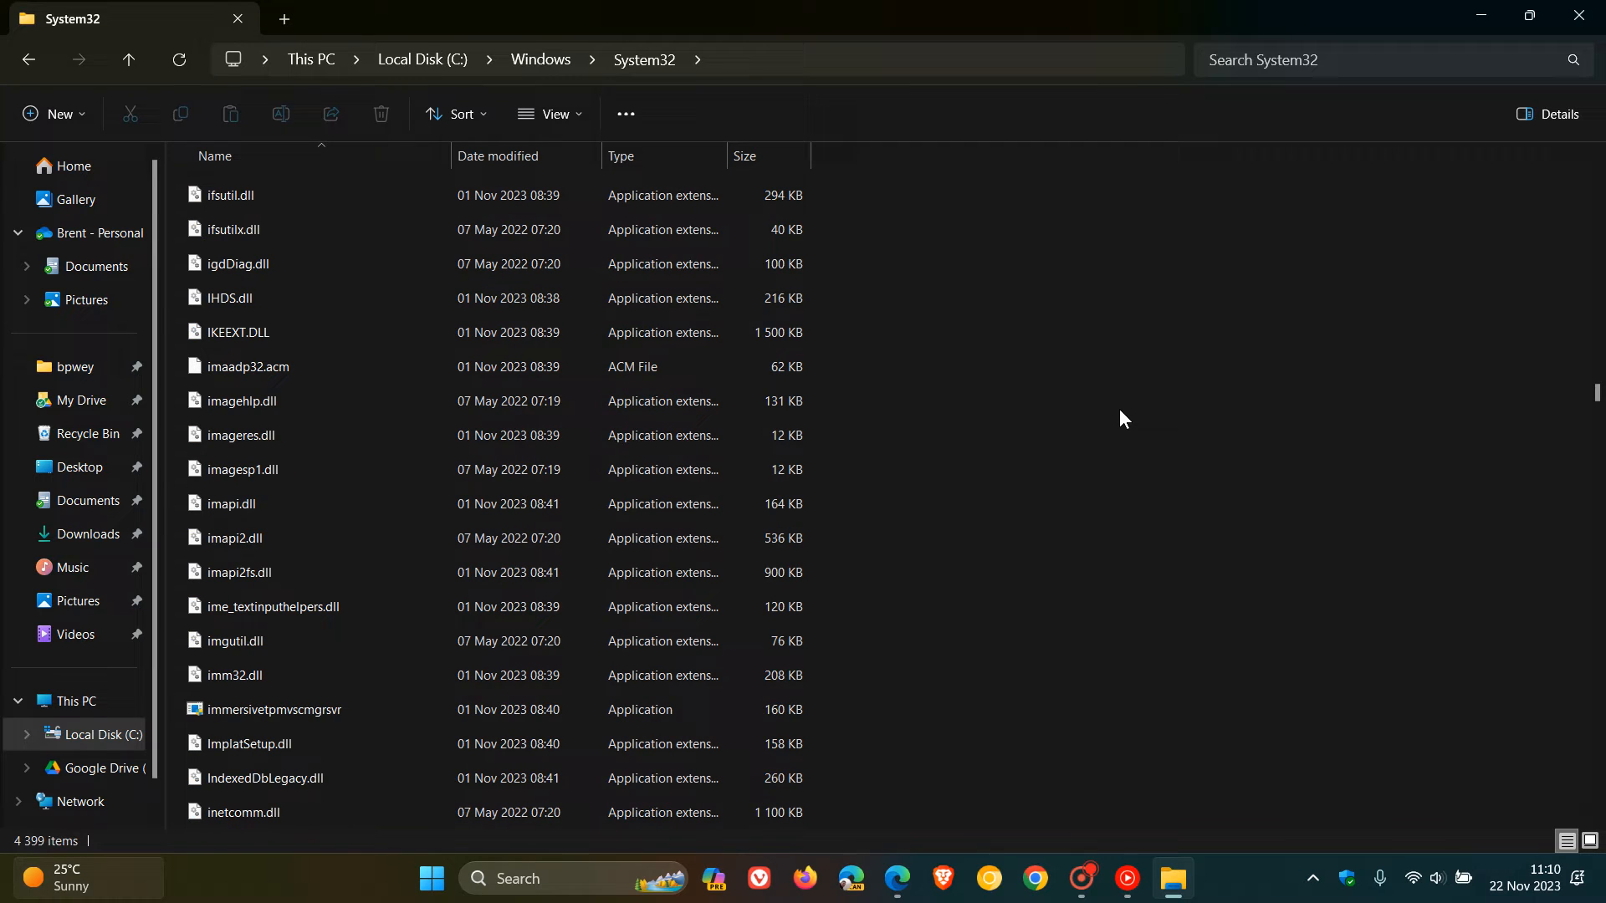
scroll("down", 3)
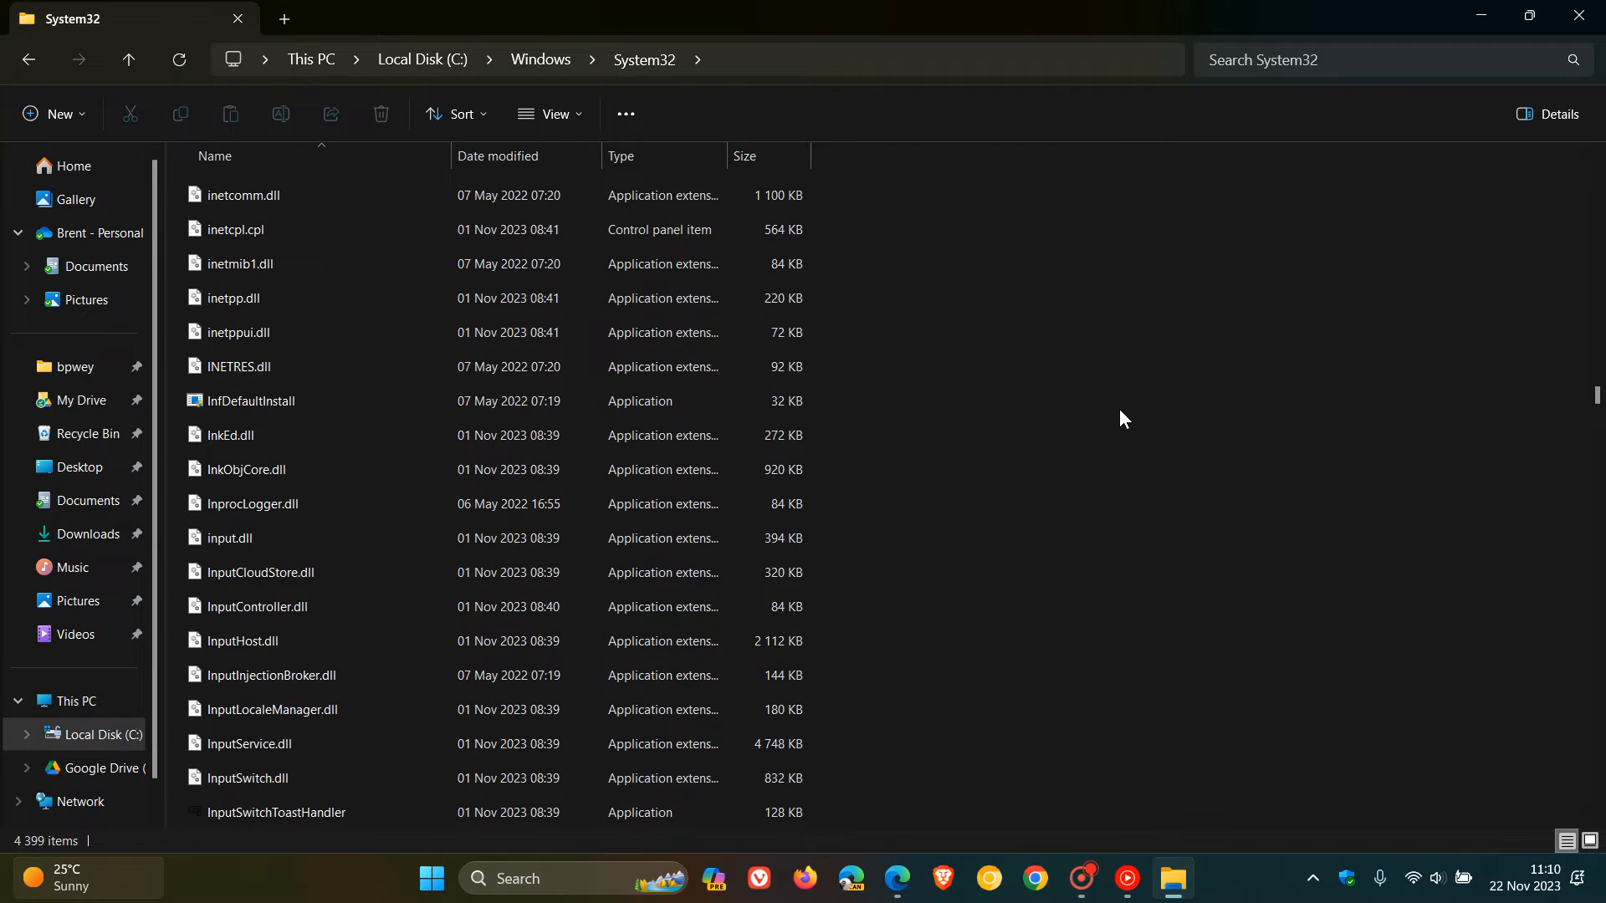
scroll("down", 3)
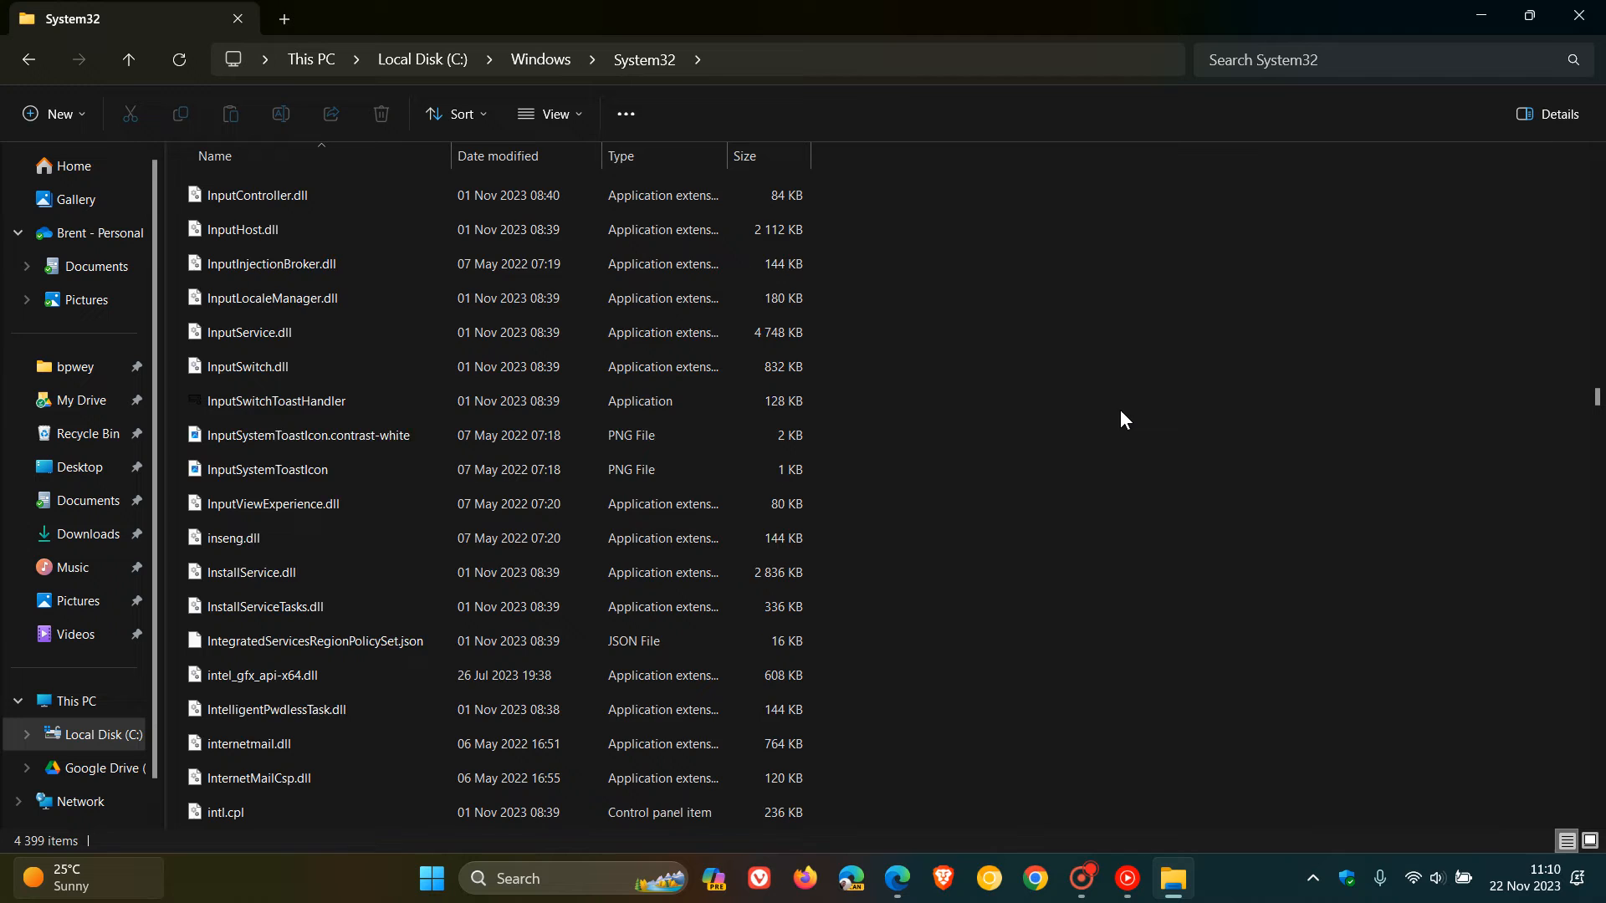
scroll("down", 3)
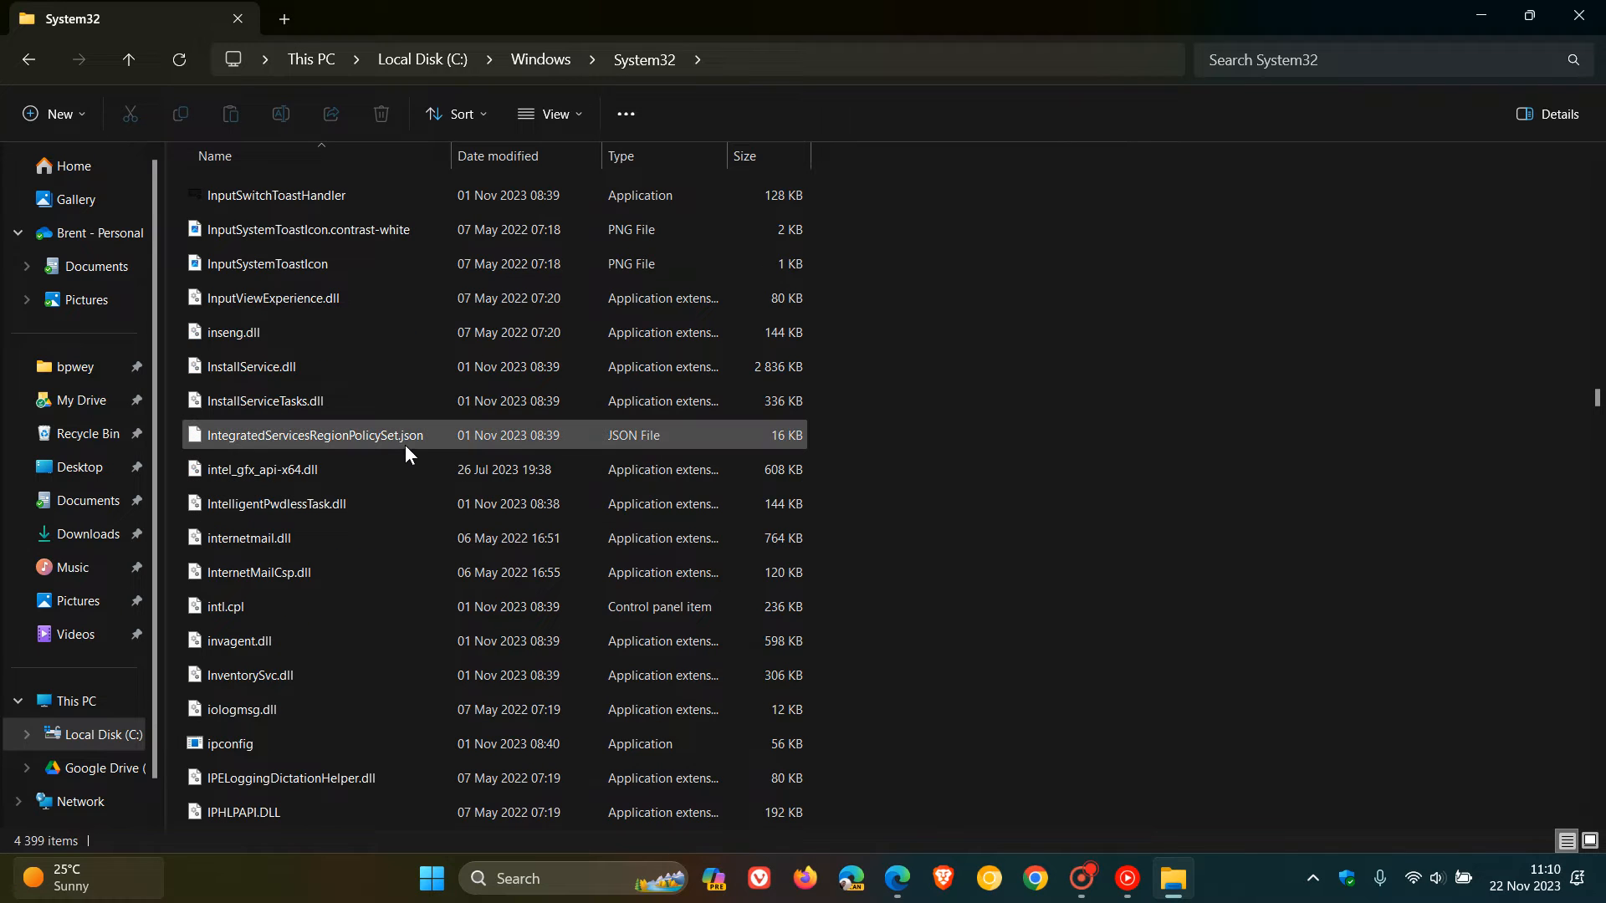
mouse_move(404, 449)
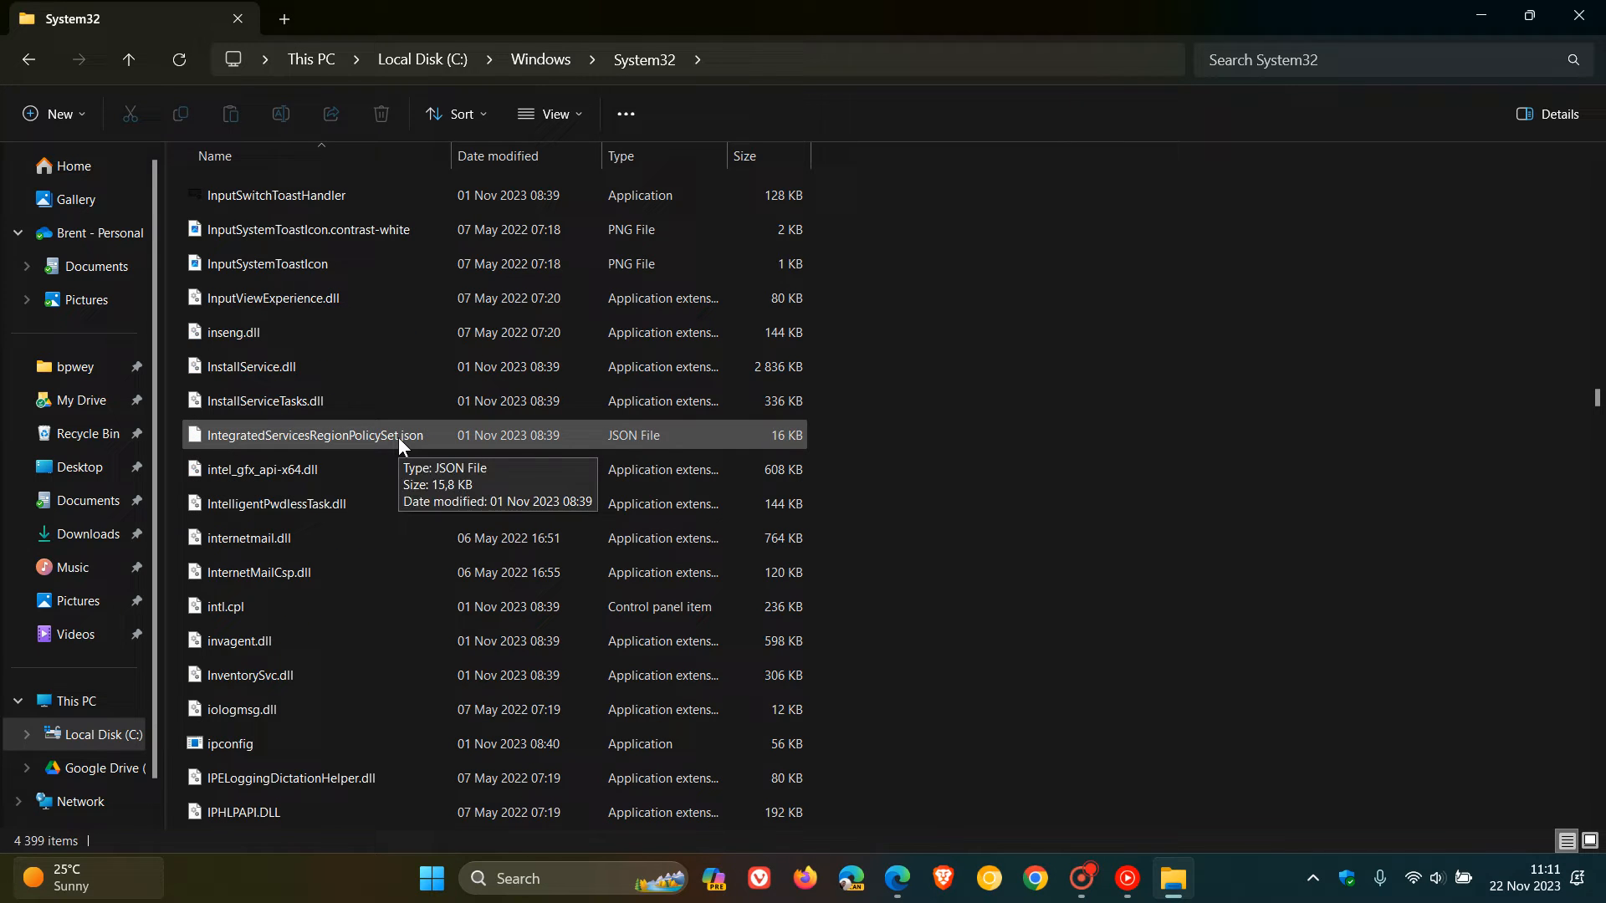
- Select IntegratedServicesRegionPolicySet.json and show its context menu after a failed direct open
left_click(315, 435)
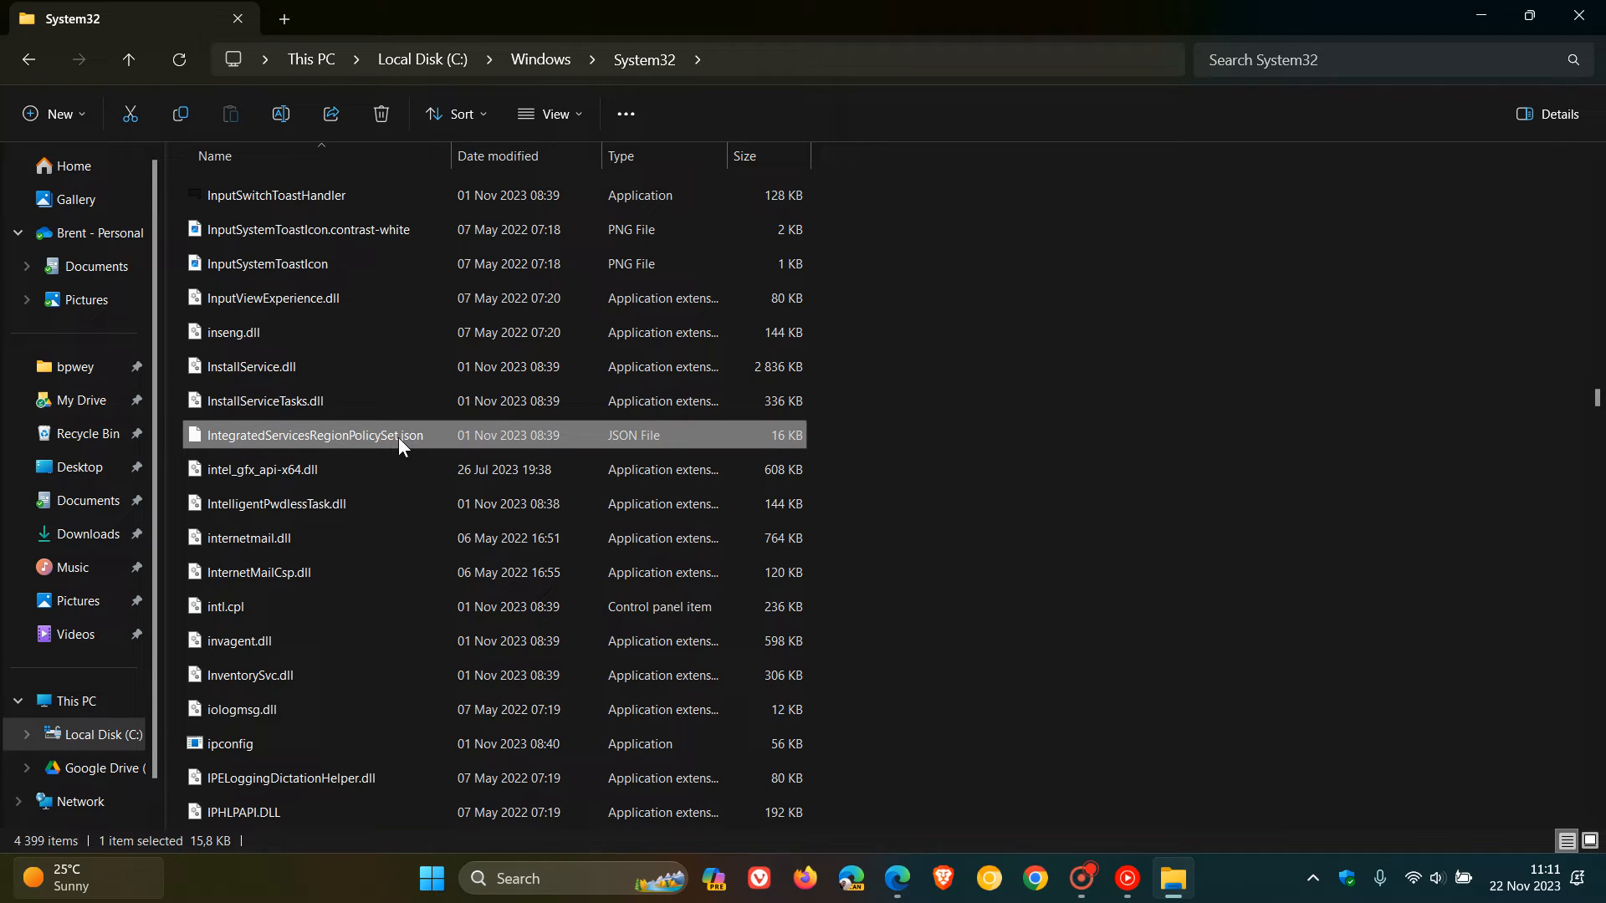
double_click(314, 435)
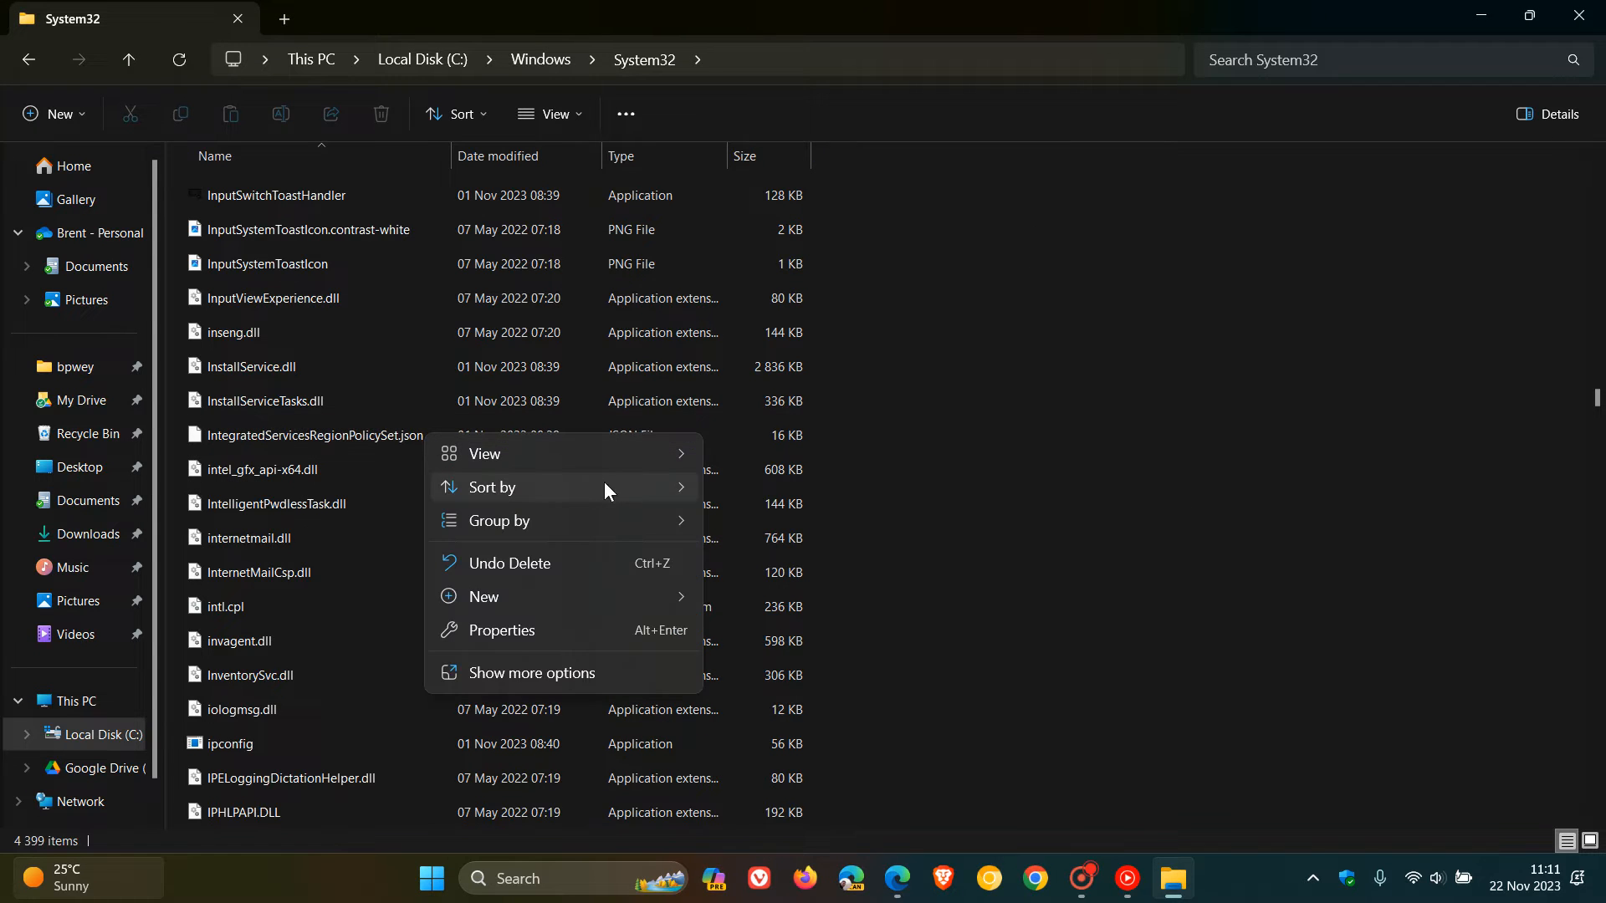
left_click(356, 436)
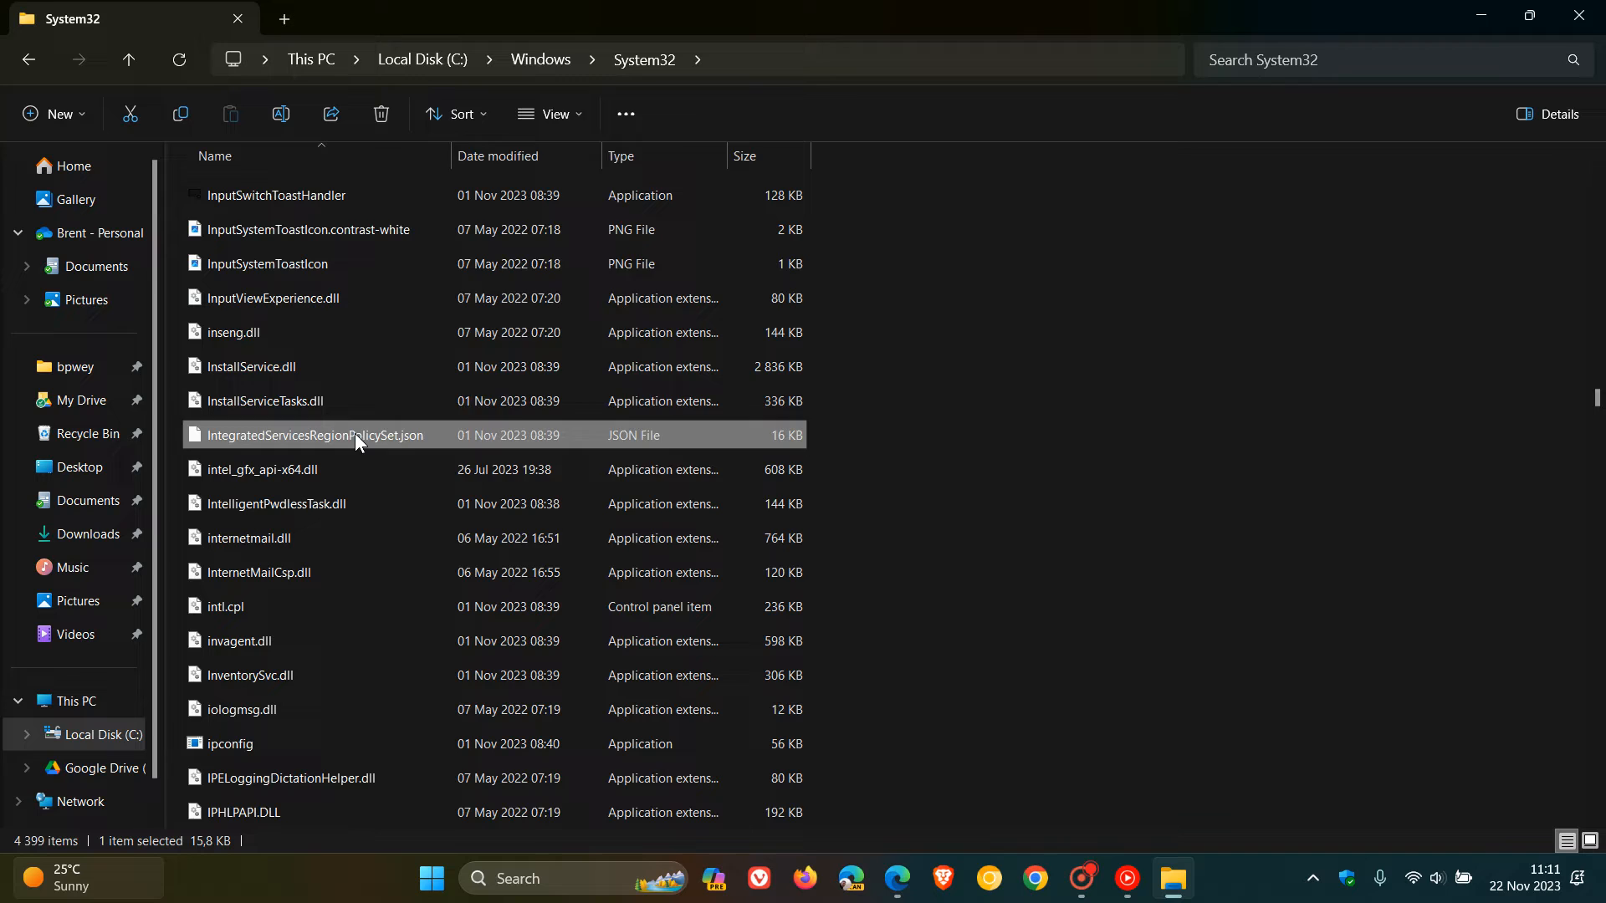
right_click(357, 435)
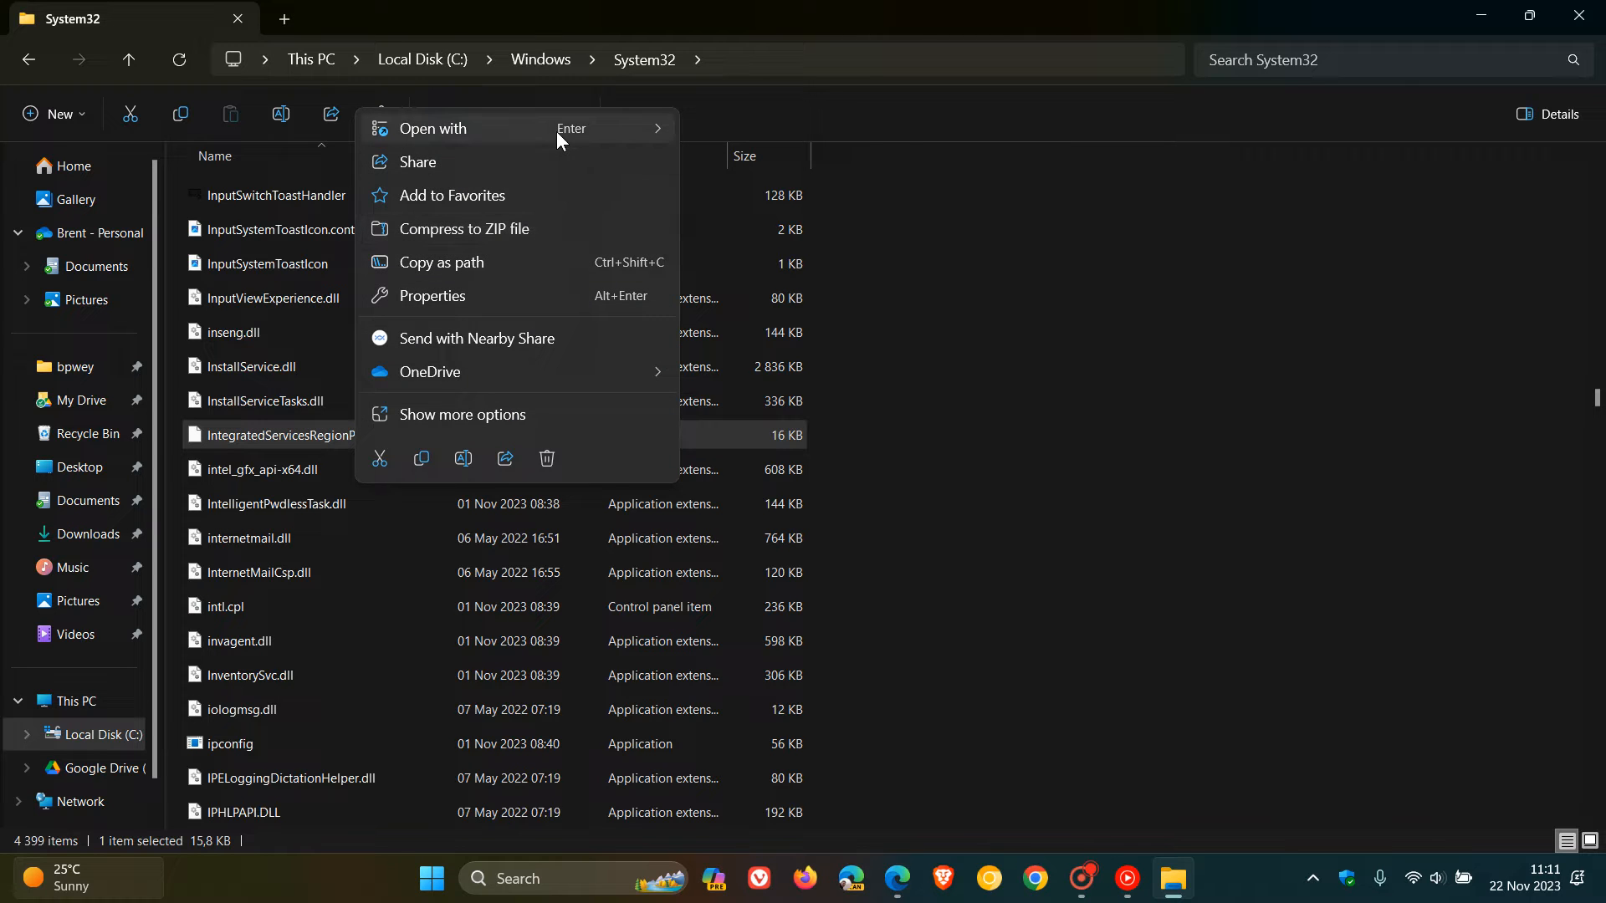
- Open the file in Notepad and highlight the 'Edge is uninstallable.' comment and its region codes
left_click(433, 128)
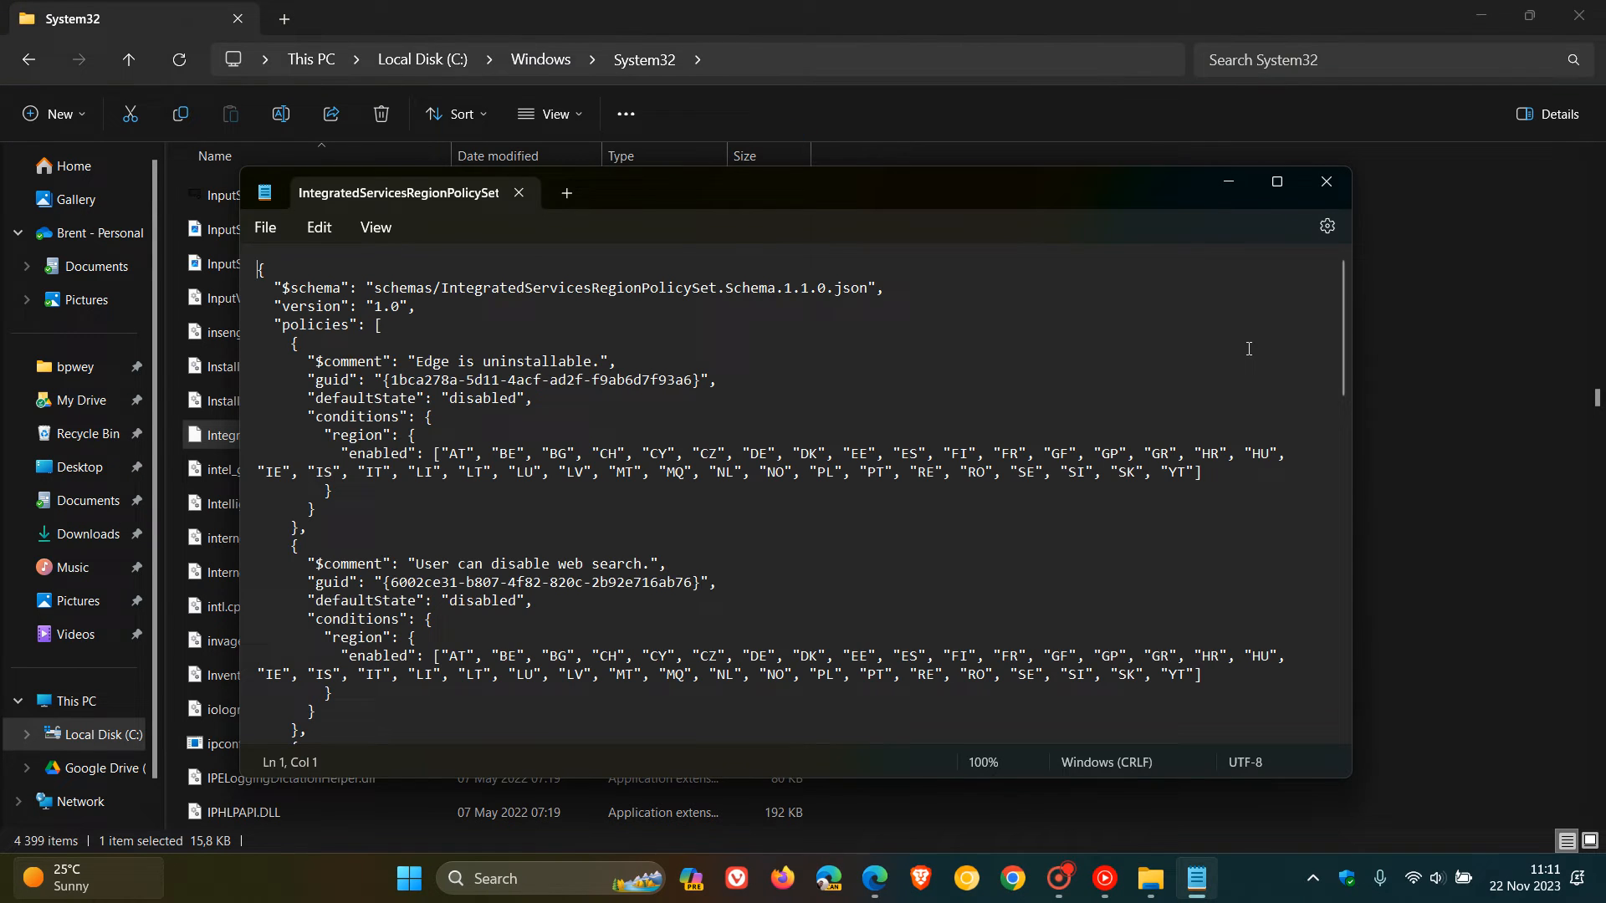
mouse_move(1106, 336)
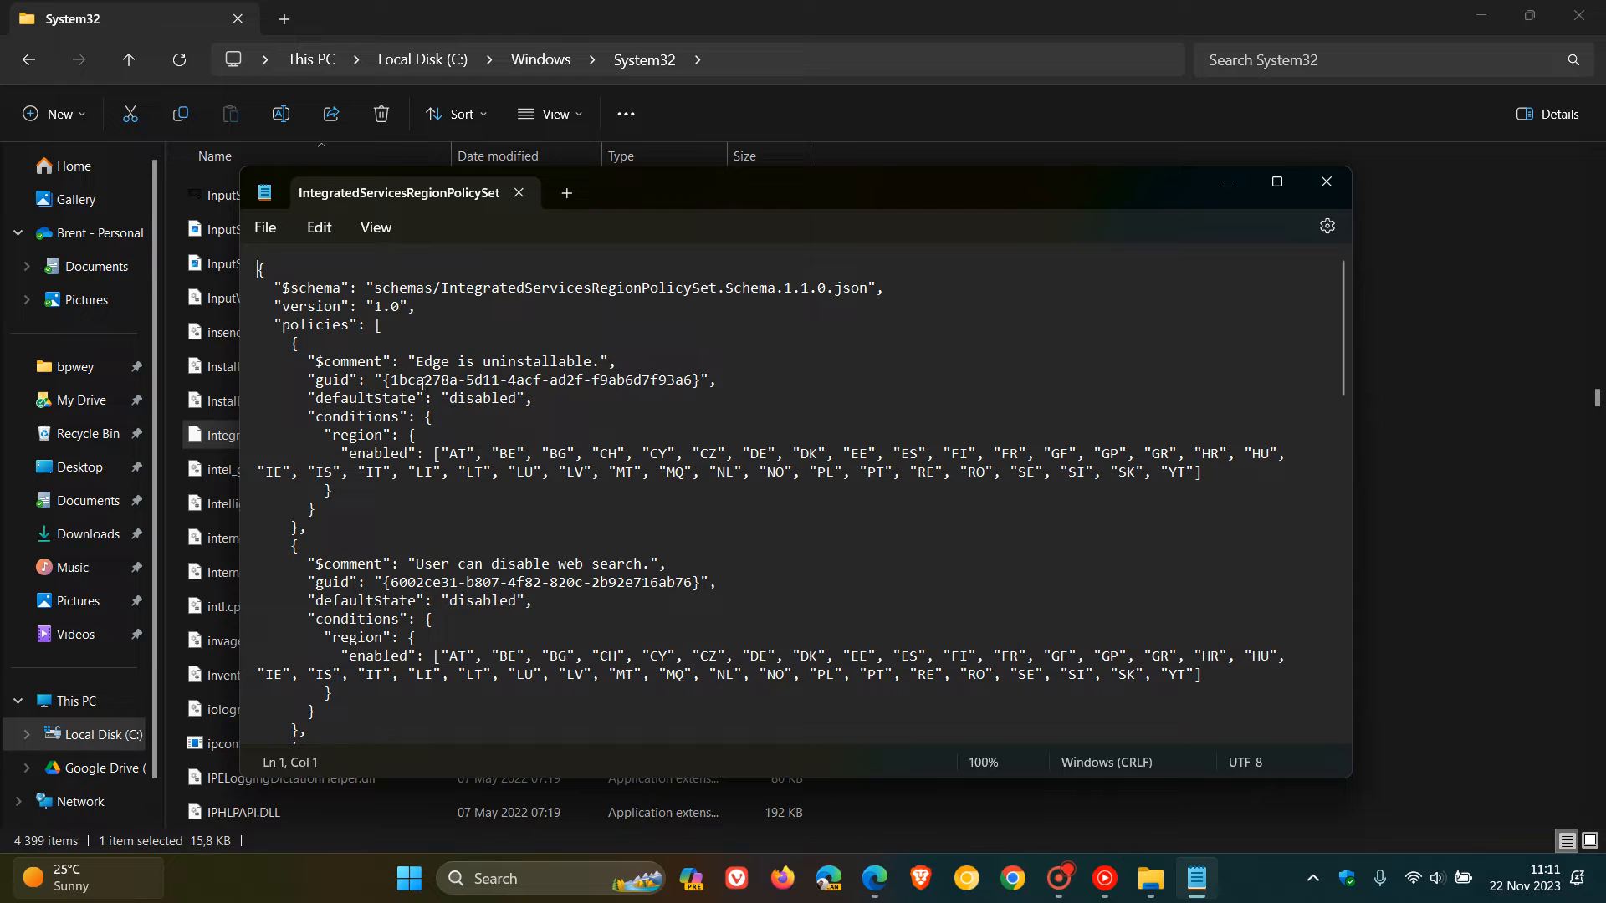
left_click(415, 361)
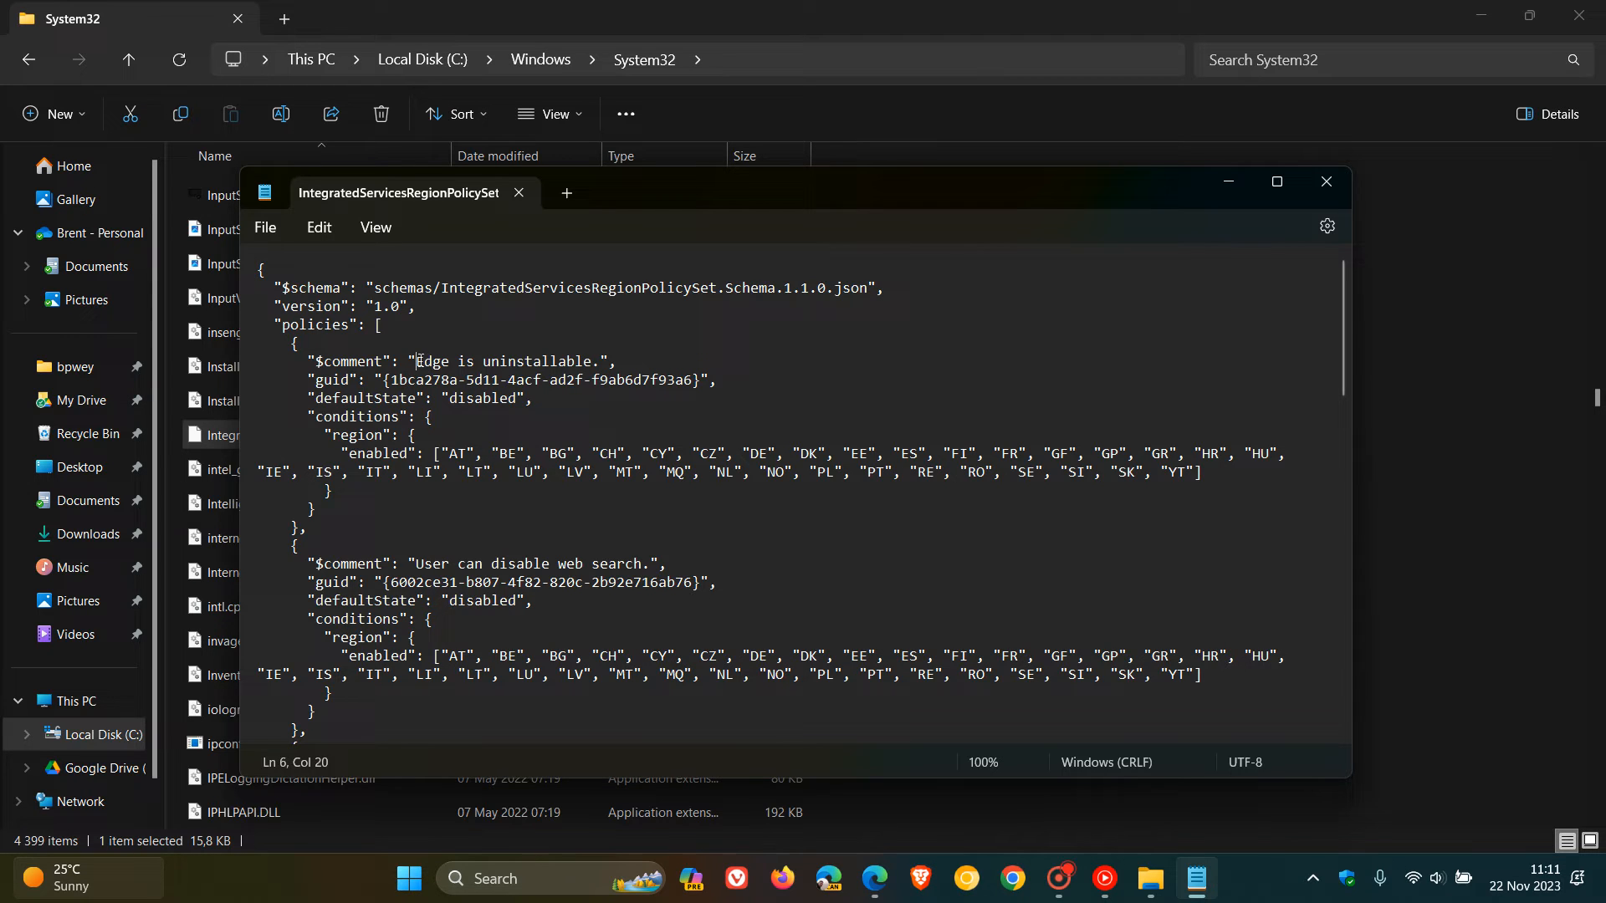
left_click_drag(416, 361, 474, 361)
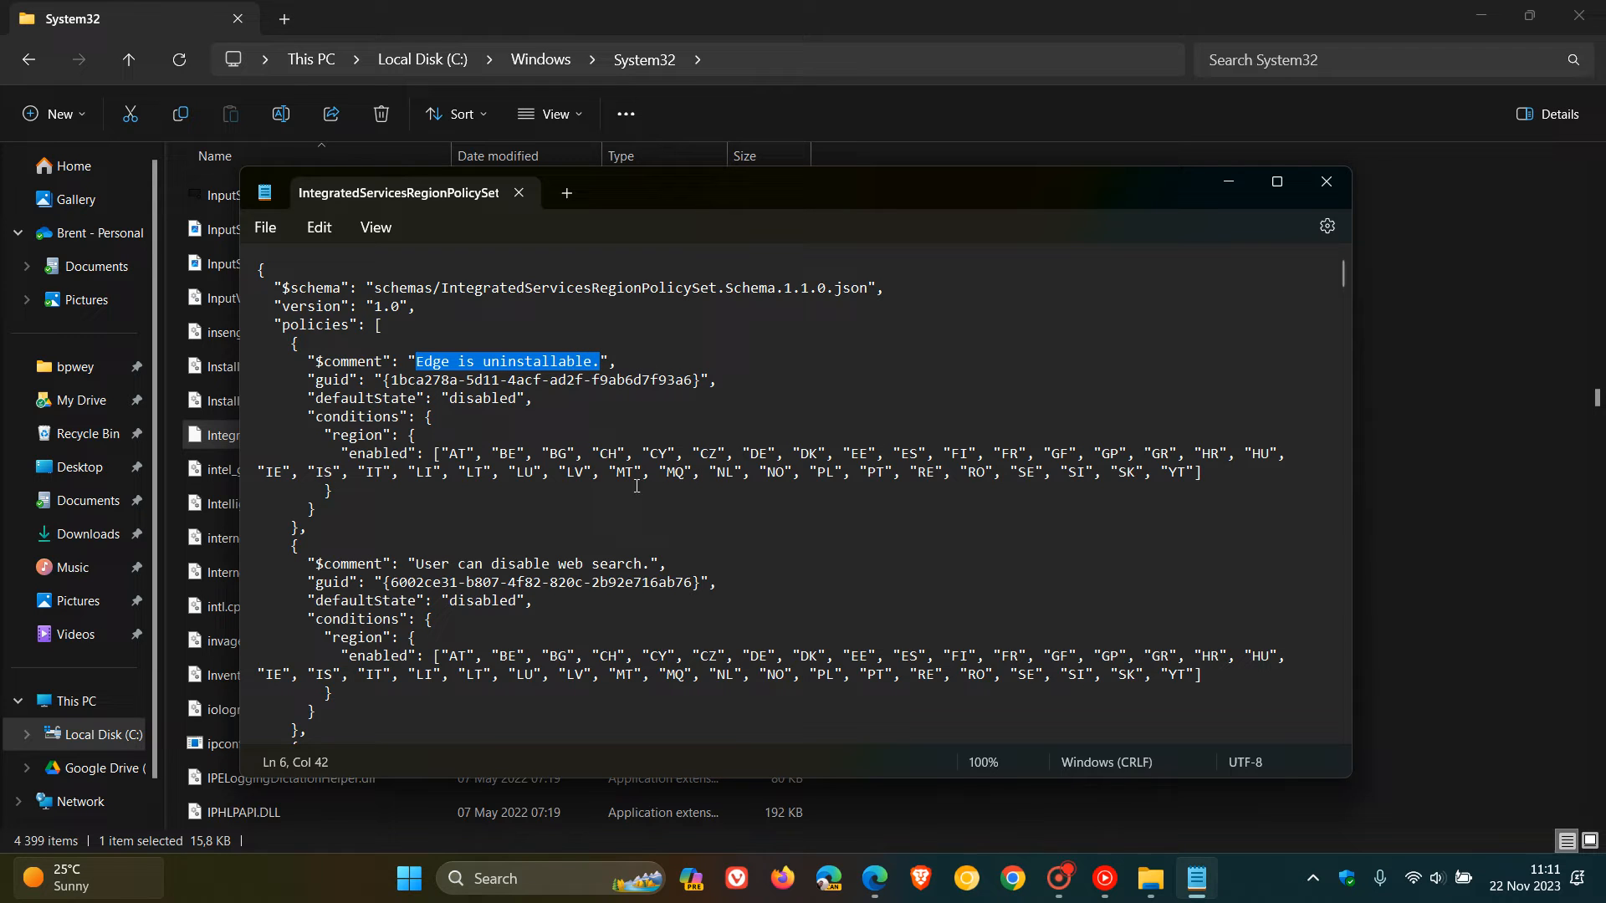
double_click(357, 434)
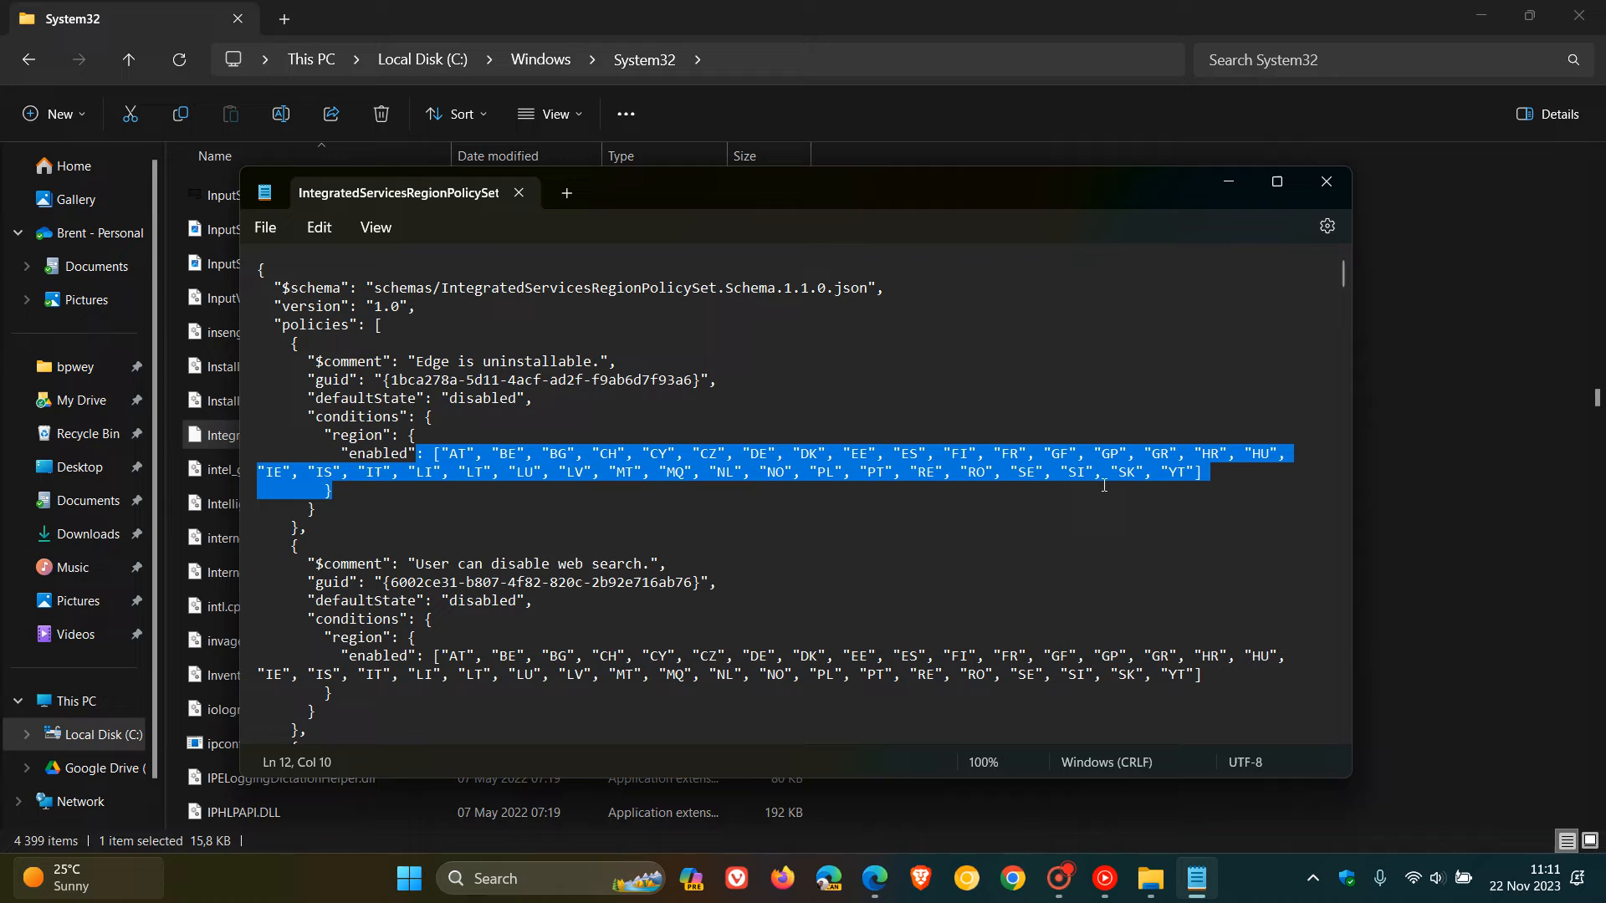
left_click(1211, 472)
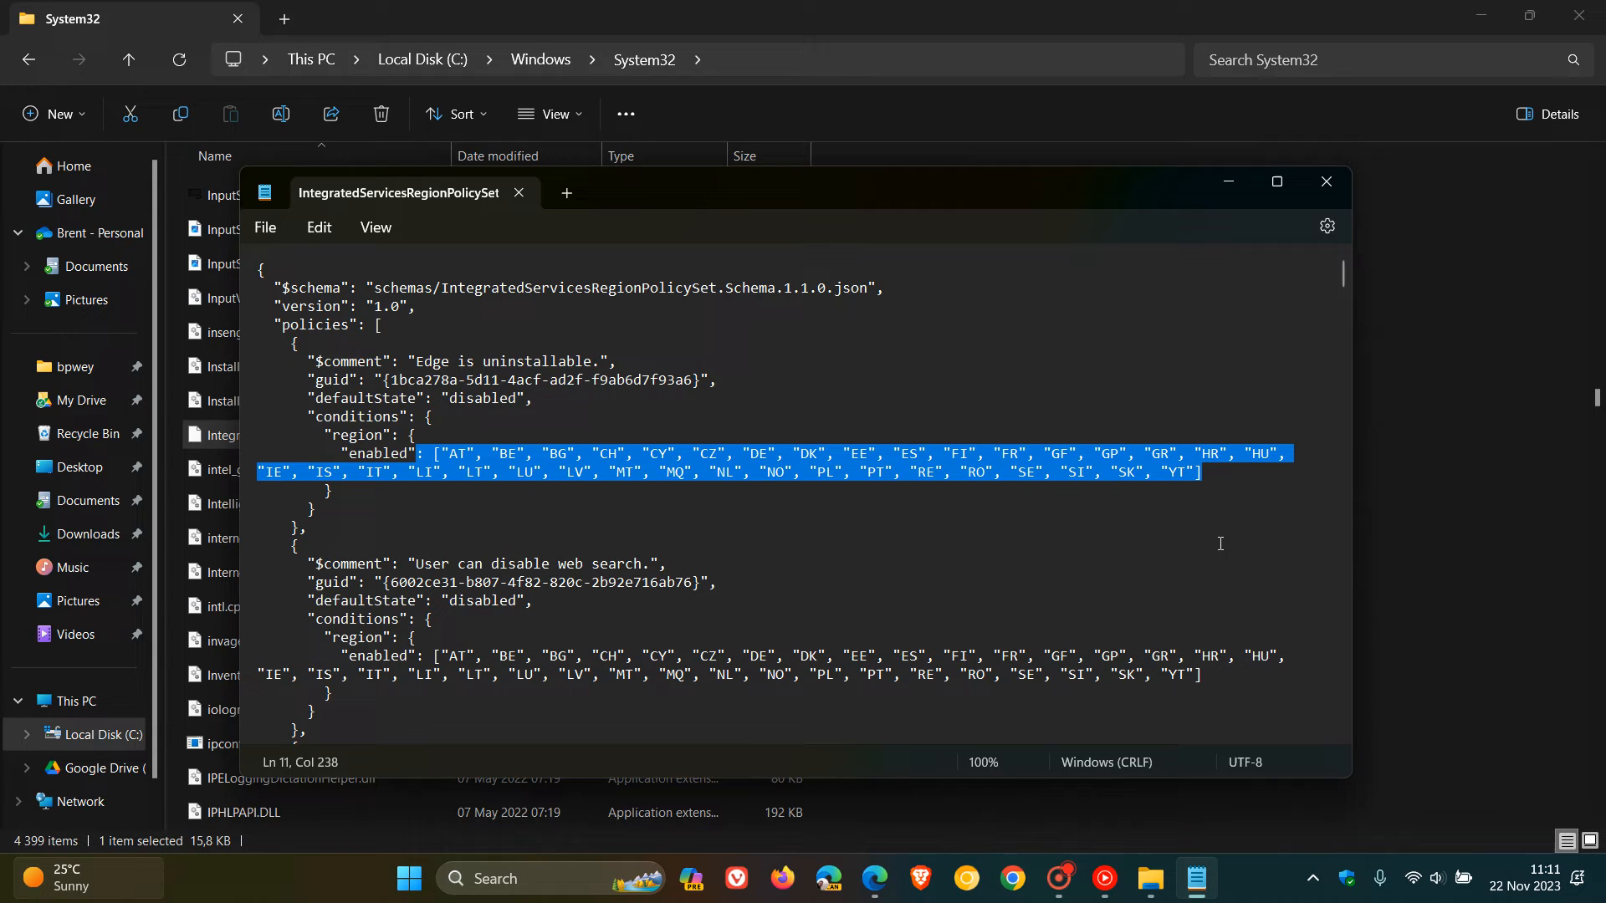
left_click(563, 563)
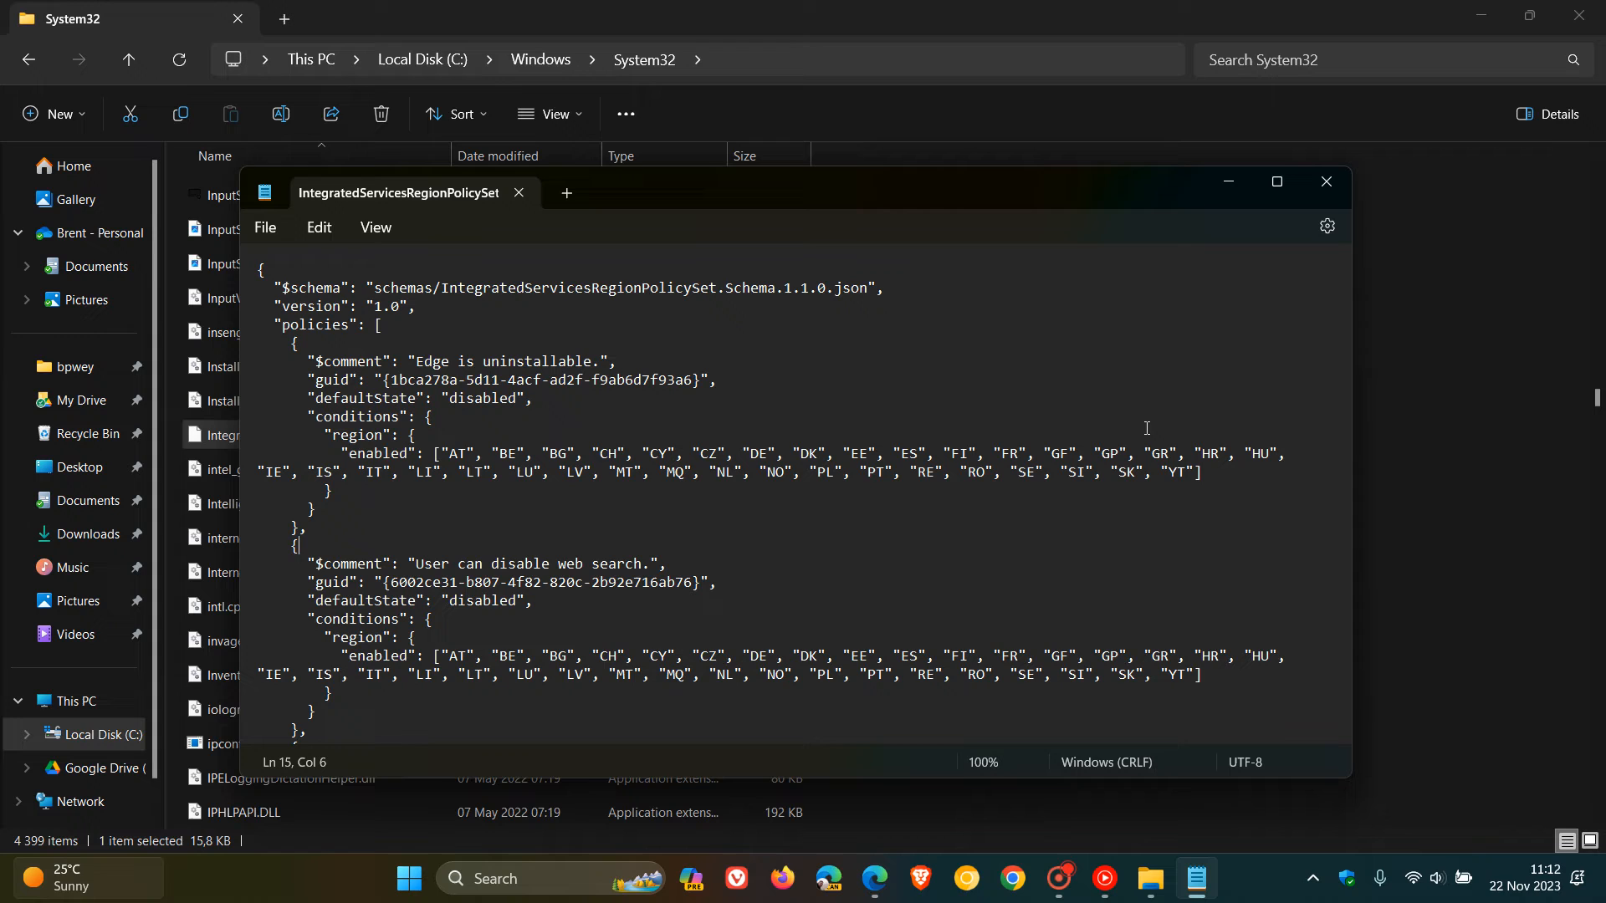
- Scroll through the policies, select the words 'Edge' and 'web search', then close Notepad unchanged
scroll("down", 3)
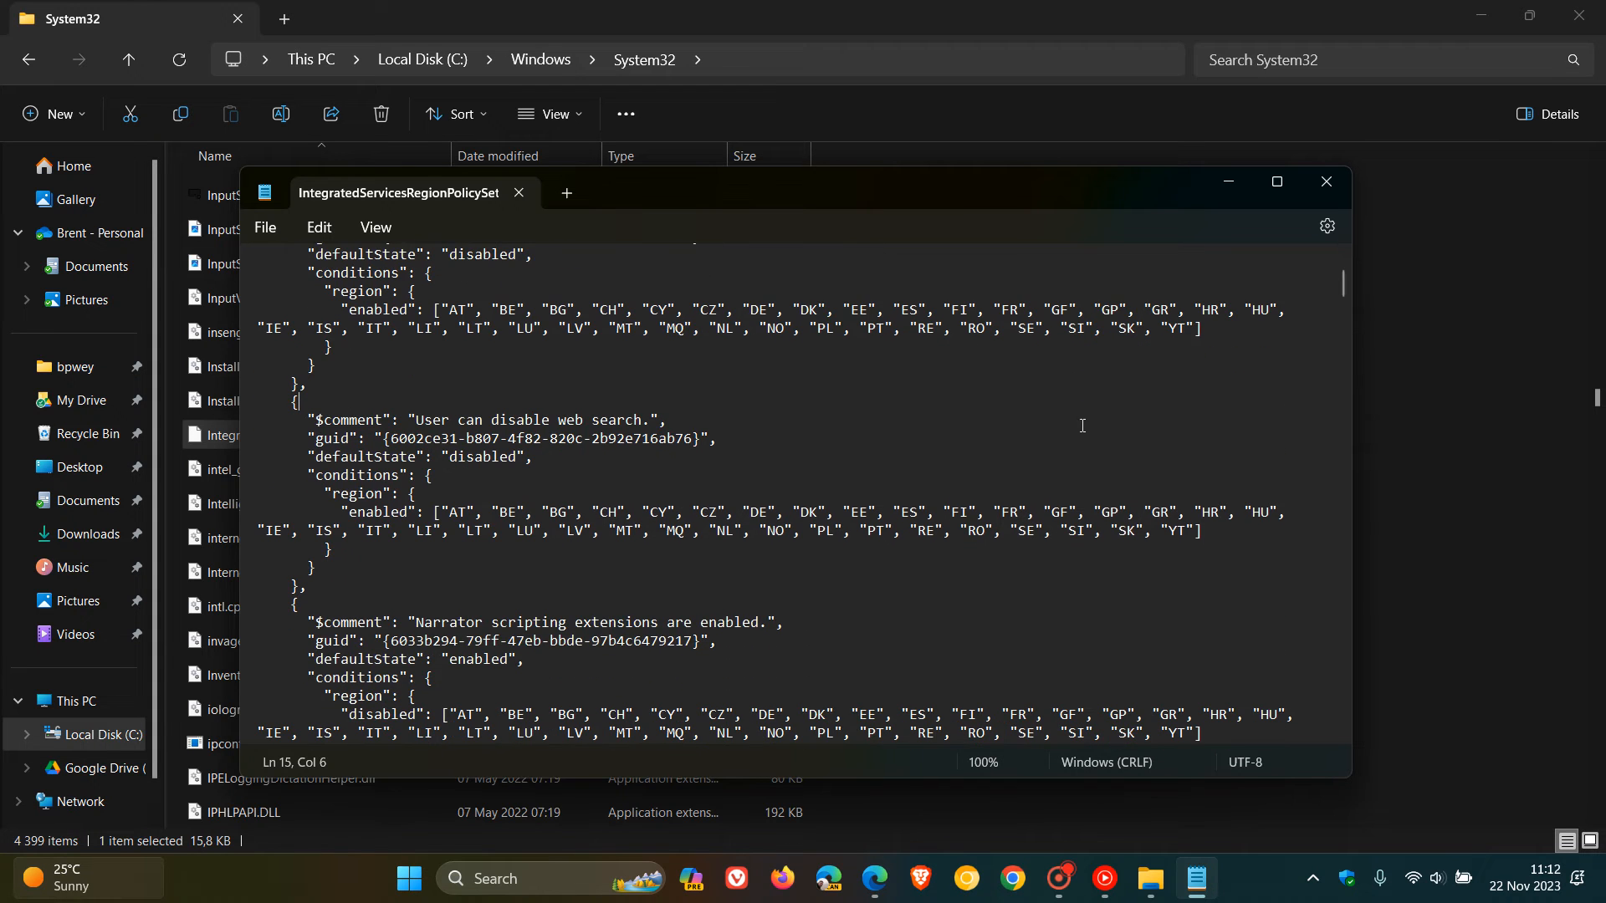
scroll("down", 3)
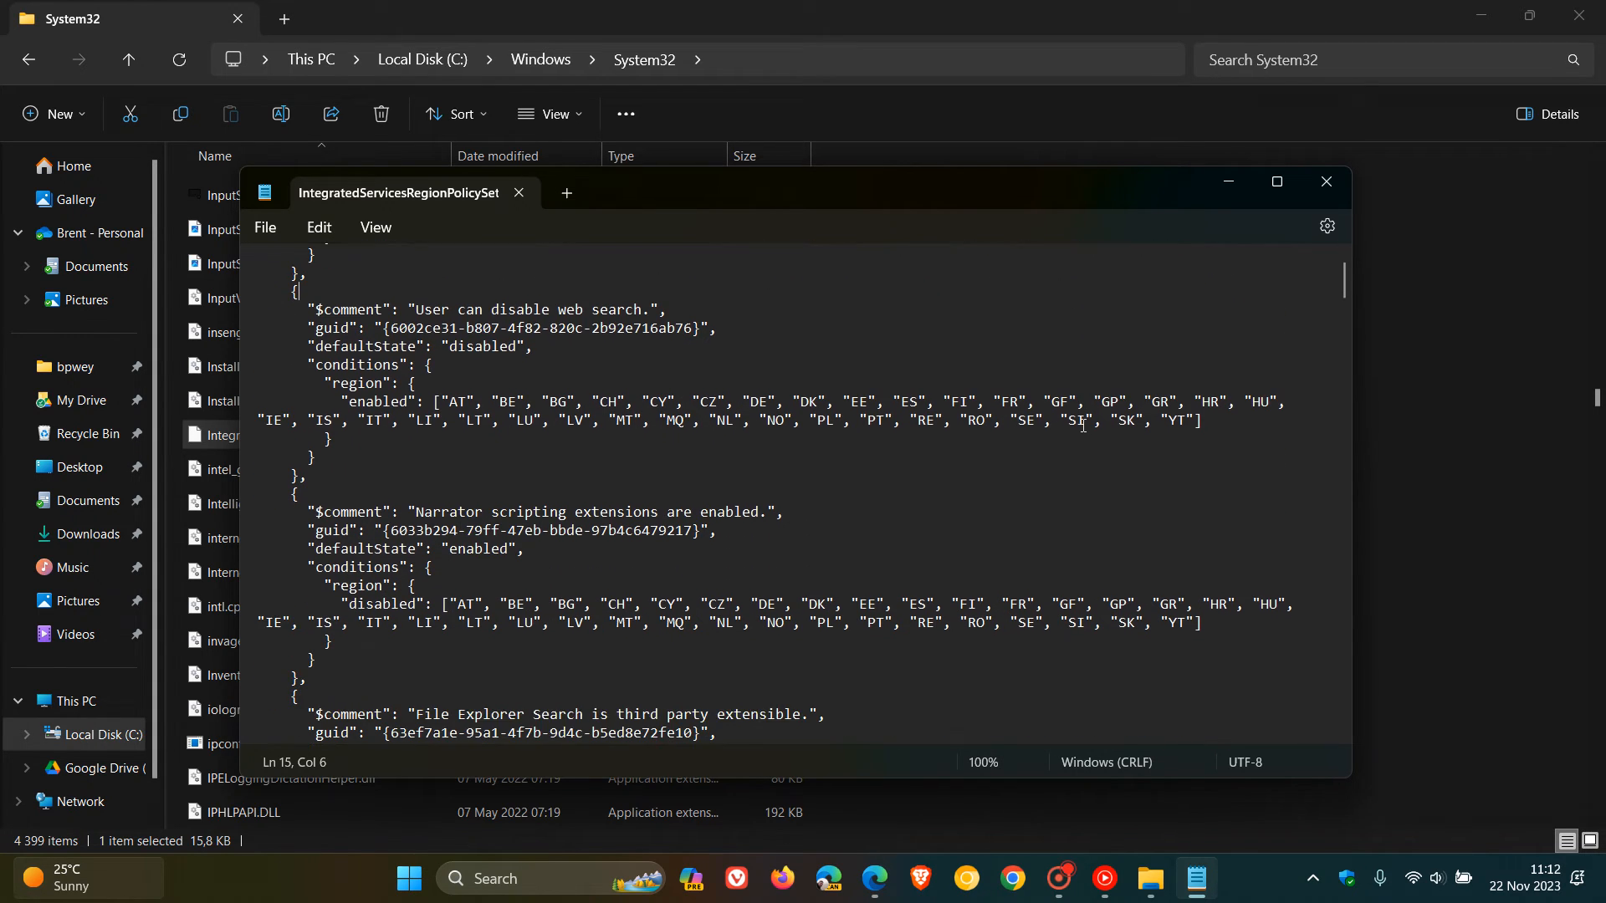
scroll("down", 3)
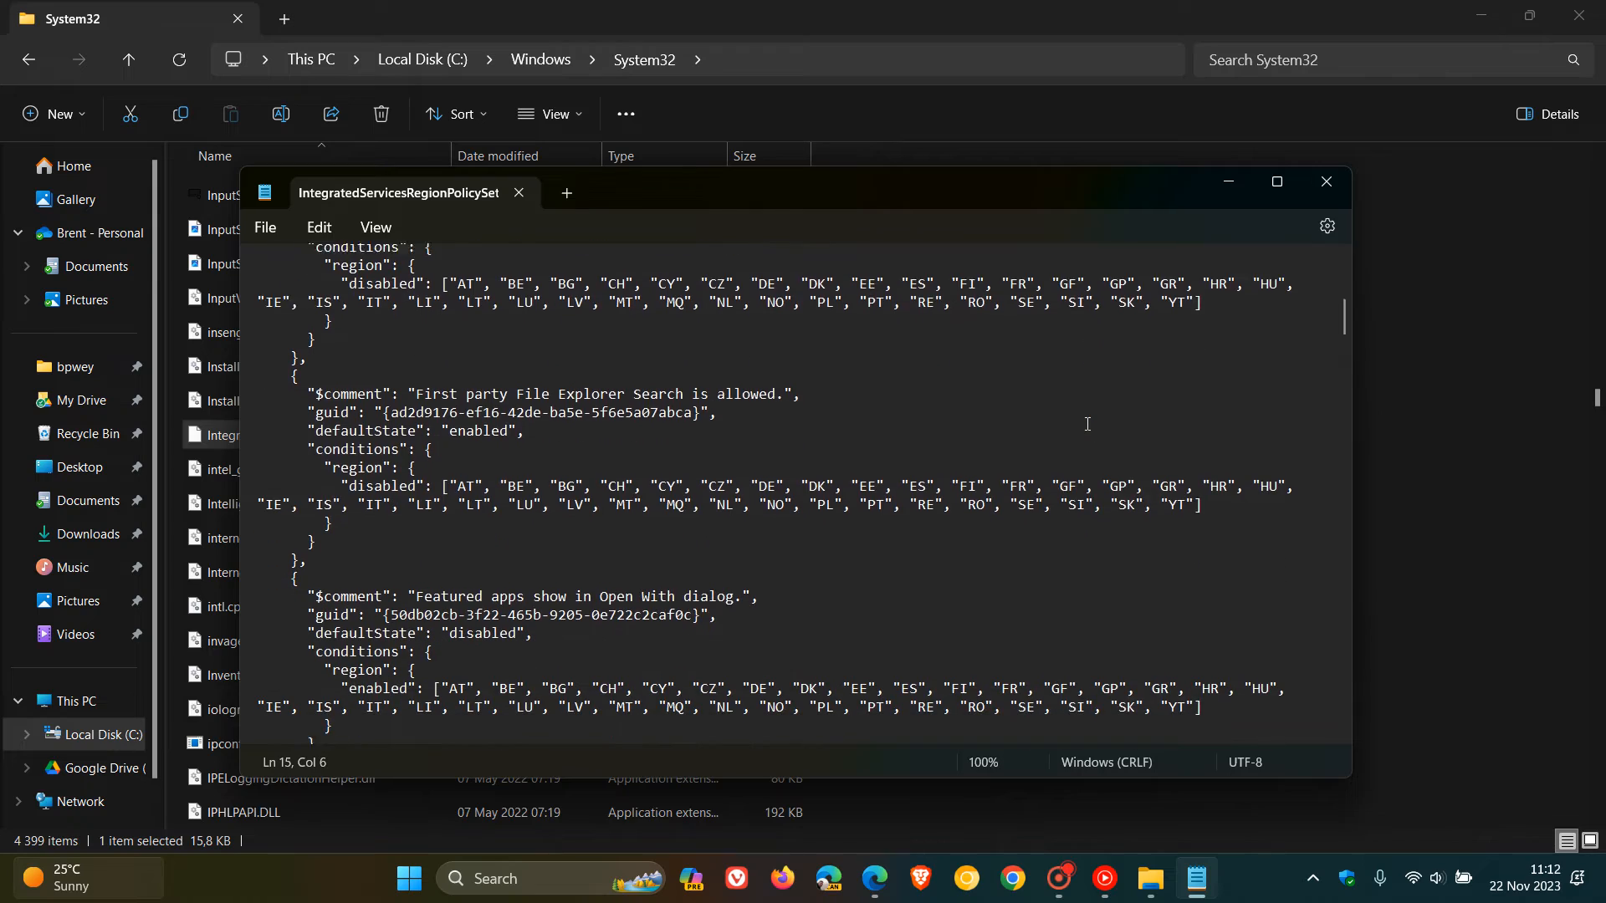
scroll("down", 3)
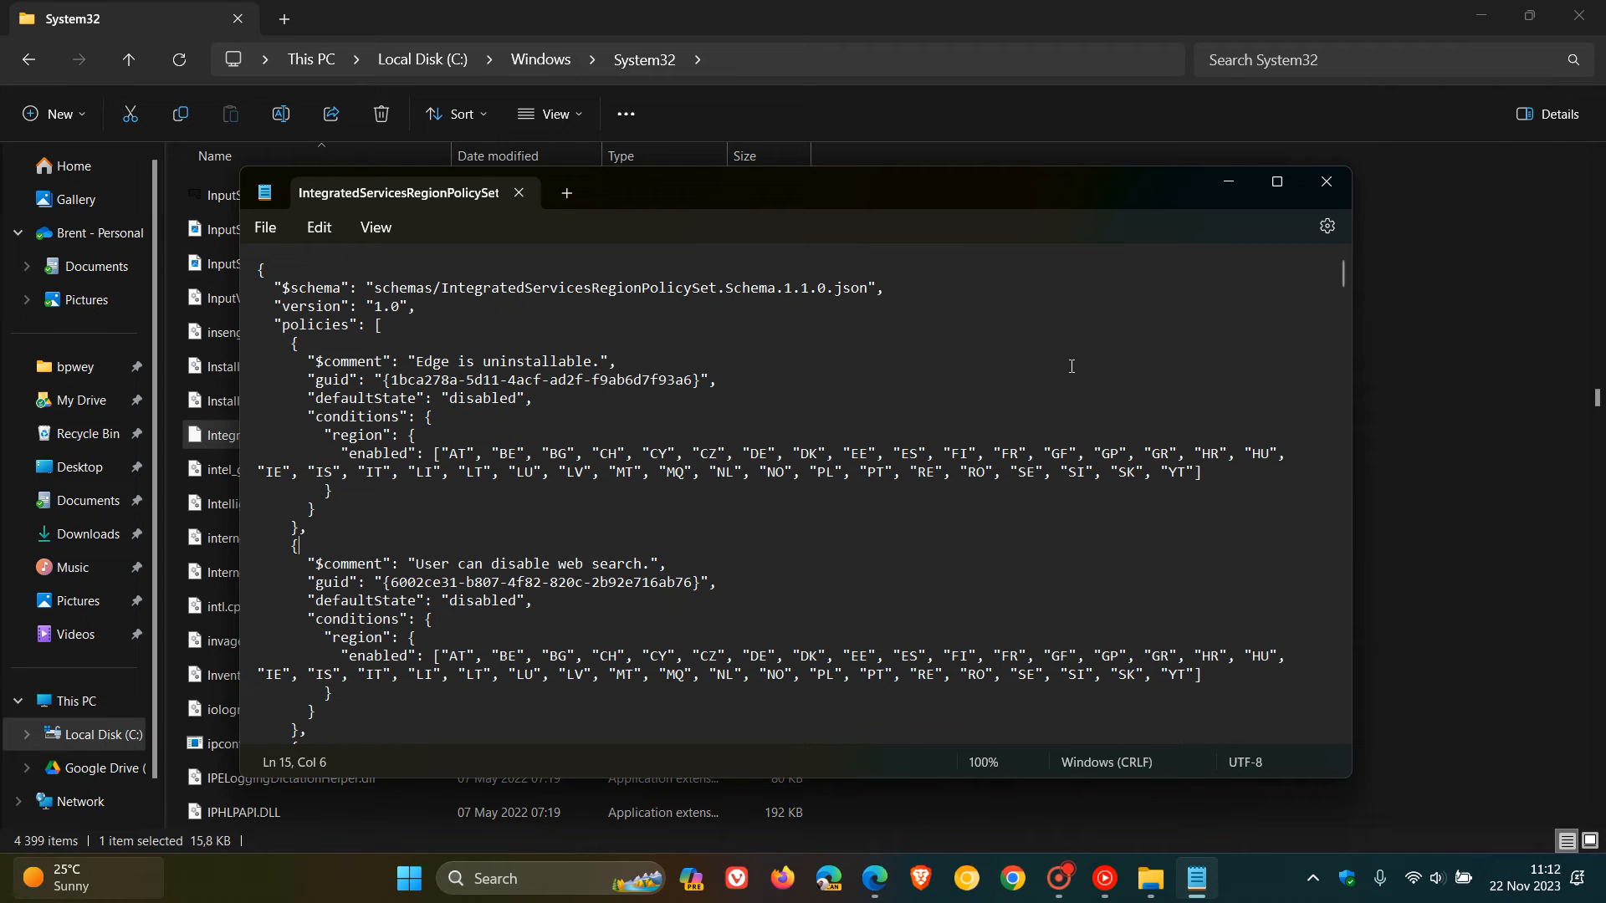
mouse_move(1018, 353)
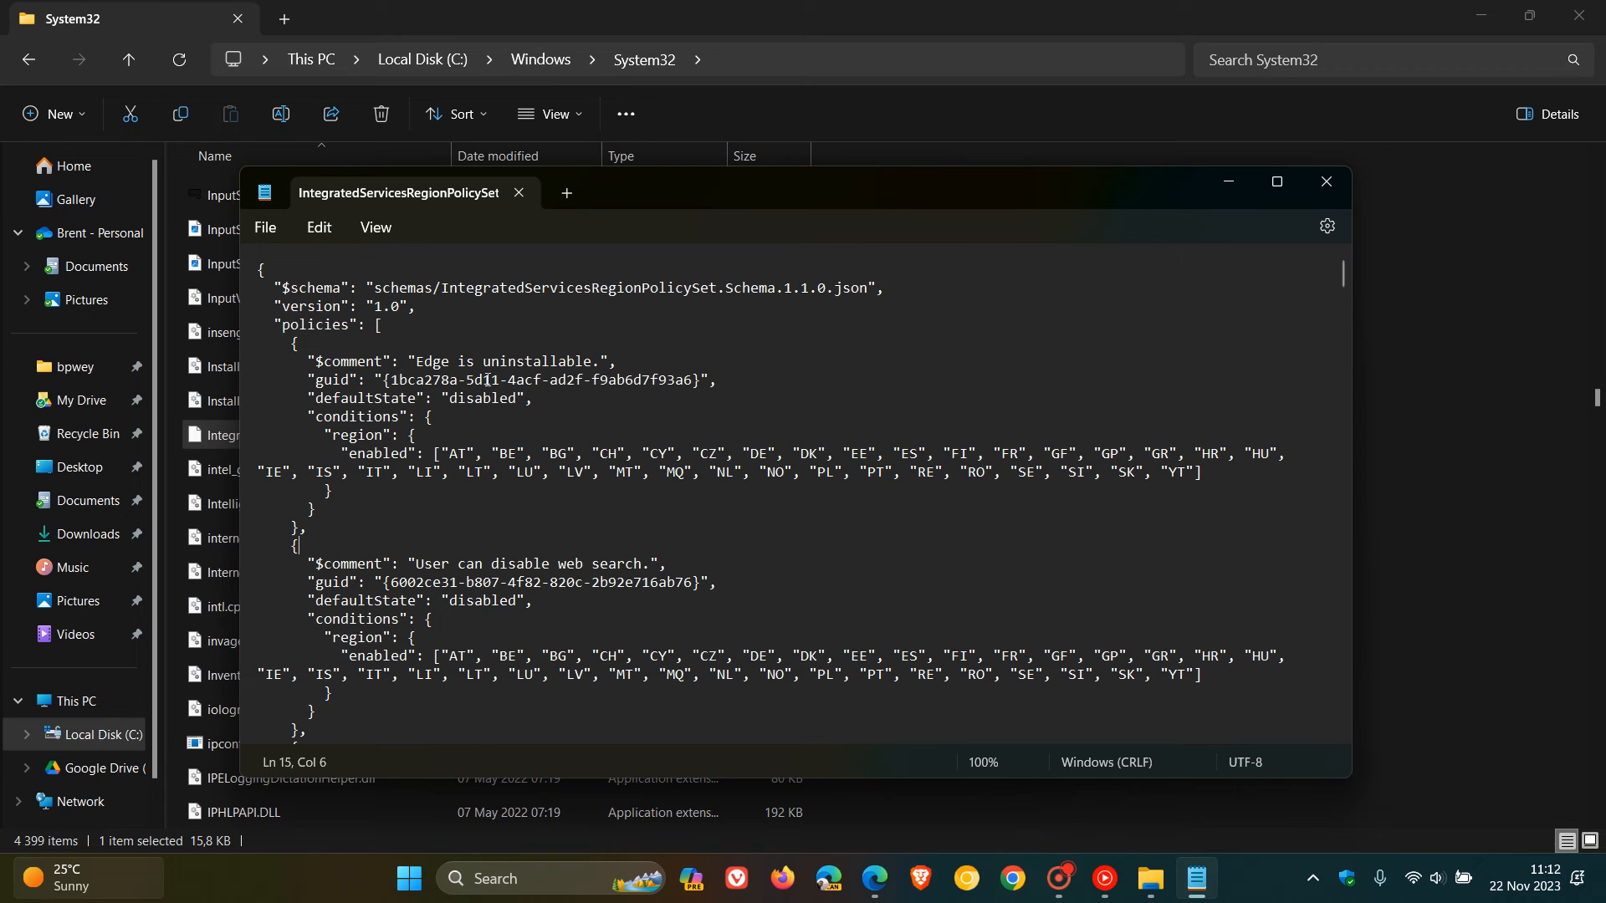
double_click(431, 361)
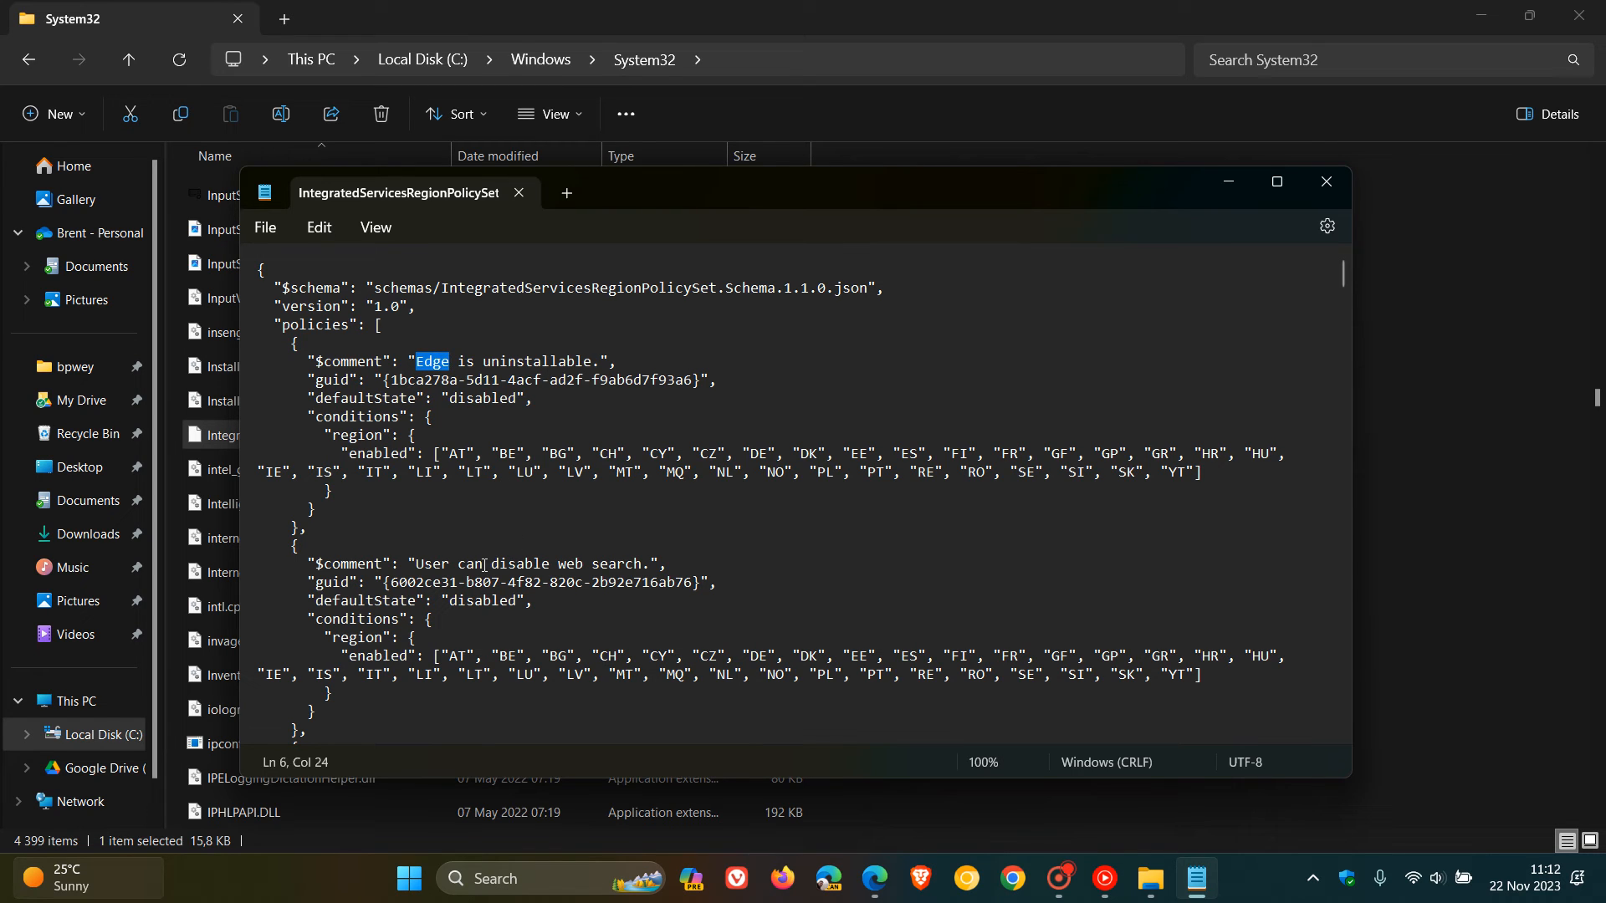
double_click(598, 563)
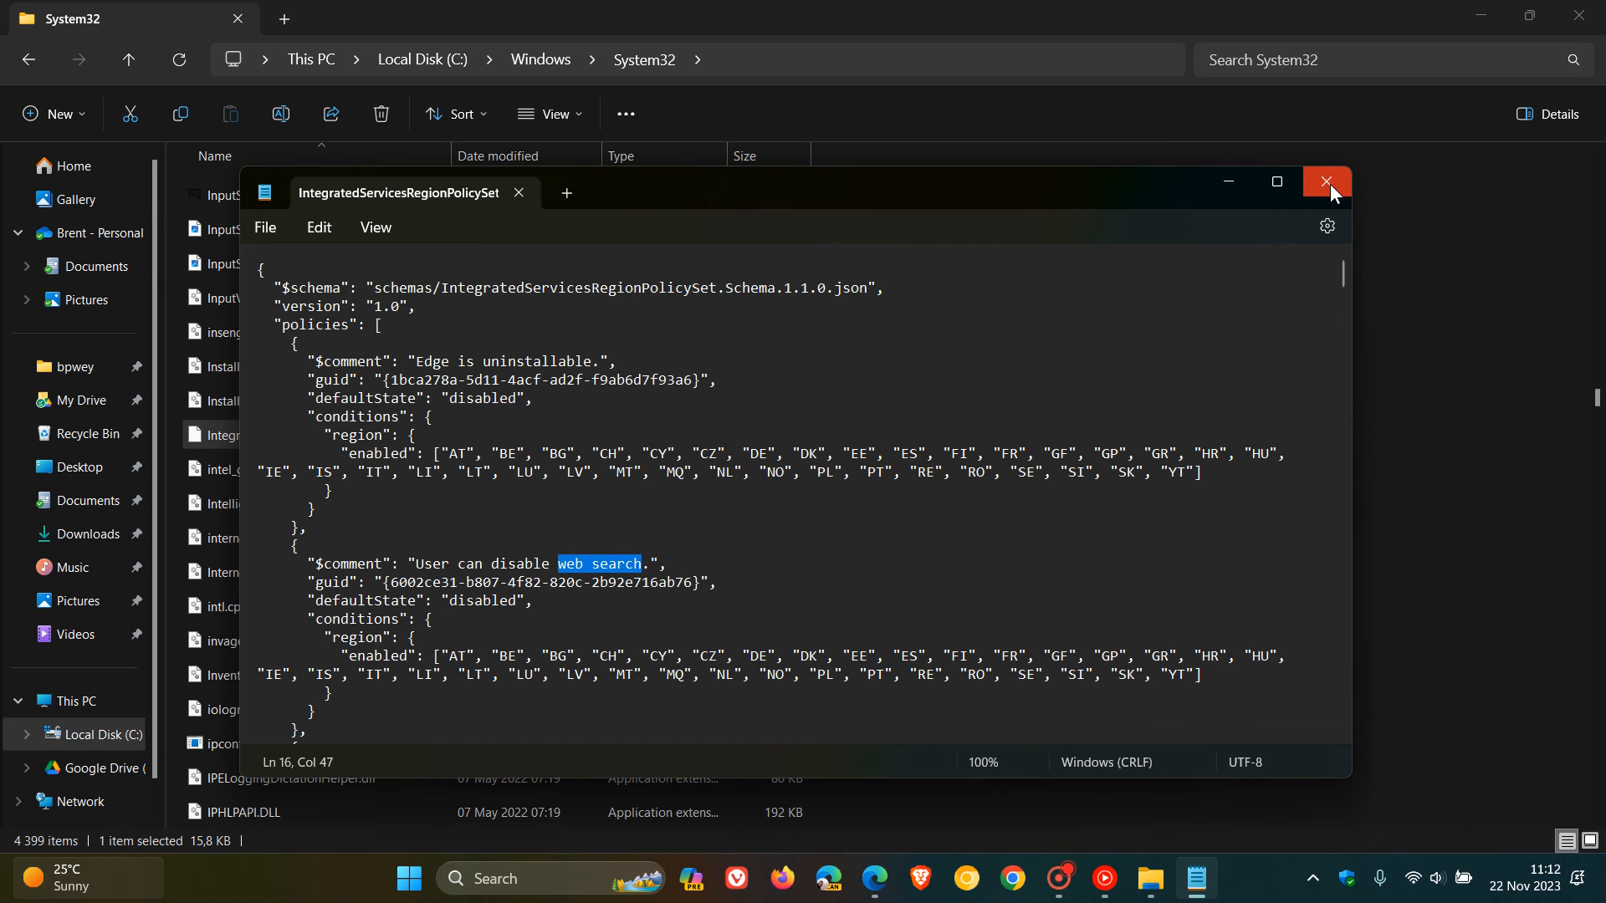
left_click(1327, 182)
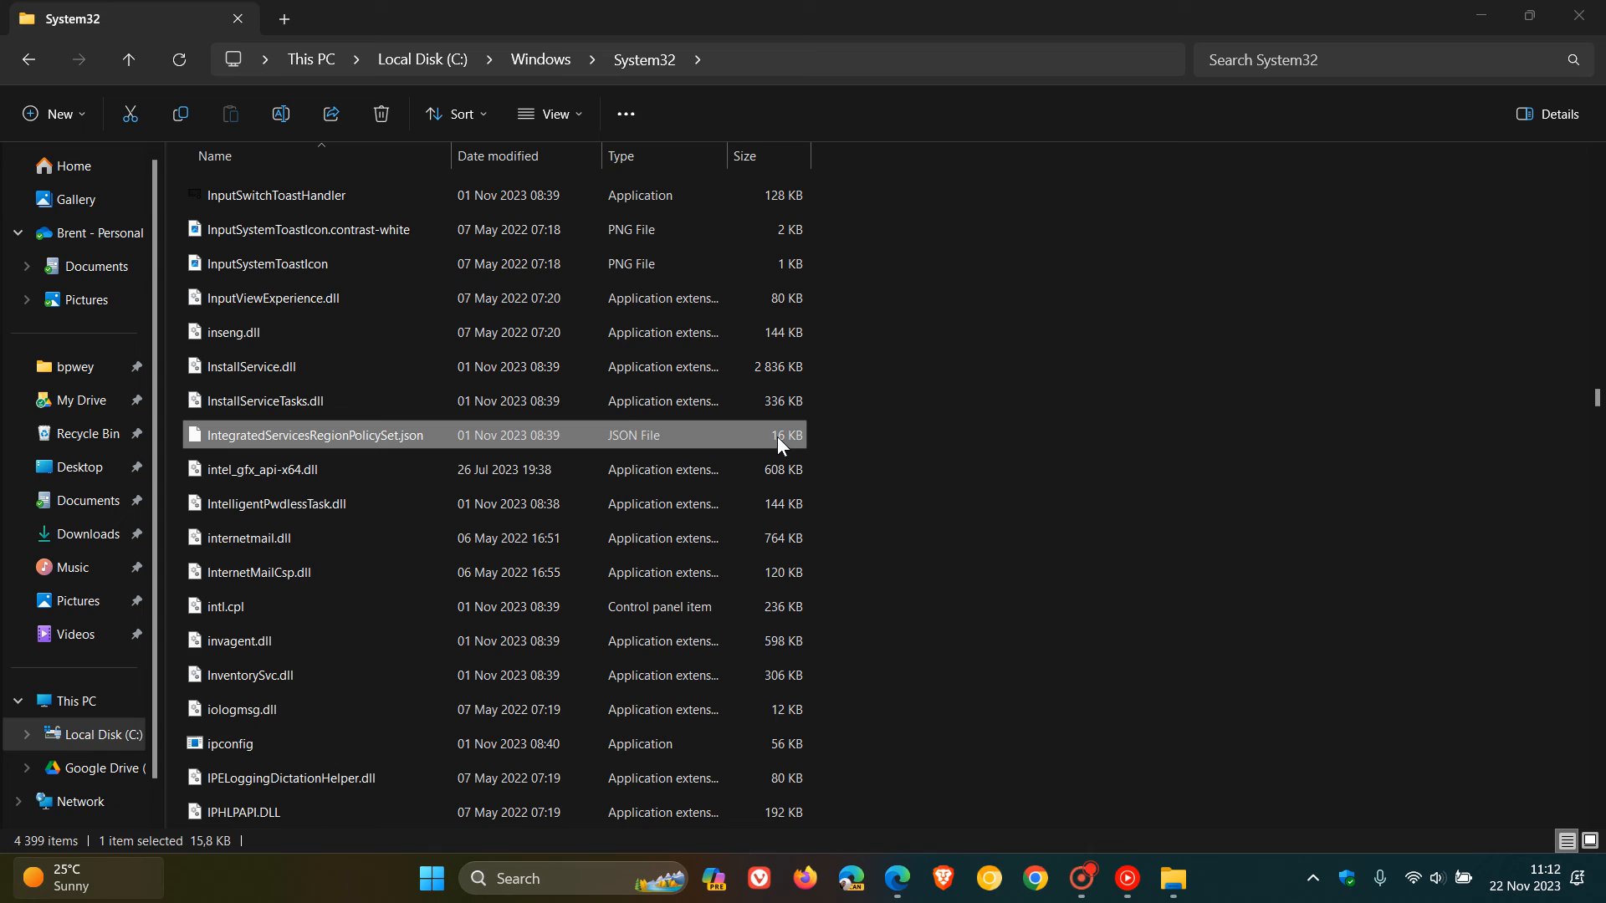
mouse_move(818, 441)
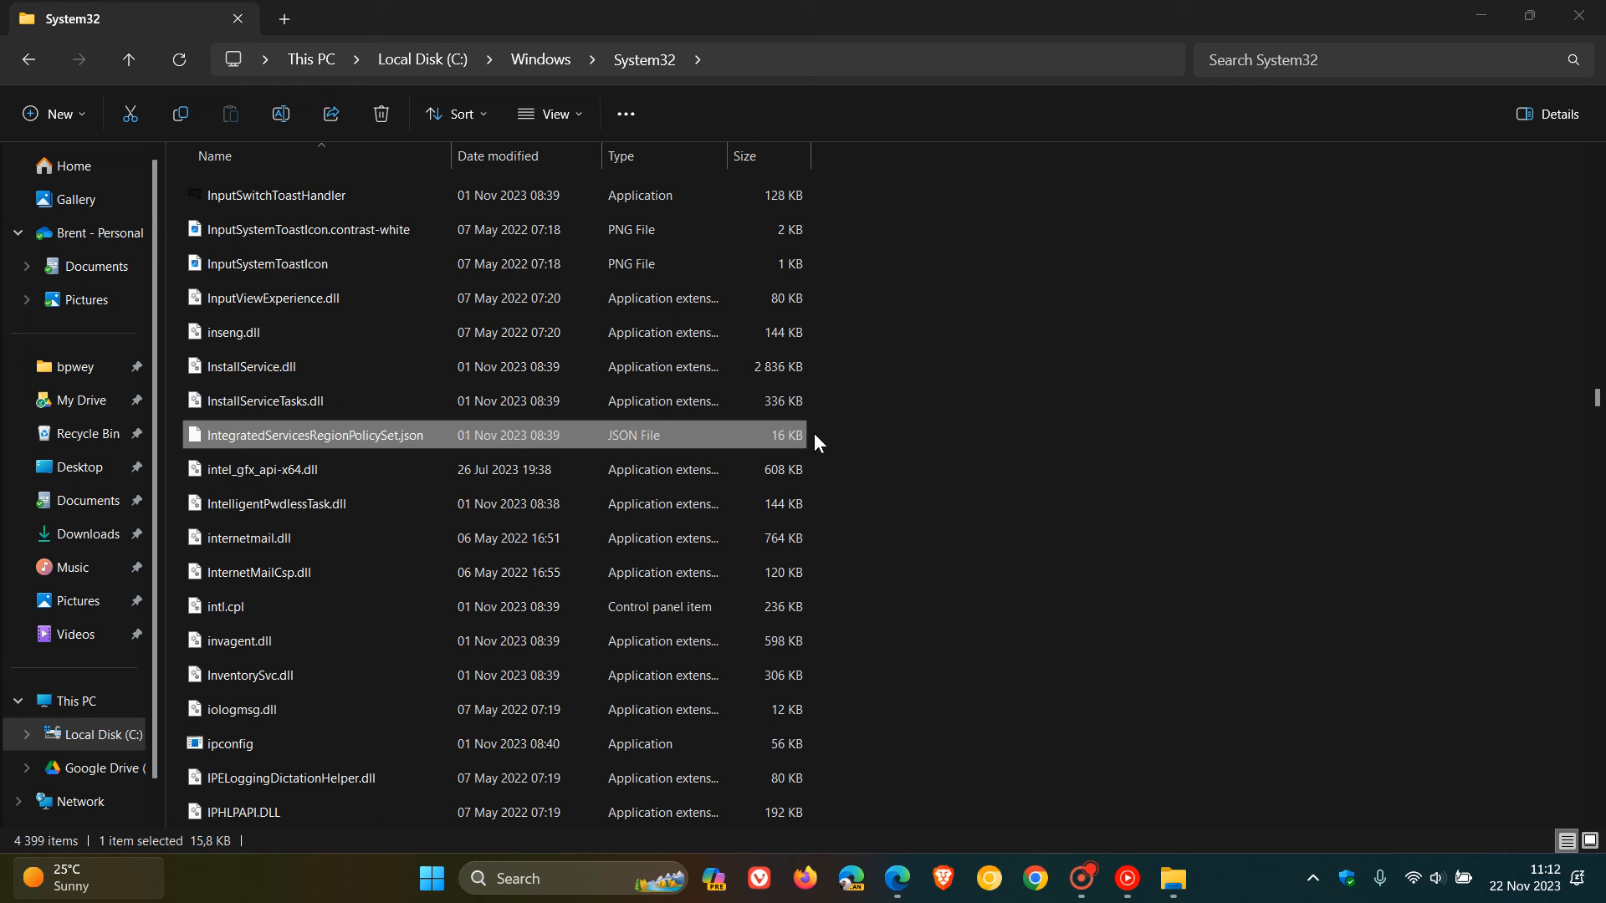
mouse_move(1575, 15)
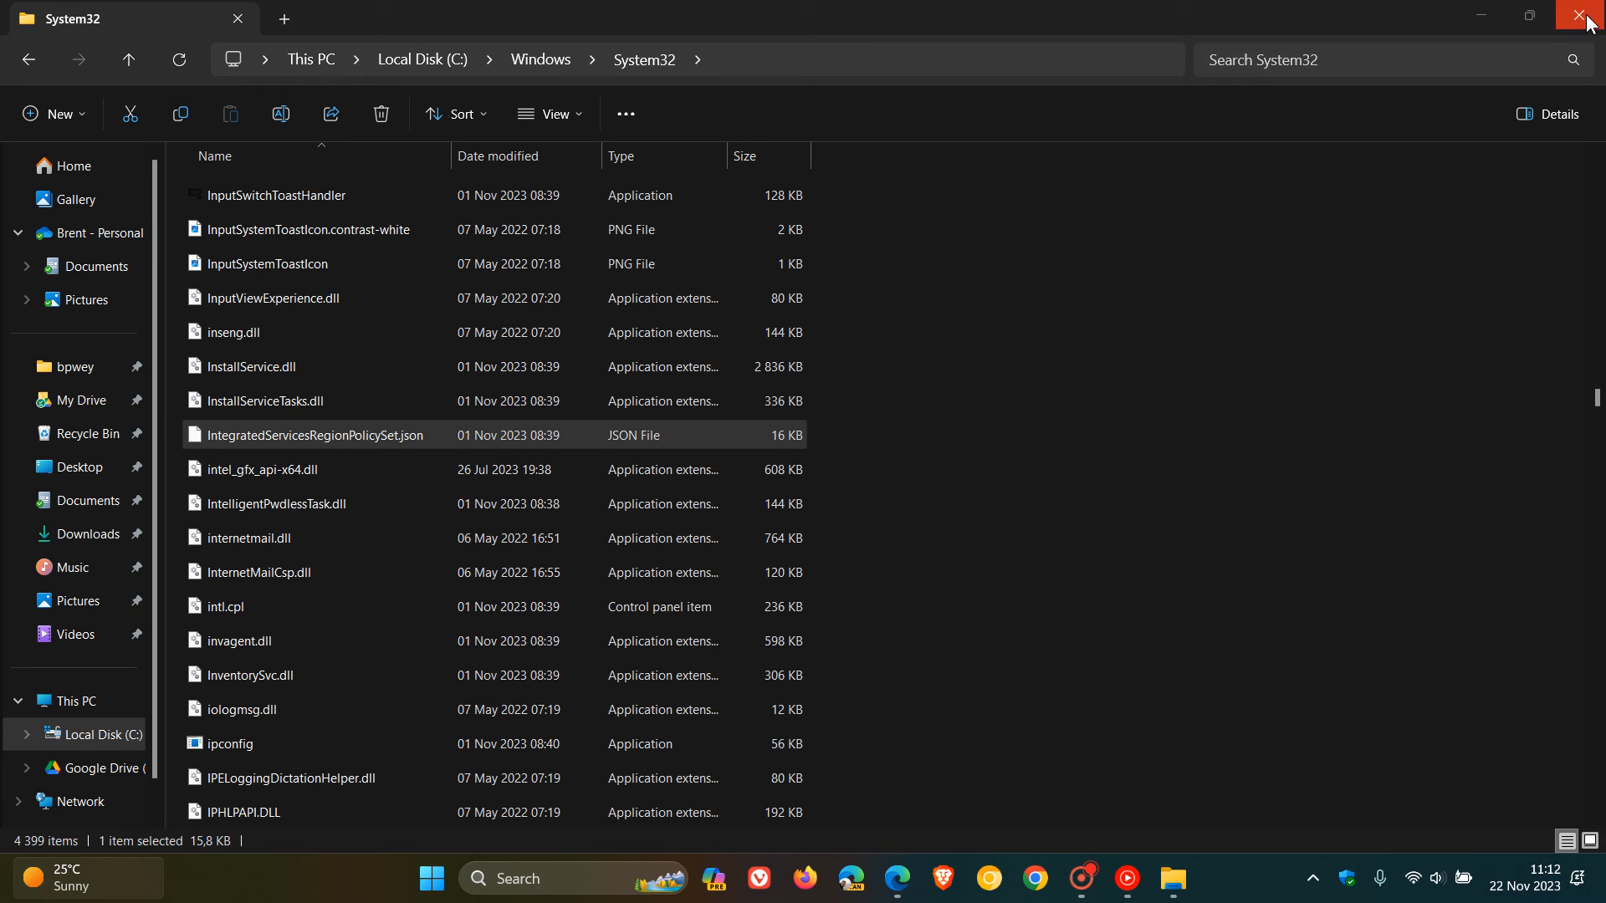
mouse_move(1575, 15)
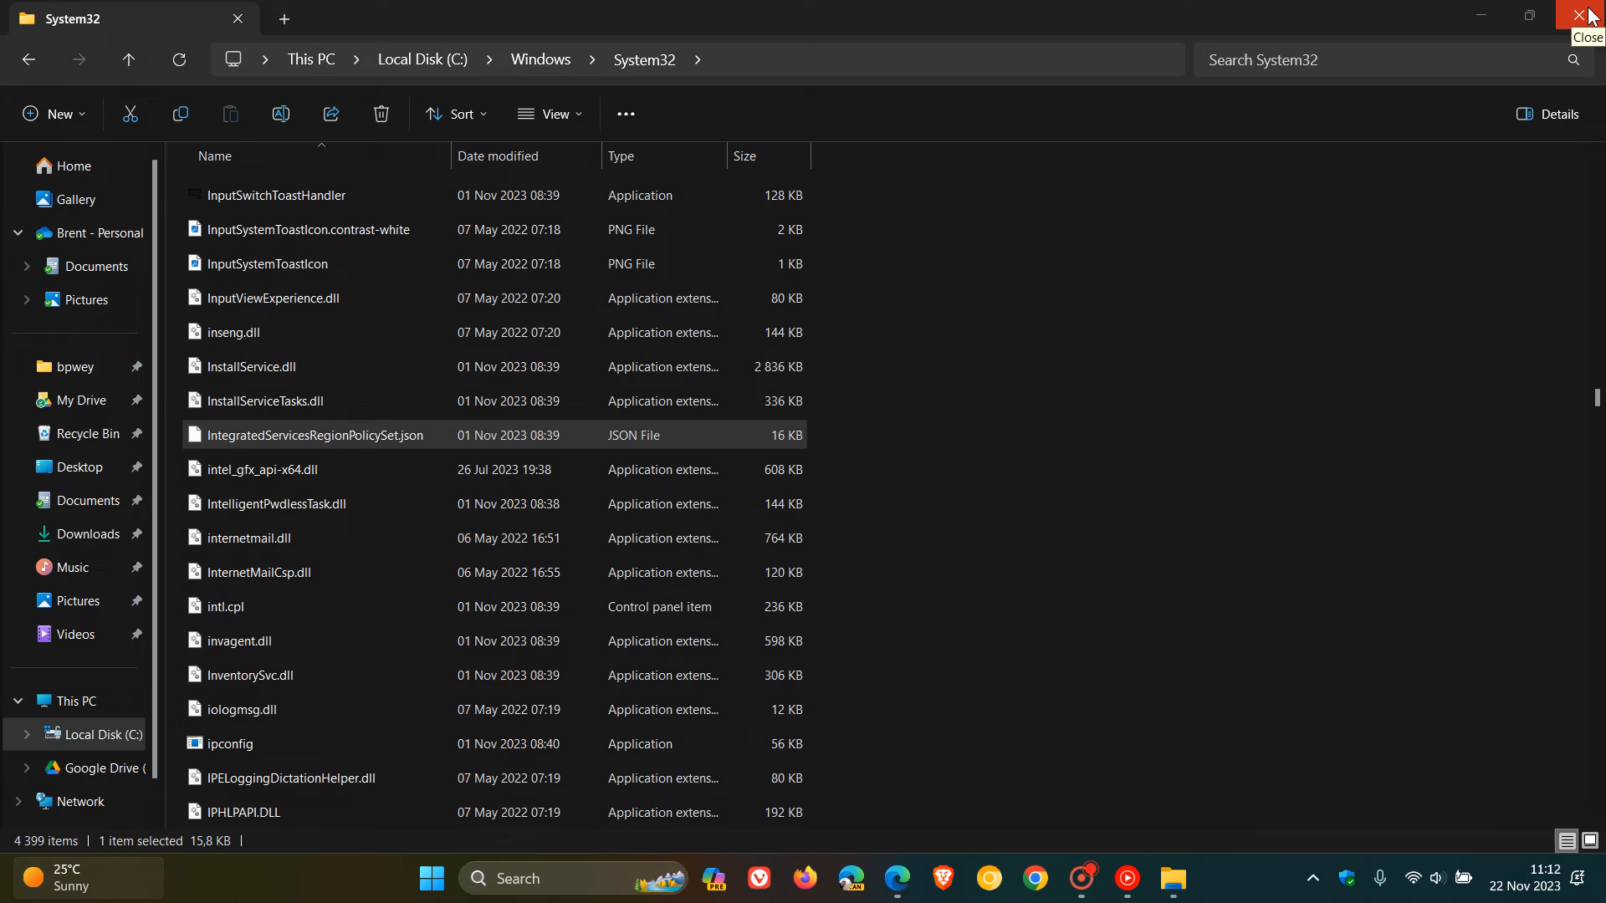
- Close the System32 File Explorer window, leaving only the desktop
left_click(1576, 16)
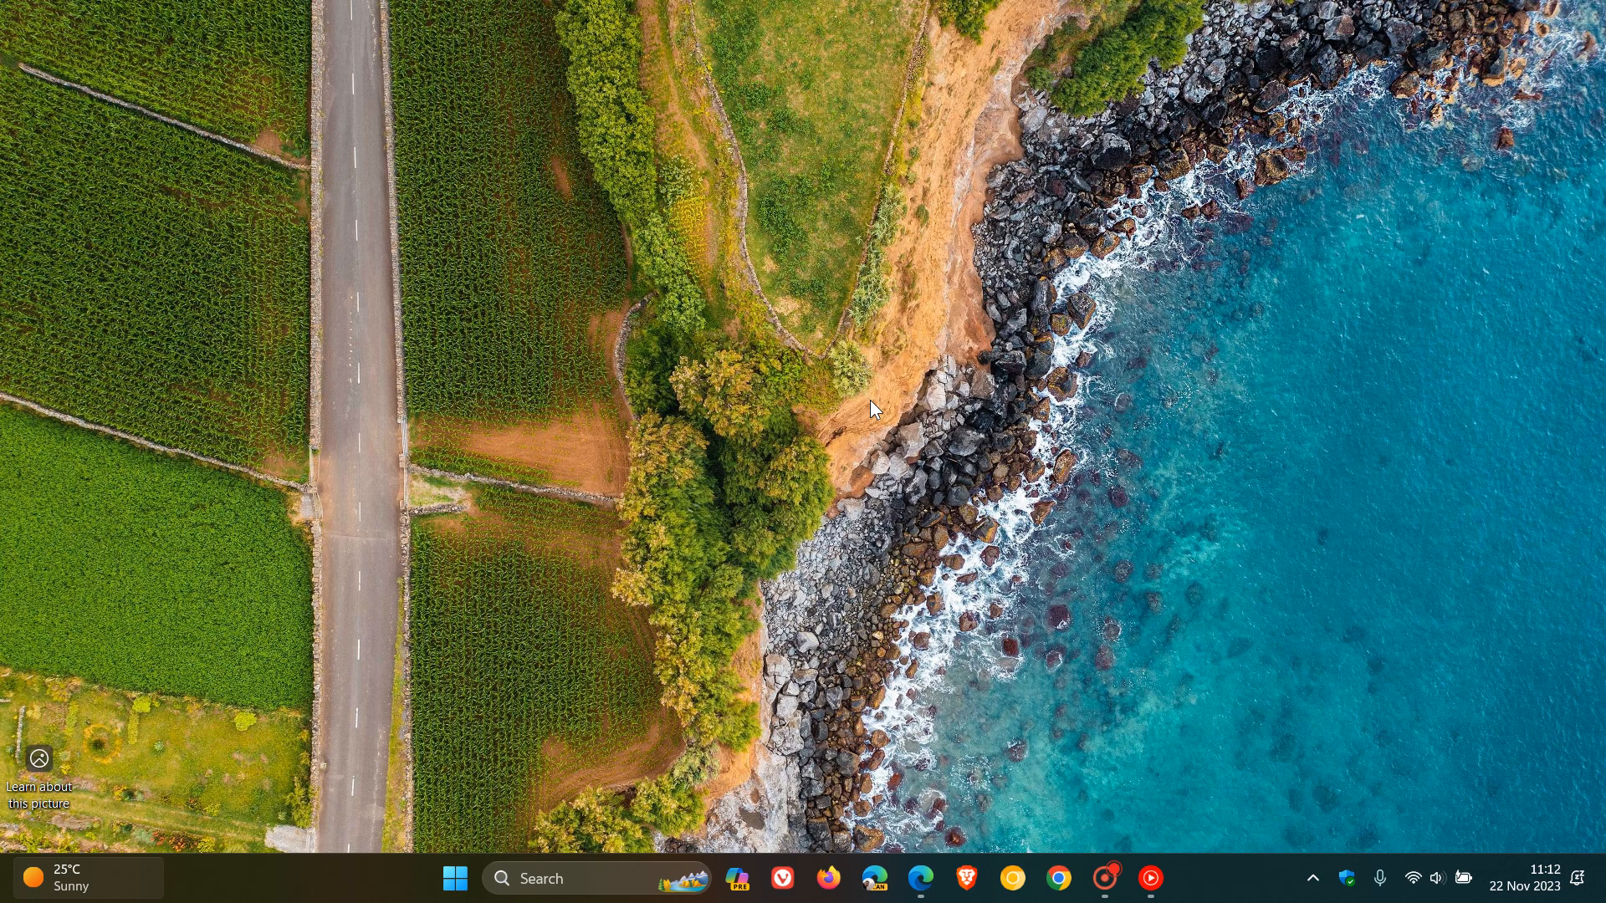
mouse_move(839, 269)
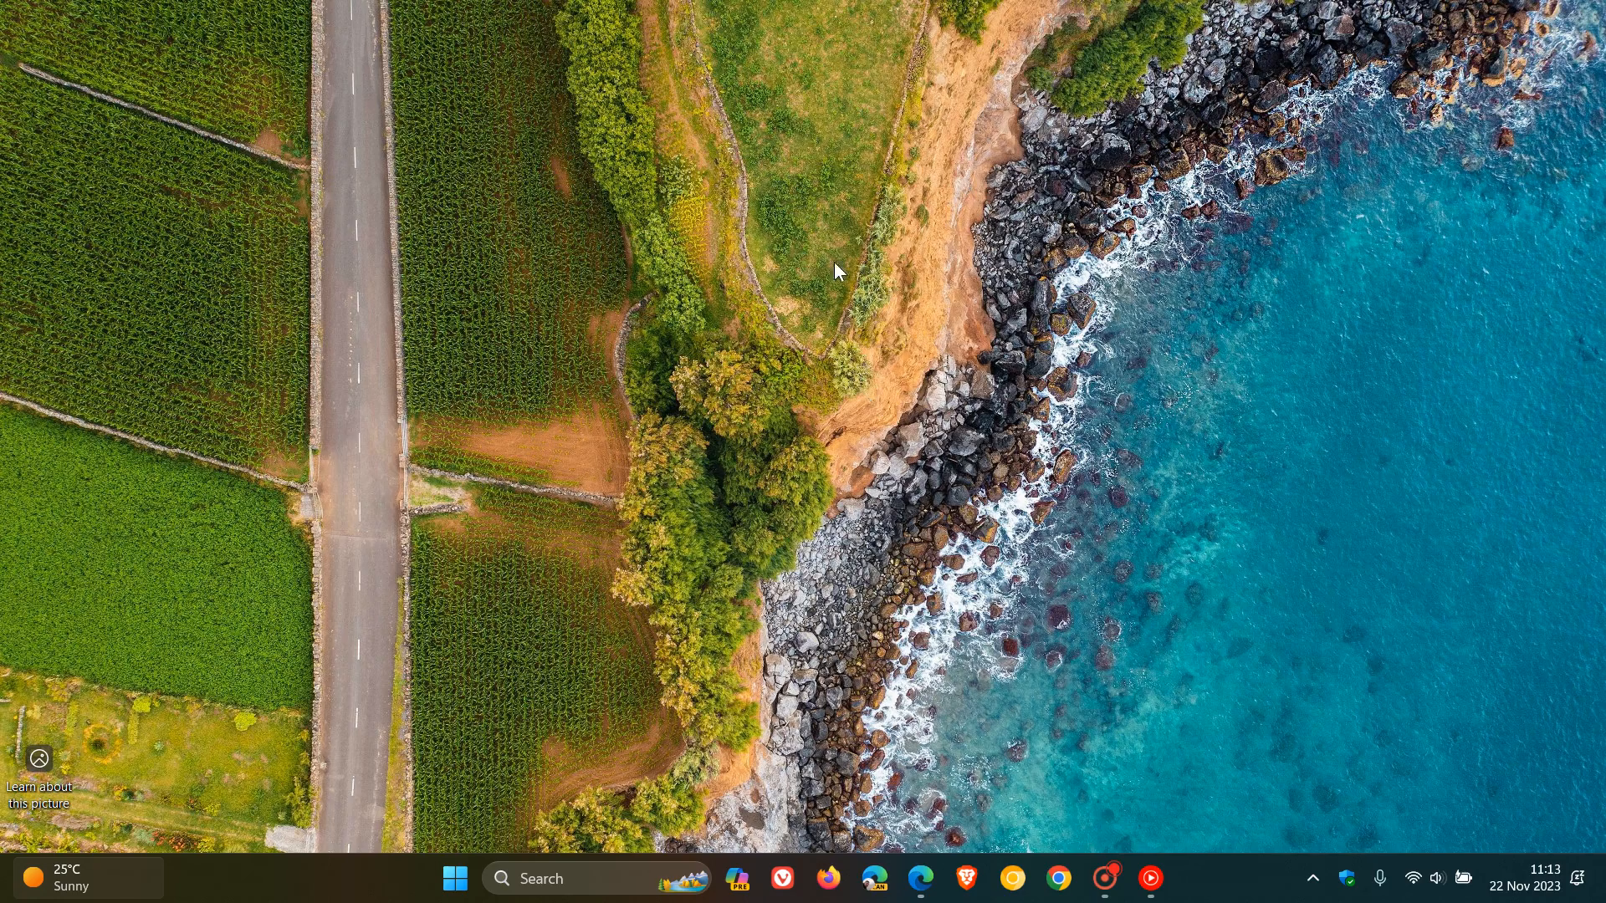